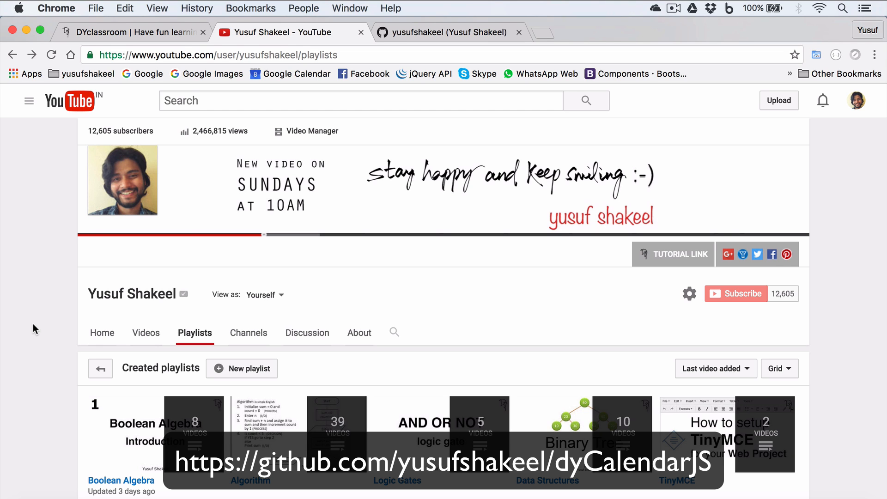
- Navigate from the GitHub profile's Repositories list into the dyCalendarJS repository
click(447, 33)
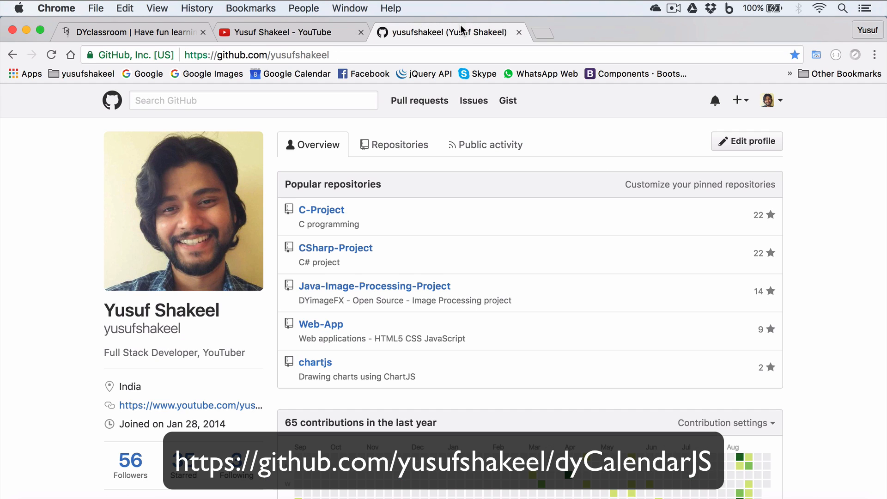
mouse_move(411, 184)
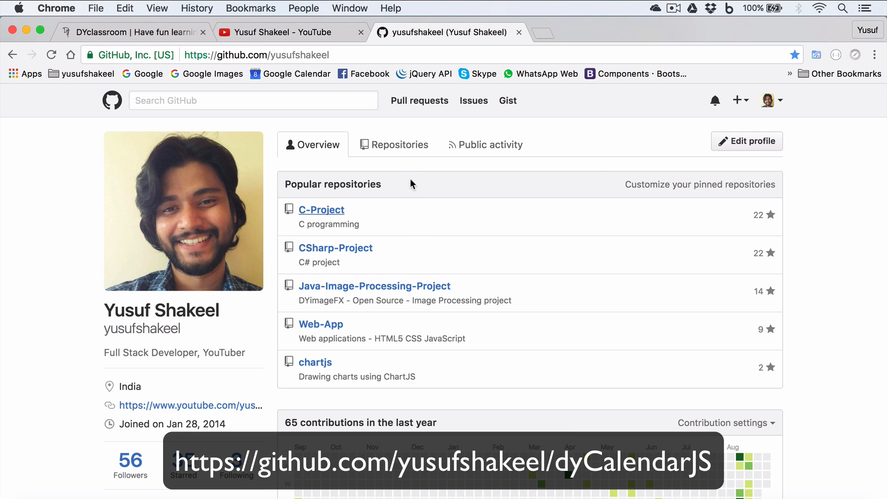
click(399, 145)
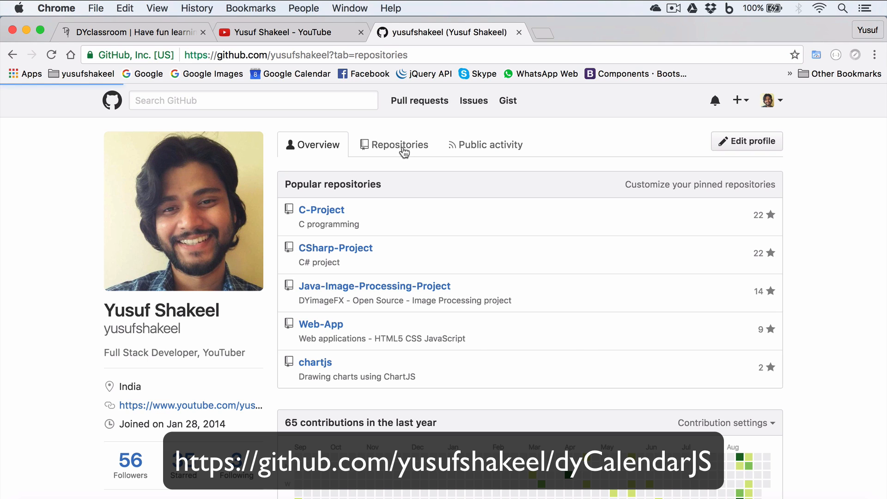
click(393, 144)
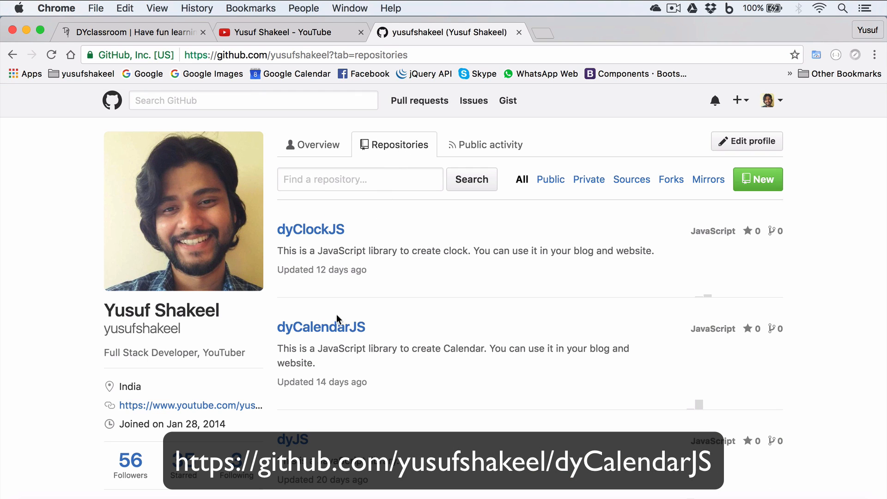
click(321, 327)
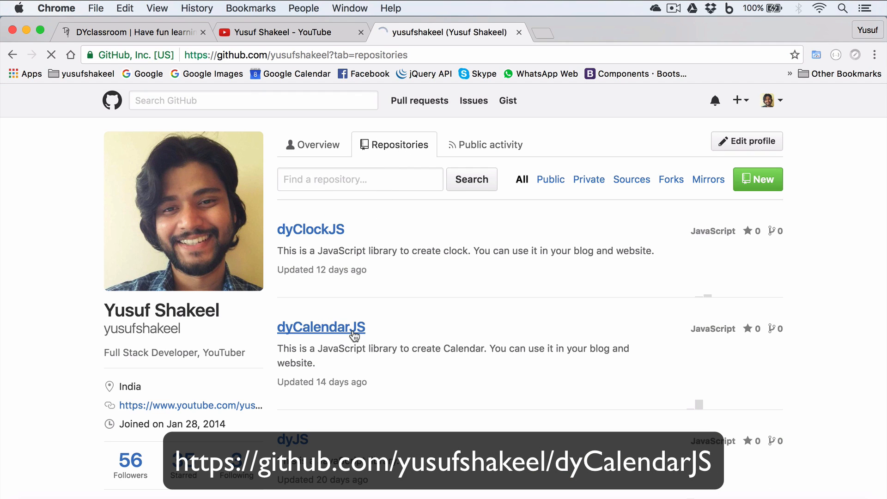
click(321, 327)
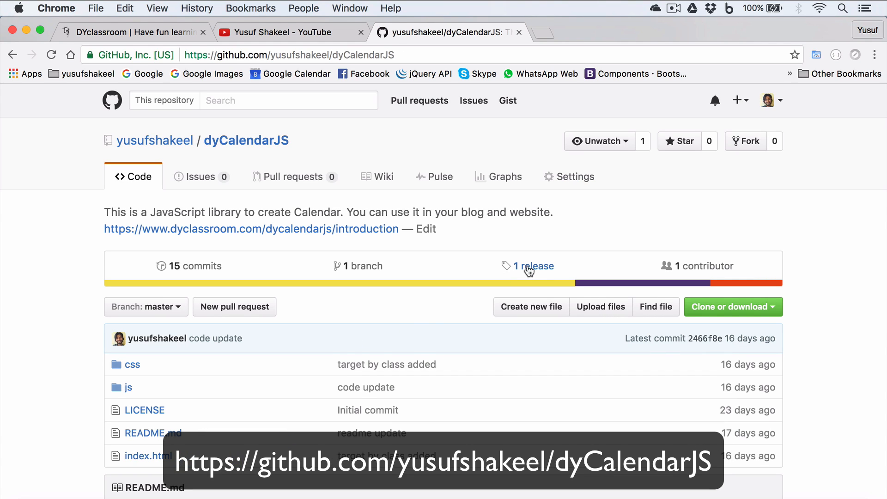
- From the repository's releases, download the v1.0.0 'Source code (zip)'
click(533, 266)
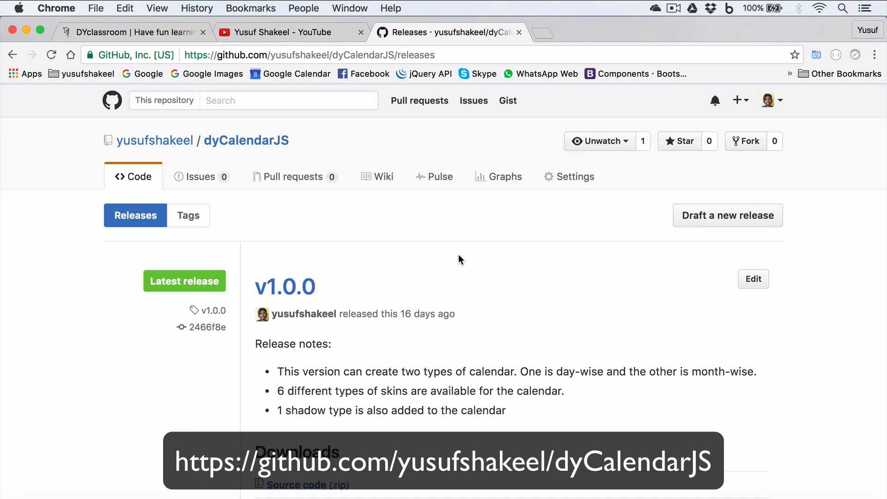
scroll(down, 3)
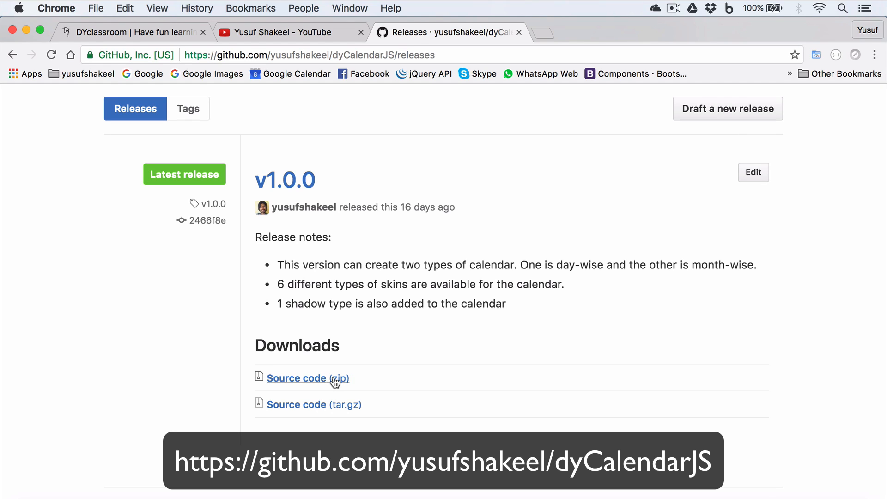
click(303, 378)
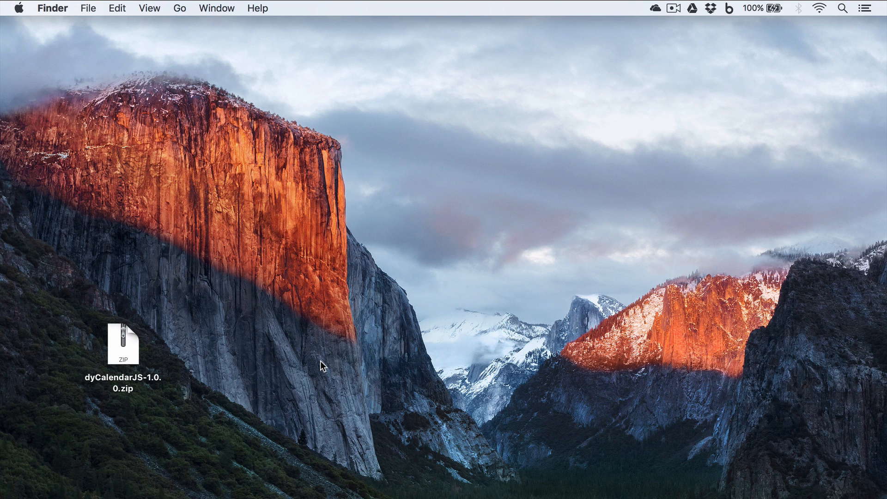
- Extract the dyCalendarJS-1.0.0 zip on the Desktop and open the resulting folder
double_click(121, 346)
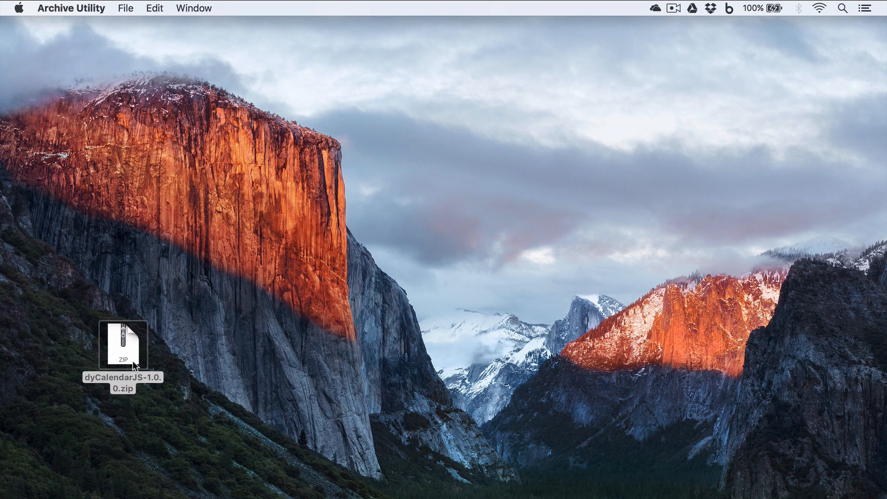
double_click(122, 342)
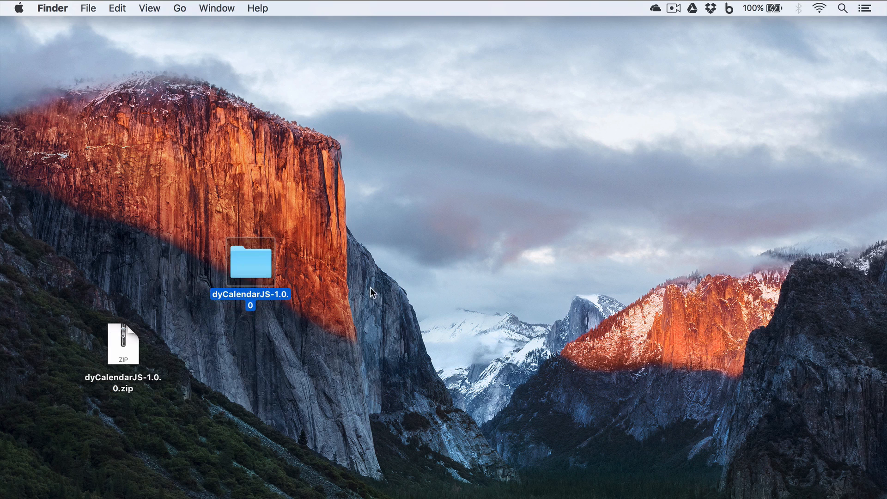
double_click(251, 264)
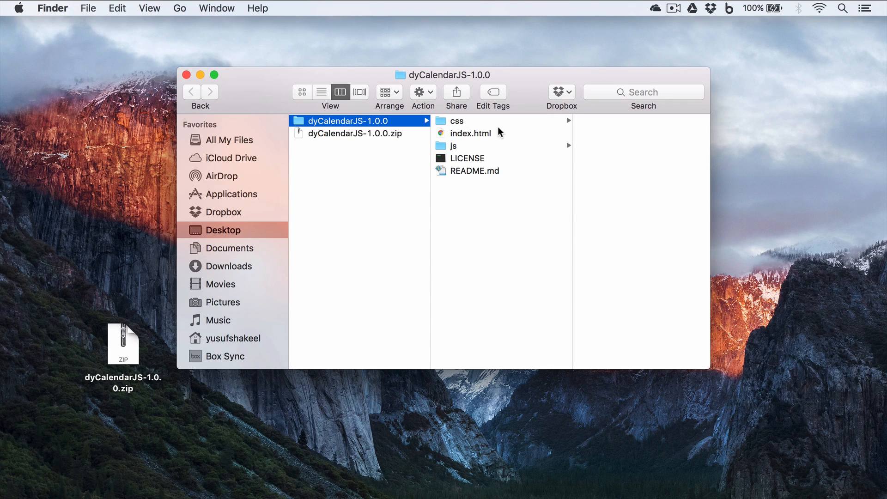
mouse_move(464, 123)
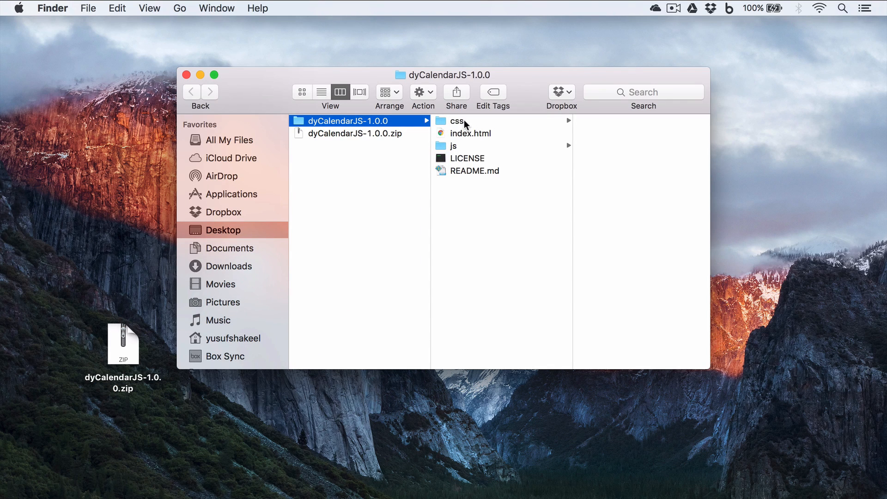
- Browse the css and js subfolders, then return to the folder's top level with index.html, LICENSE and README.md
click(456, 120)
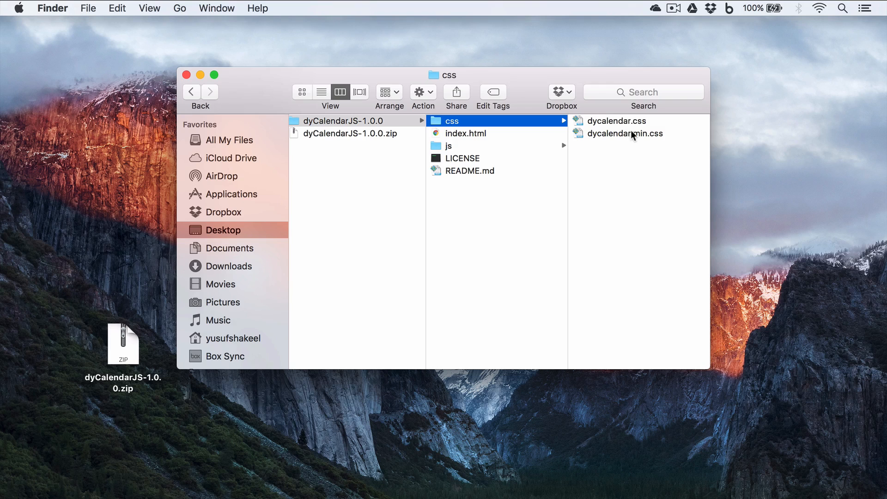
mouse_move(624, 158)
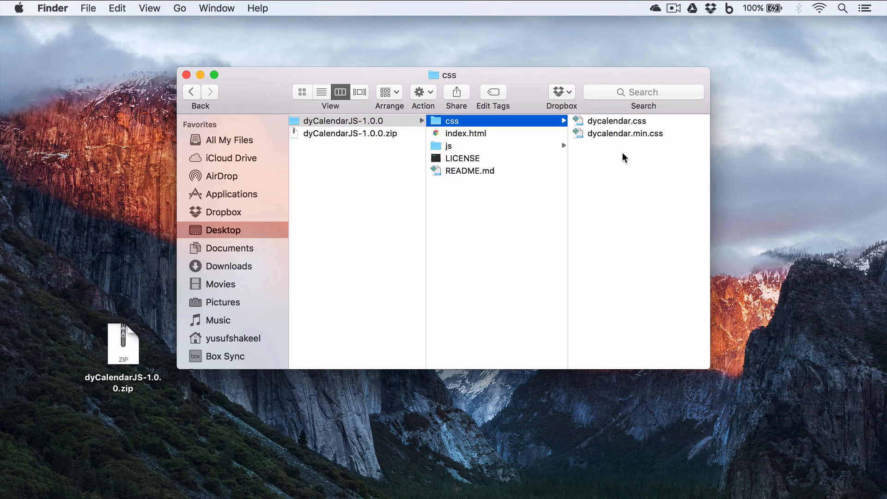
mouse_move(595, 135)
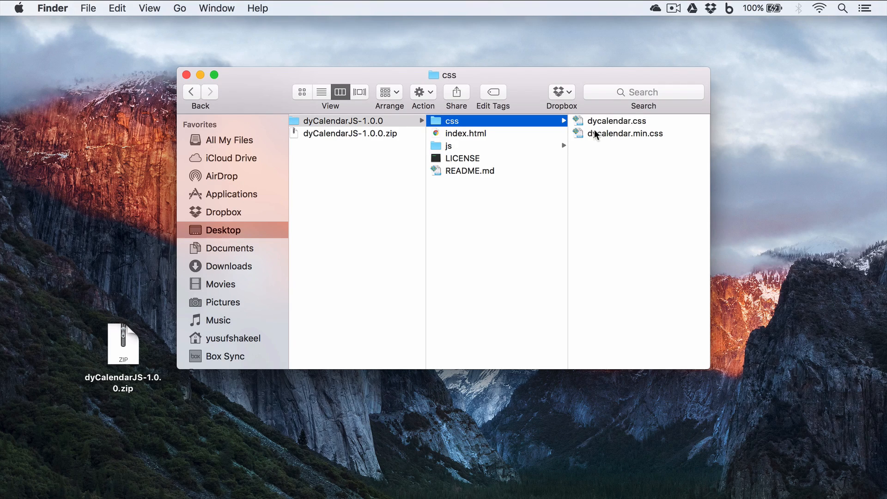
mouse_move(657, 140)
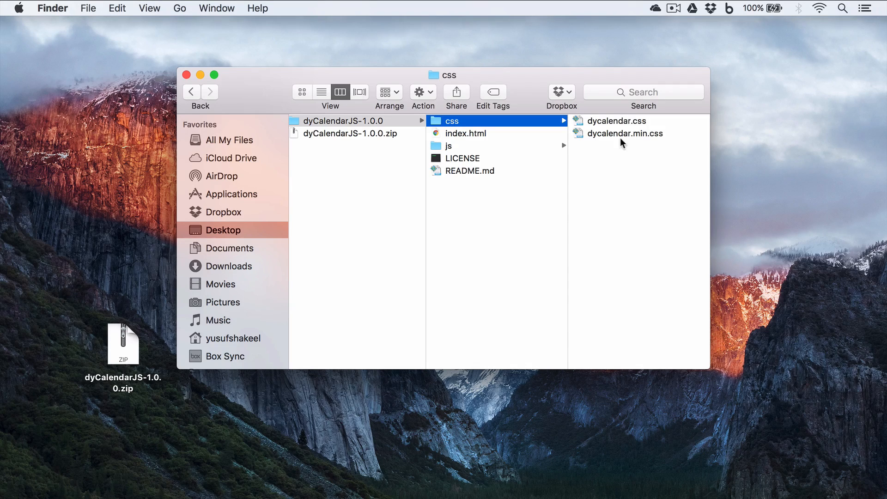
click(448, 146)
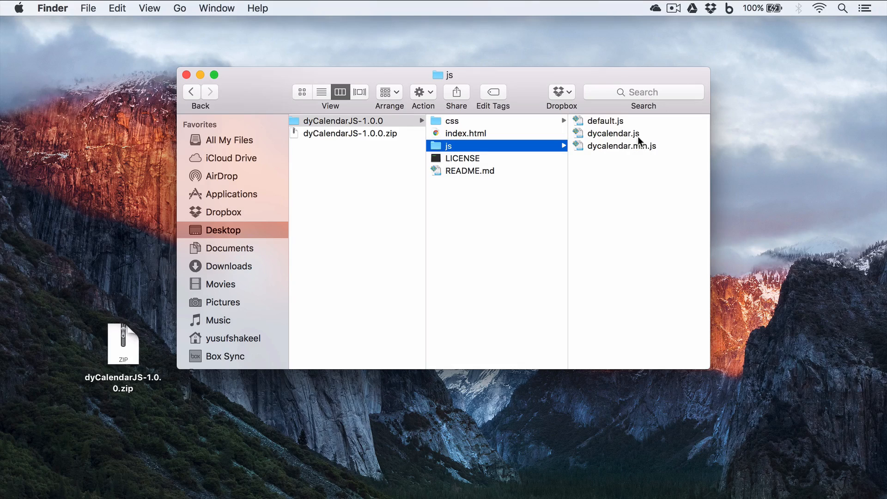
mouse_move(641, 155)
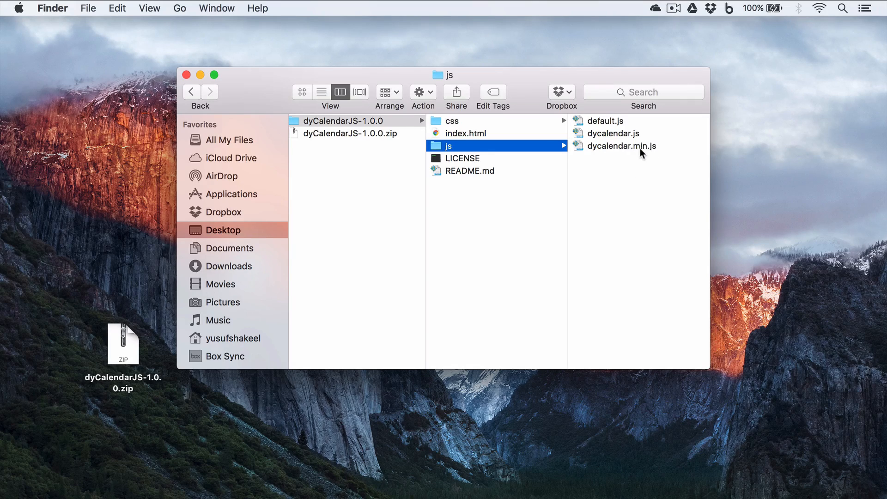
click(344, 120)
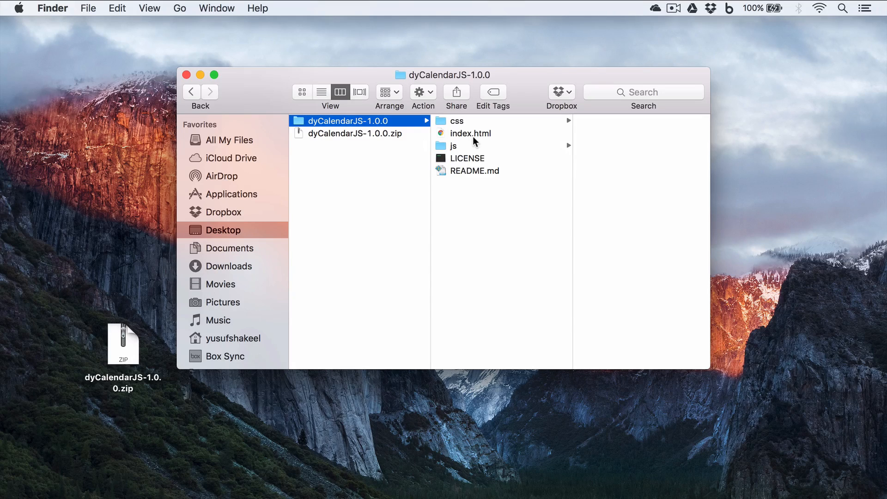
- View index.html in Chrome, scrolling through the default, blue, black, red and green demo calendars
double_click(470, 133)
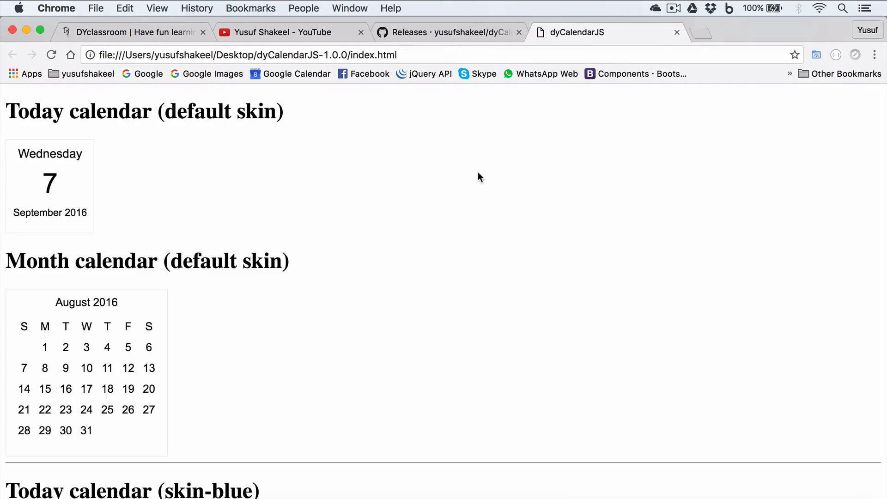
scroll(down, 3)
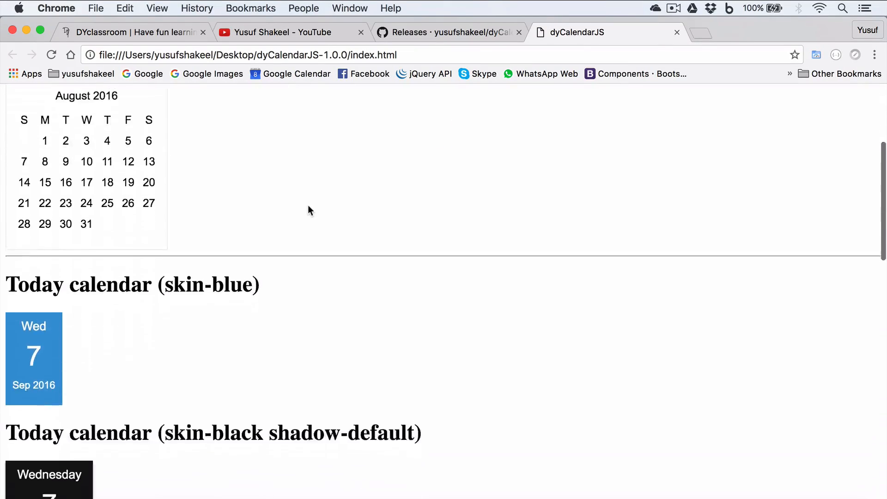
scroll(up, 3)
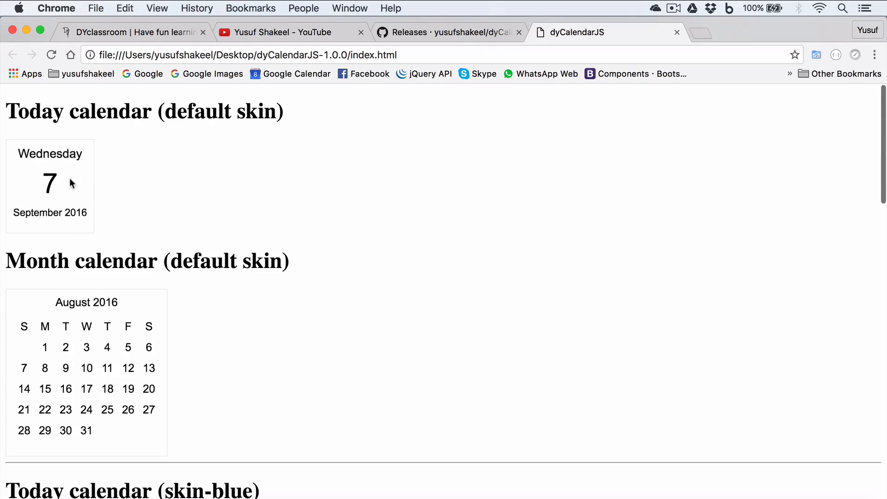
scroll(down, 3)
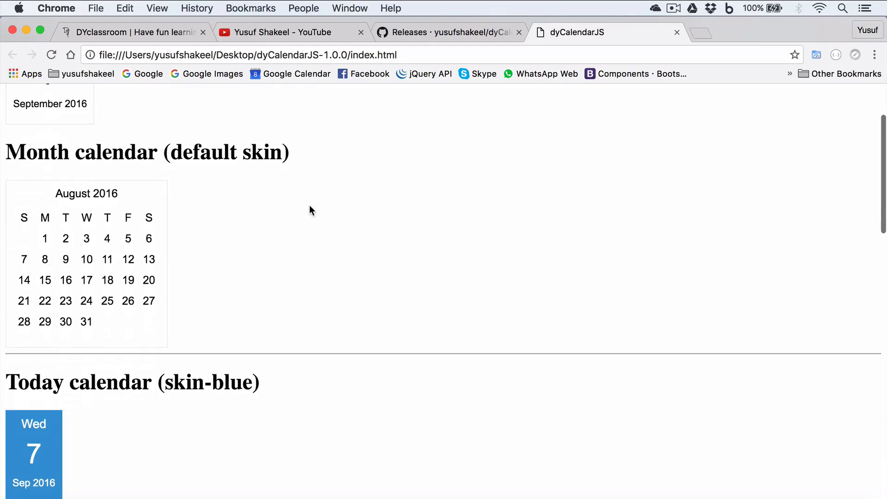
scroll(down, 3)
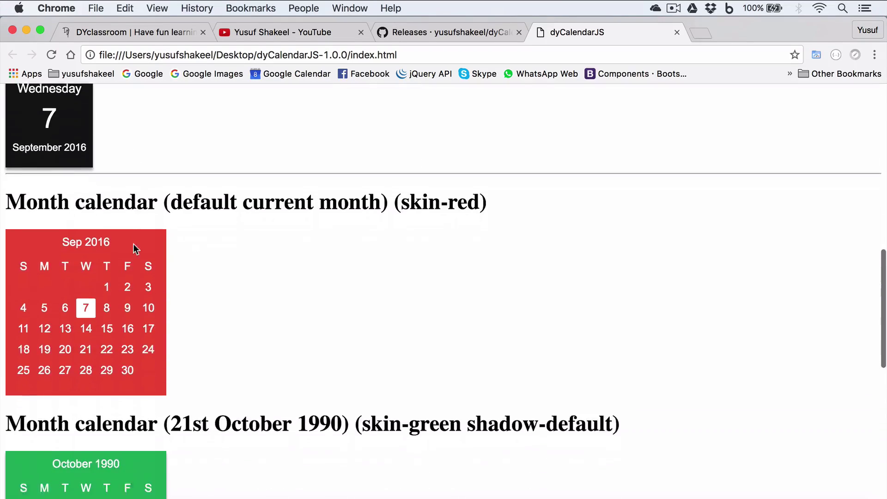
scroll(down, 3)
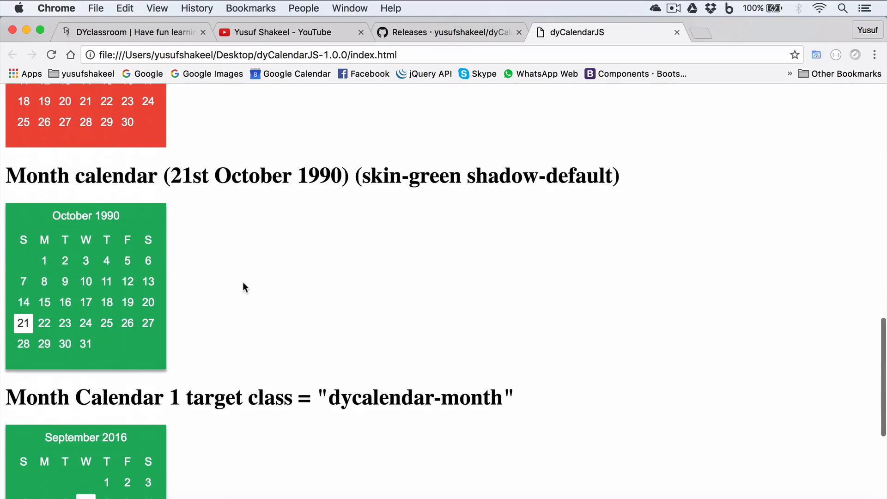
scroll(down, 3)
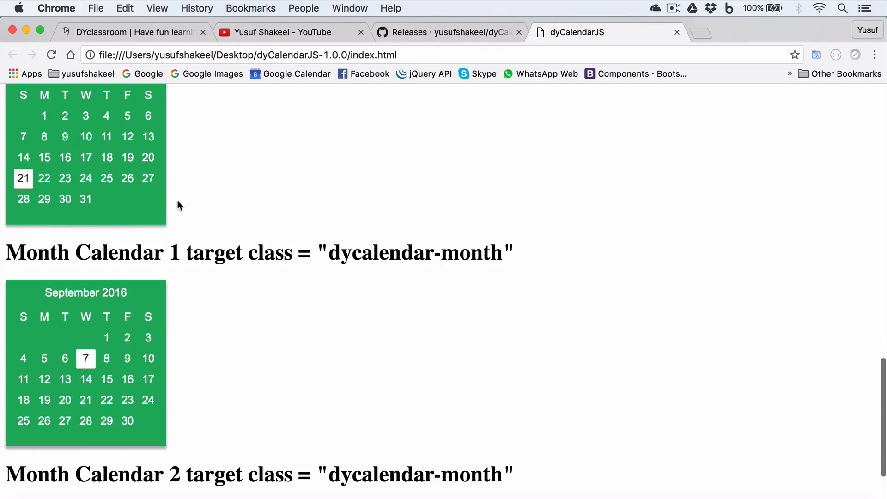
scroll(down, 3)
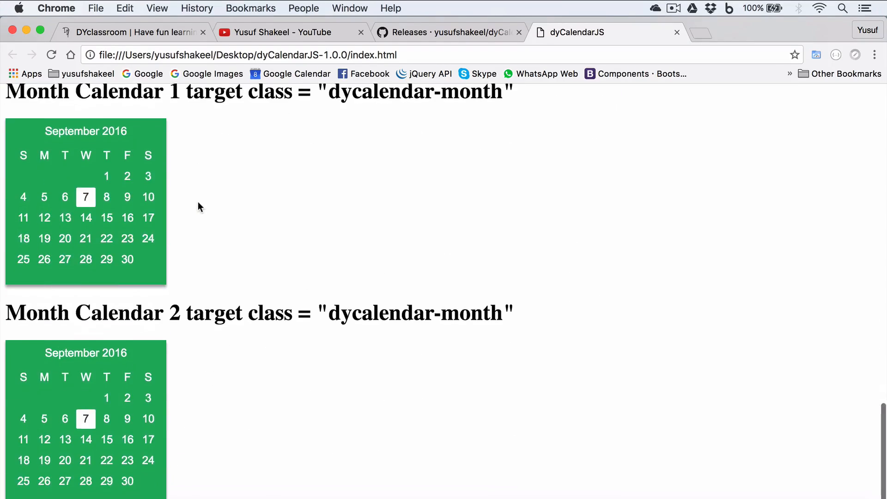
scroll(up, 3)
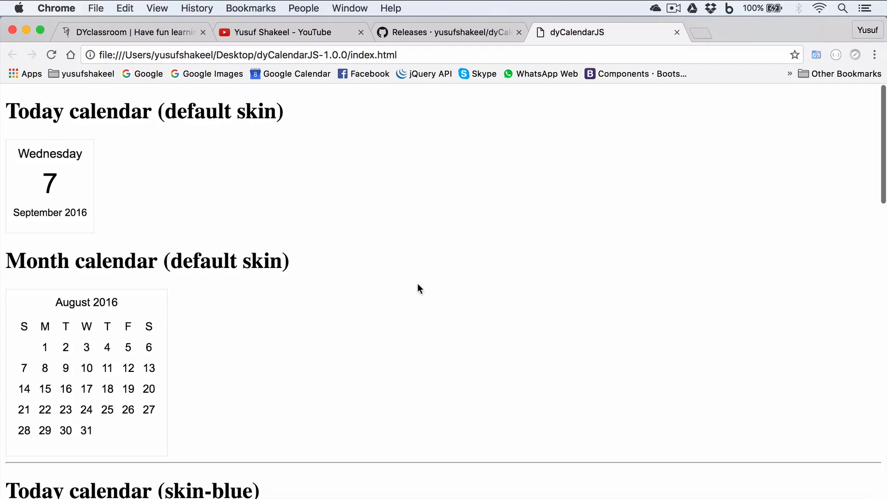
mouse_move(693, 335)
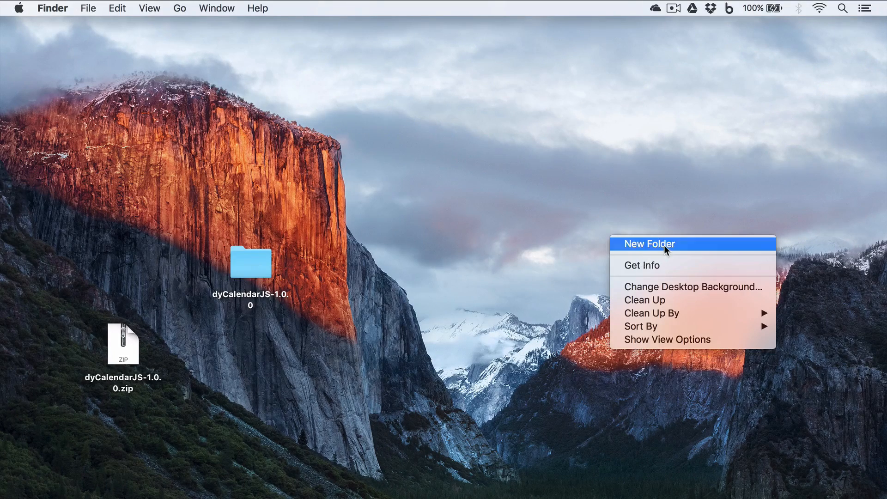
- Name the new desktop folder 'example' and create css and js subfolders inside it
click(648, 243)
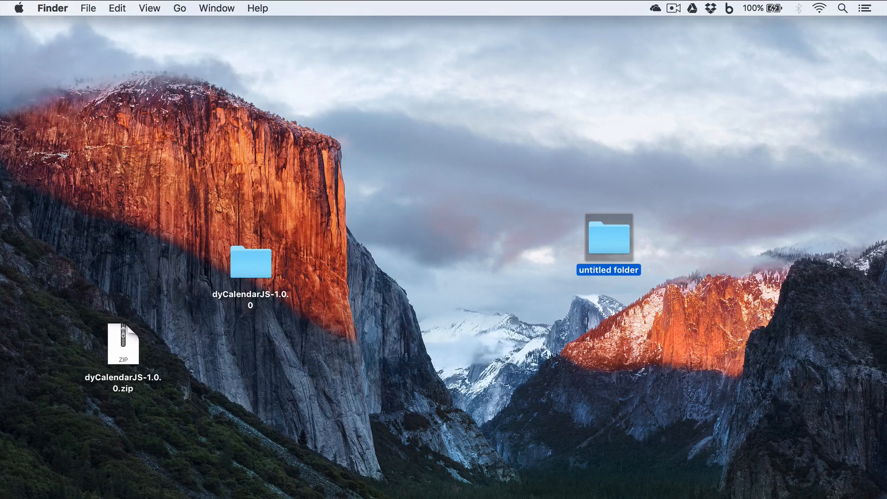
text(example)
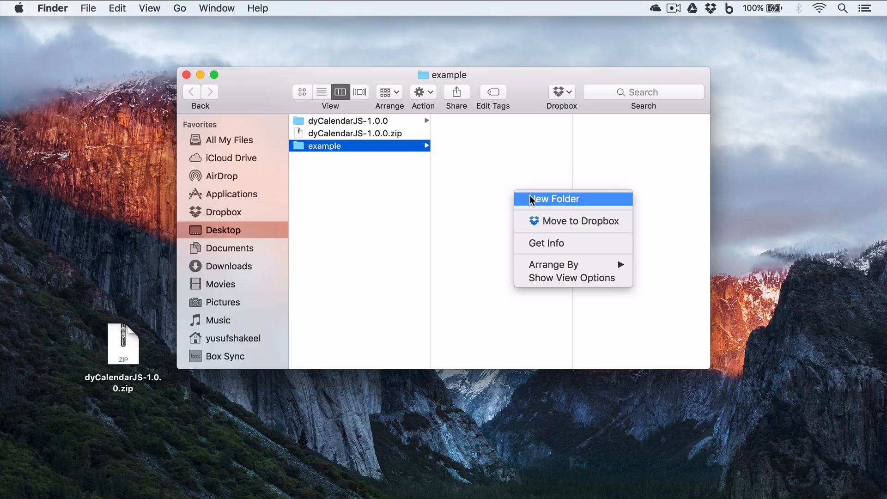
click(555, 199)
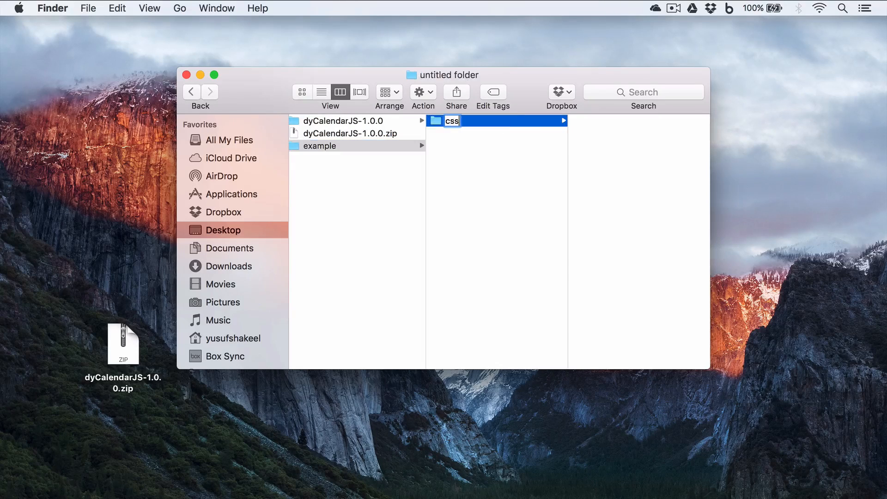
click(324, 145)
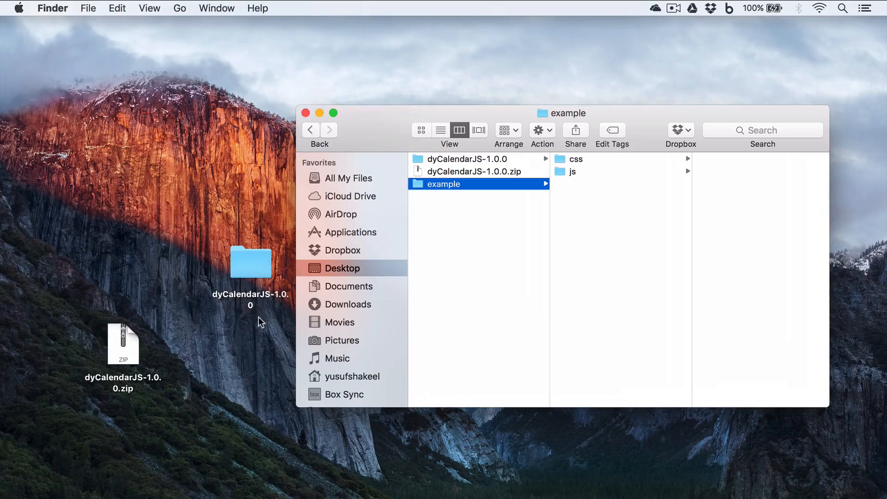
- Copy dycalendar.min.css from dyCalendarJS-1.0.0 into example's css folder
right_click(250, 262)
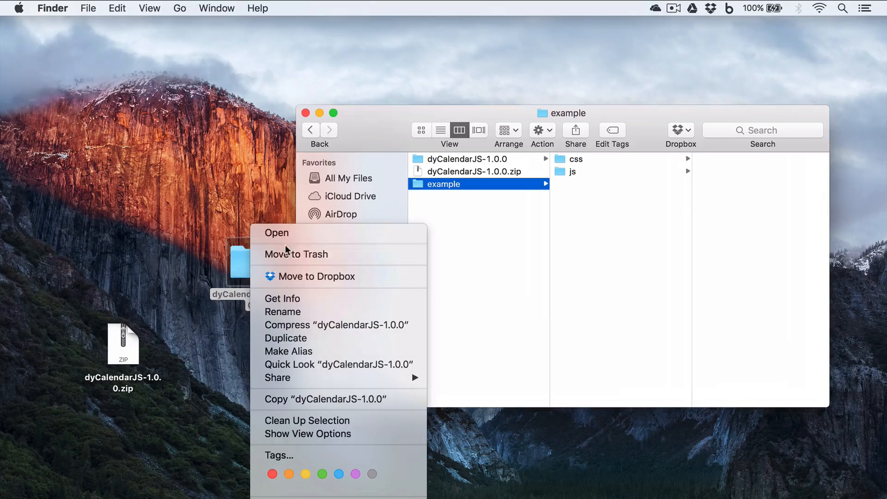
click(276, 233)
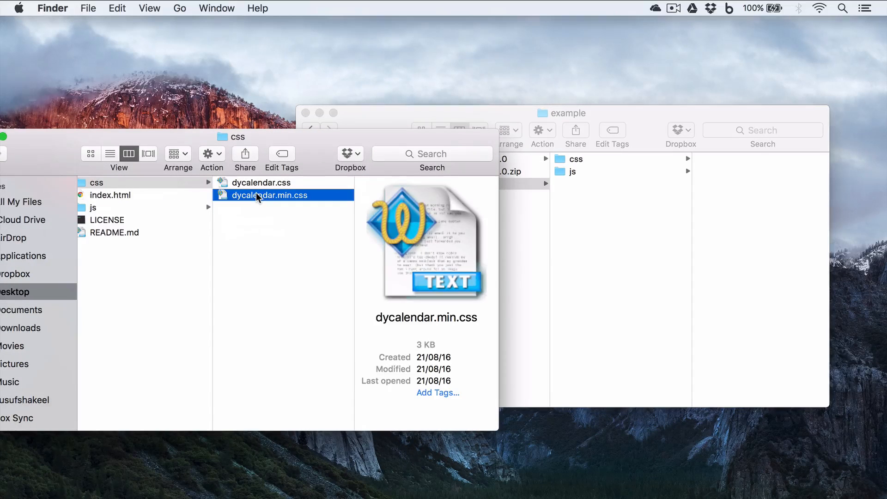
click(96, 183)
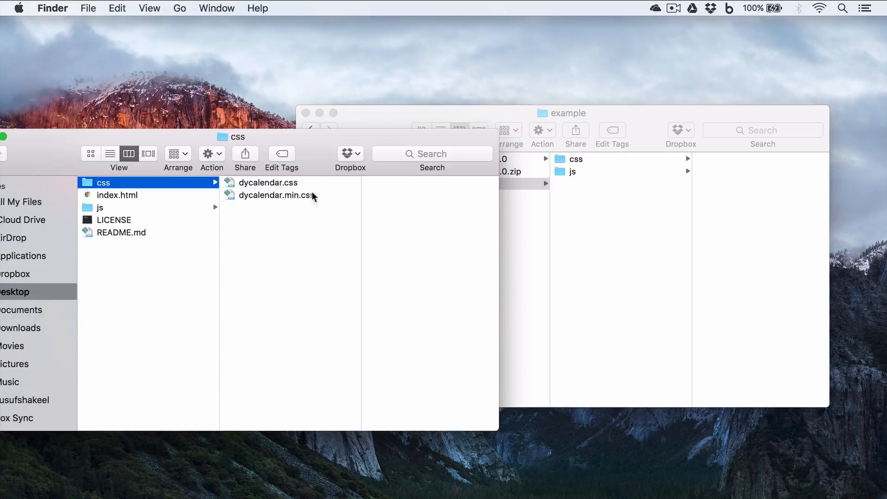
click(273, 195)
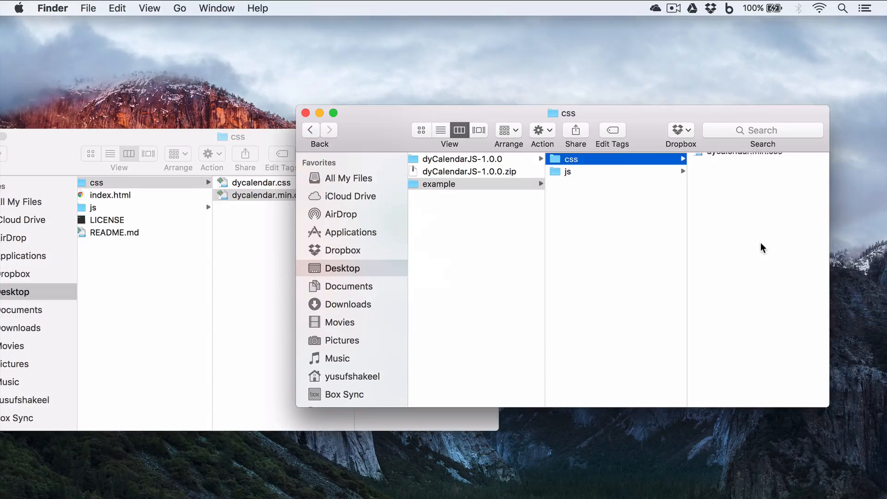
- Copy dycalendar.min.js from the library's js folder into example's js folder
click(261, 195)
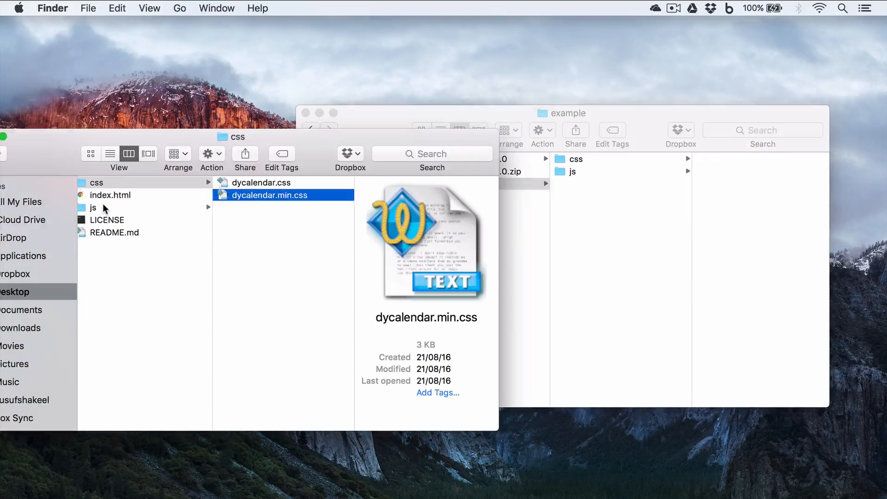
click(94, 208)
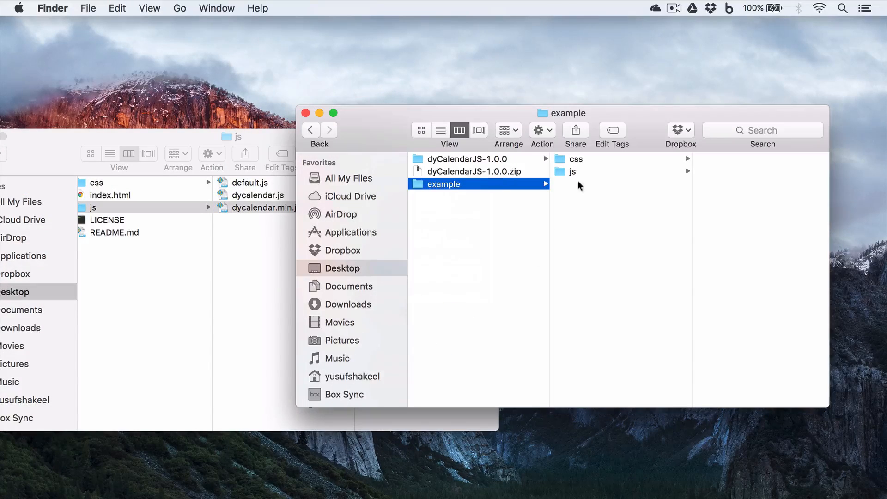
click(573, 172)
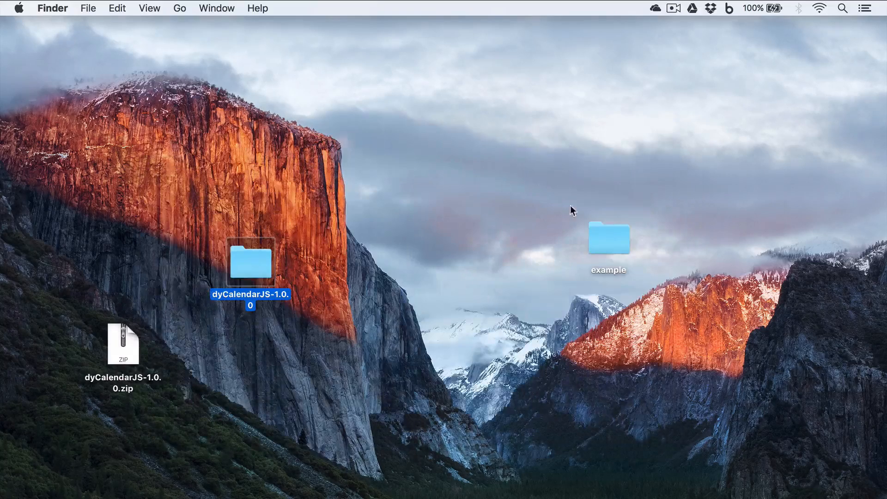
- Load example as a Sublime Text project and expand css and js to show the minified files
click(608, 241)
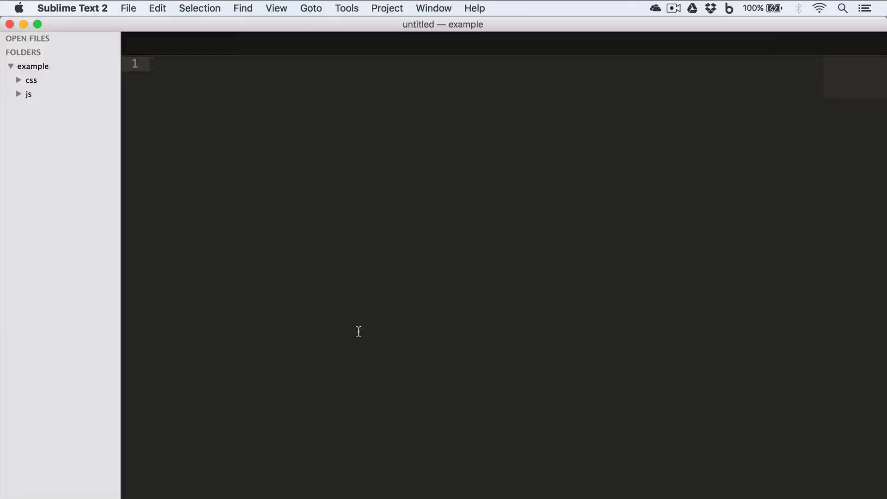
click(18, 81)
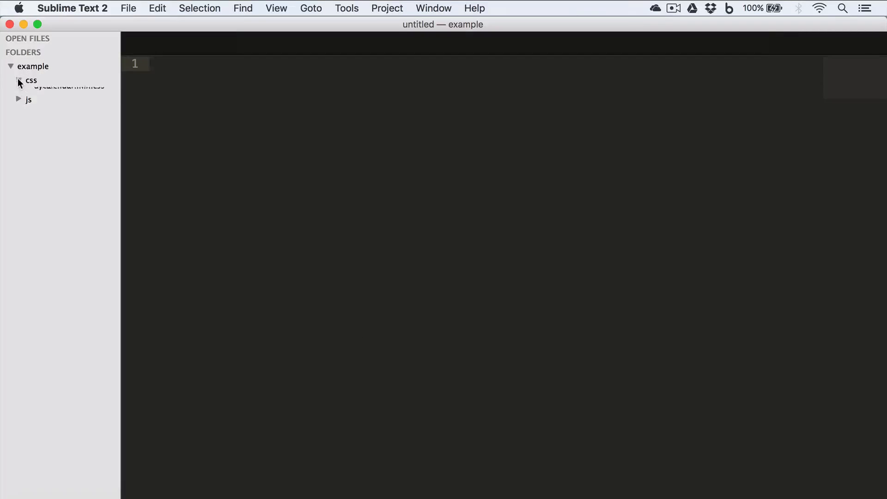
click(31, 80)
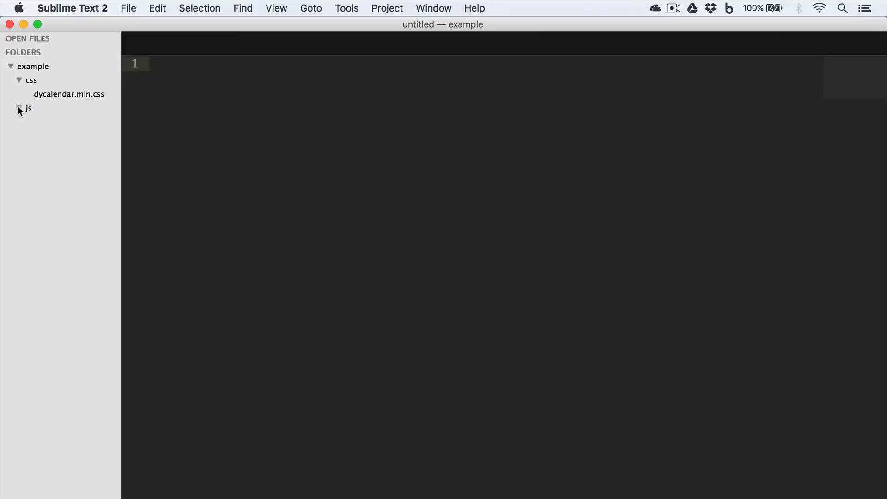
click(29, 108)
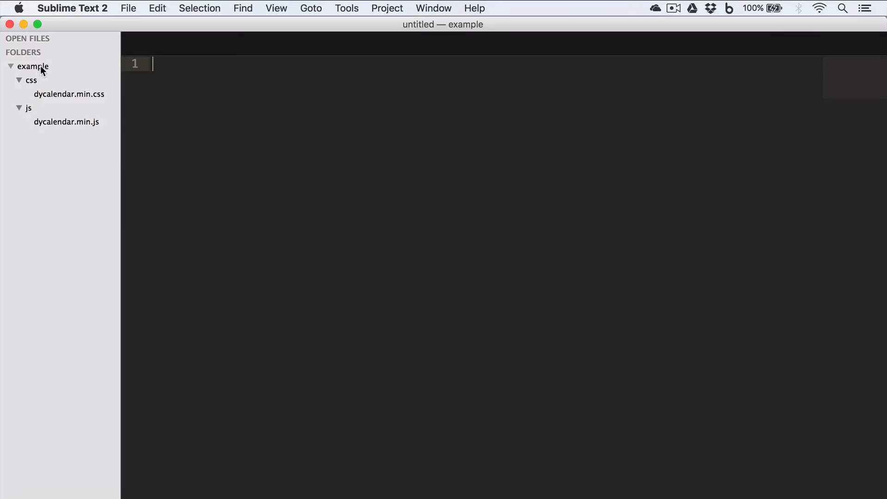
- Create a new file in the example folder and save it as index.html
right_click(32, 67)
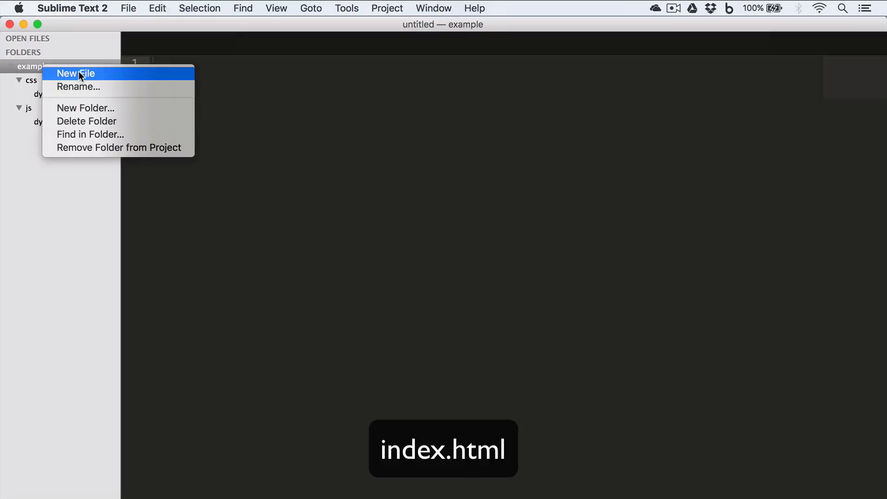
click(74, 74)
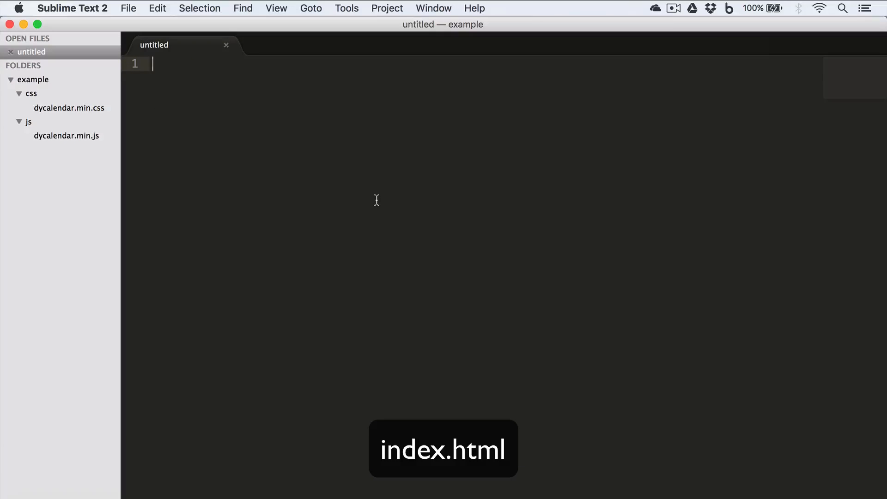
key(cmd+s)
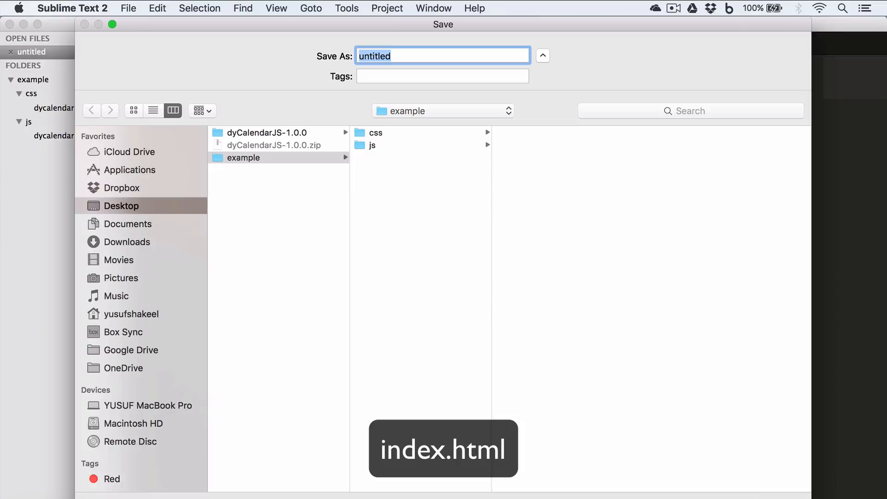
text(index.html)
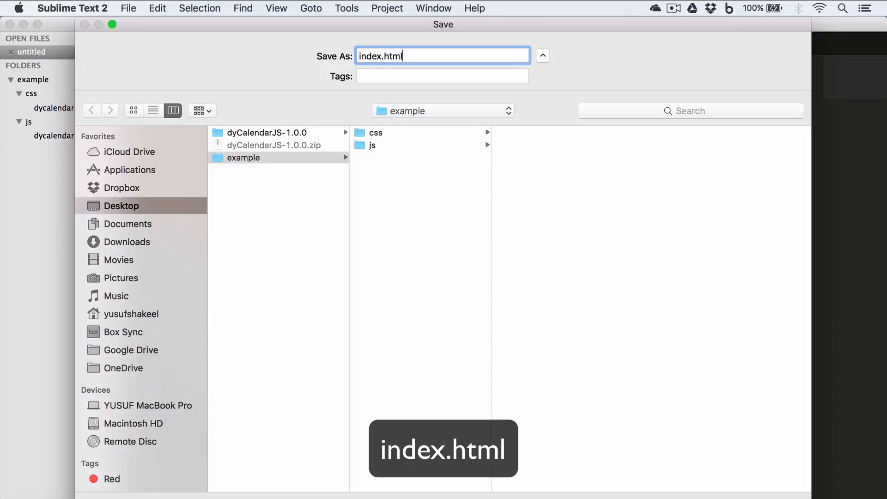
key(Return)
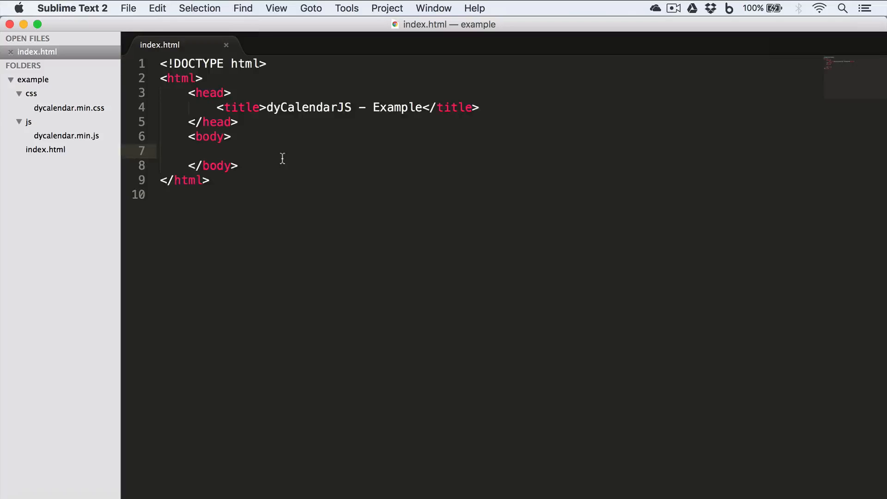
- Write the DOCTYPE, html, head with title 'dyCalendarJS - Example', and an empty body
click(199, 77)
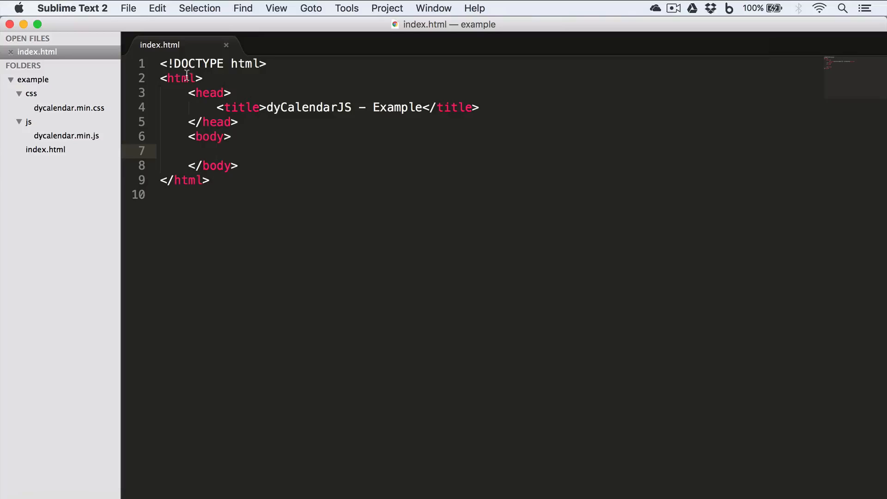
mouse_move(181, 96)
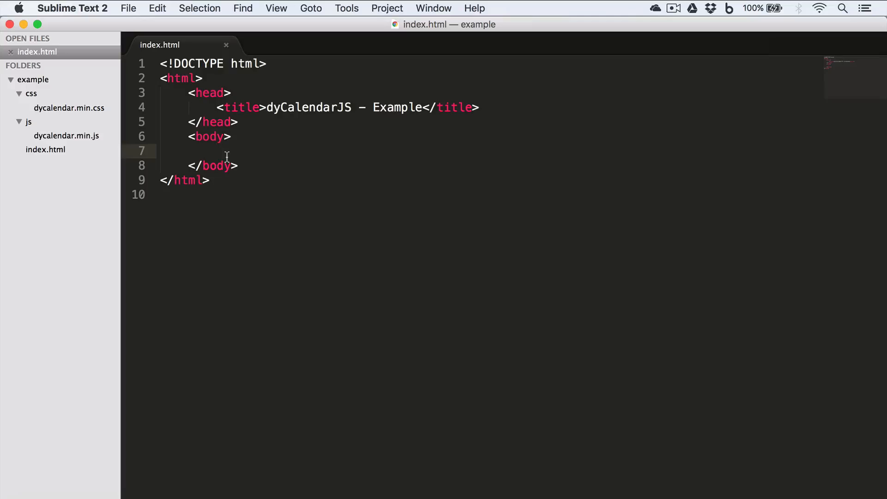
mouse_move(503, 102)
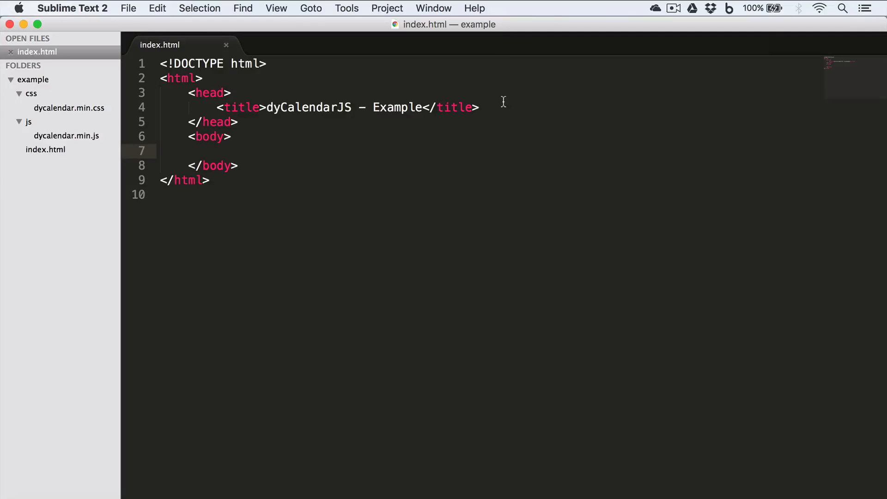
- Add <link href="css/dycalendar.min.css" rel="stylesheet"> below the title, then begin a body comment
key(Return)
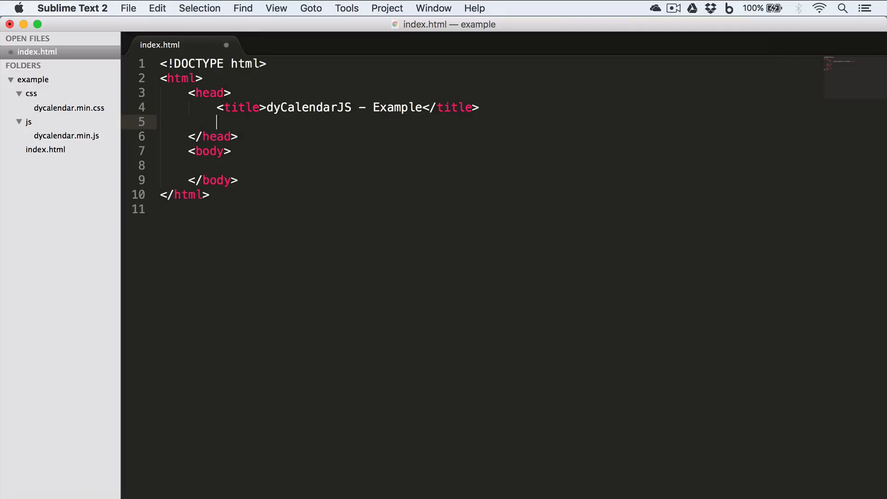
text(<)
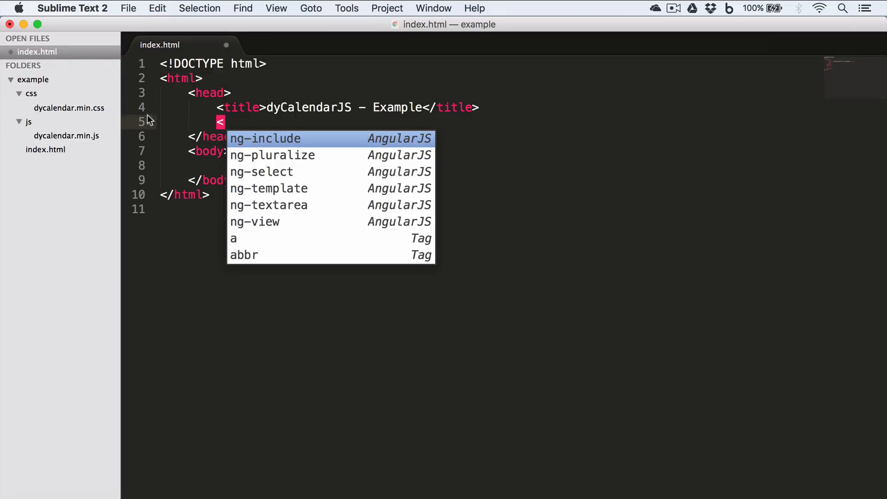
mouse_move(81, 110)
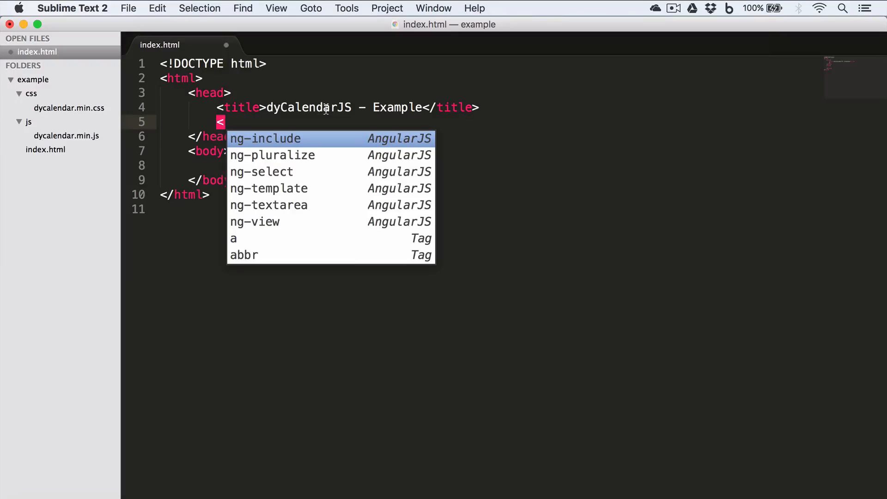
text(link href=")
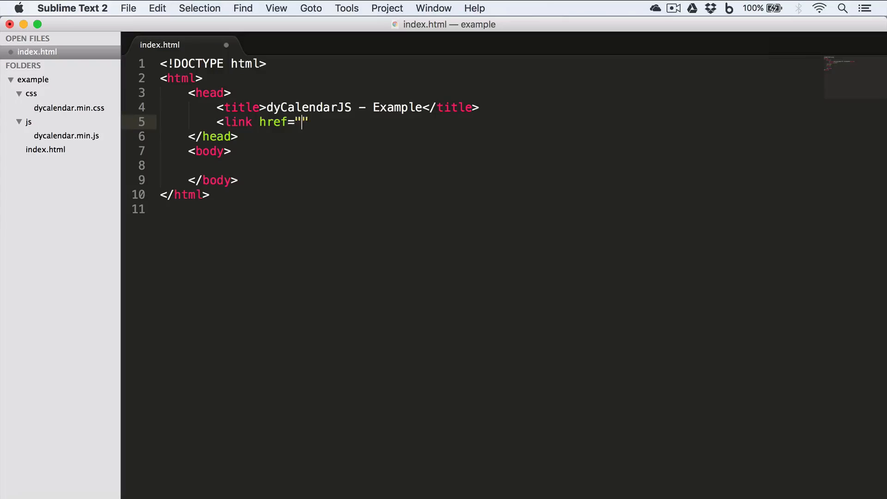
text(css/dycal)
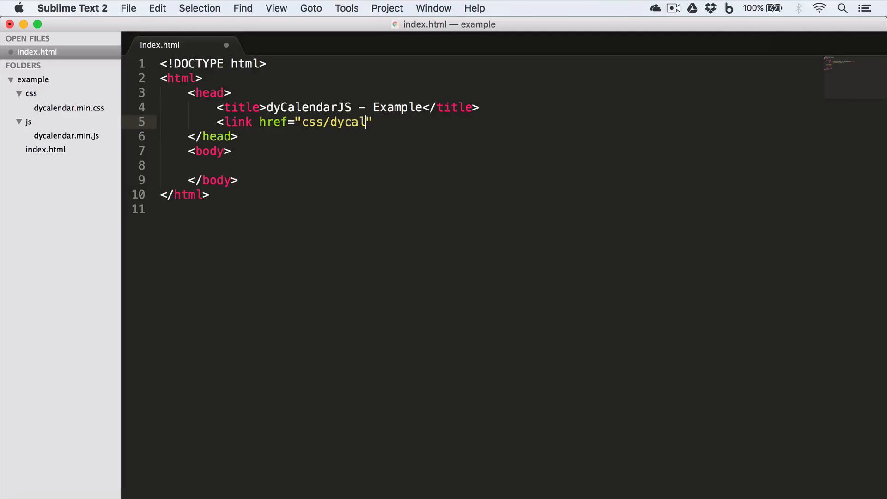
text(endar.min)
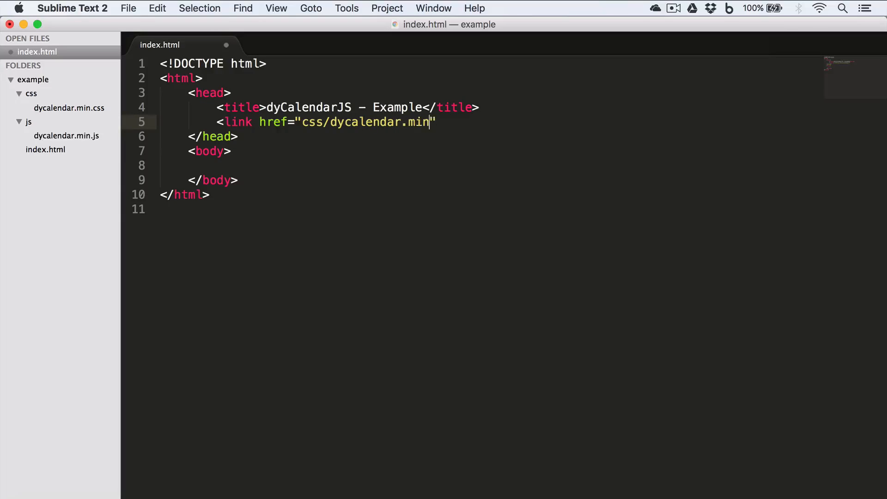
text(.css)
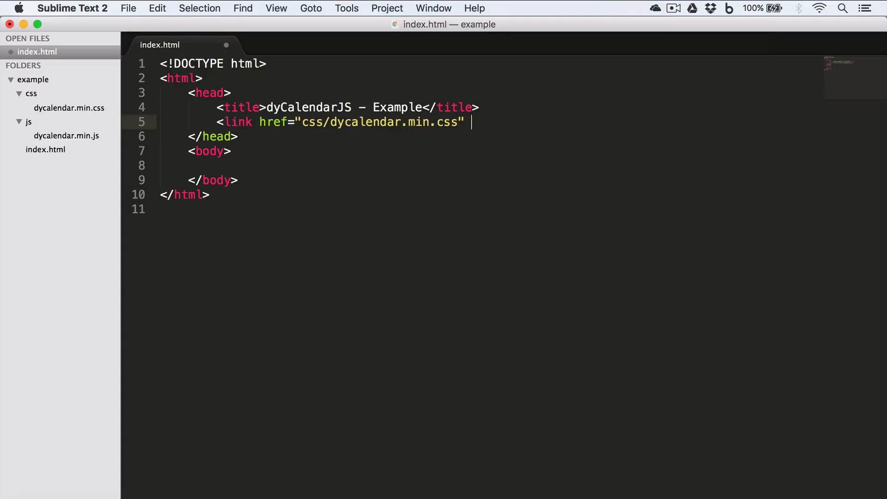
text(rel="s)
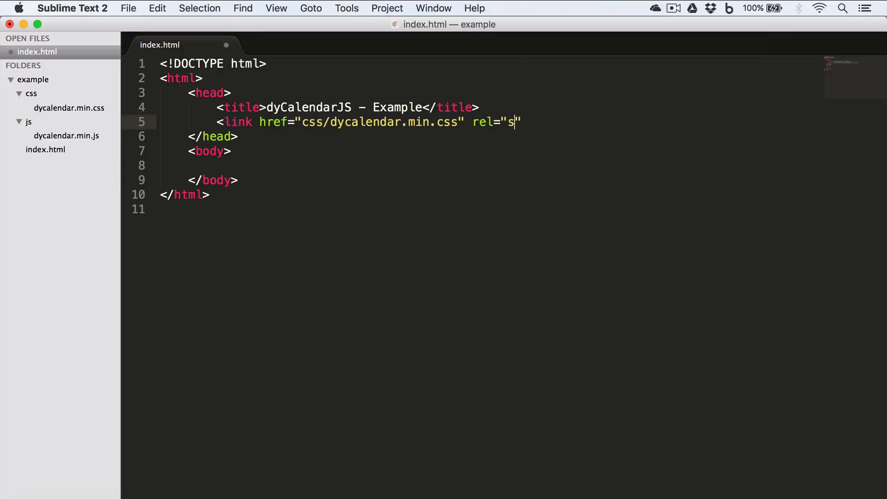
text(tylesheet)
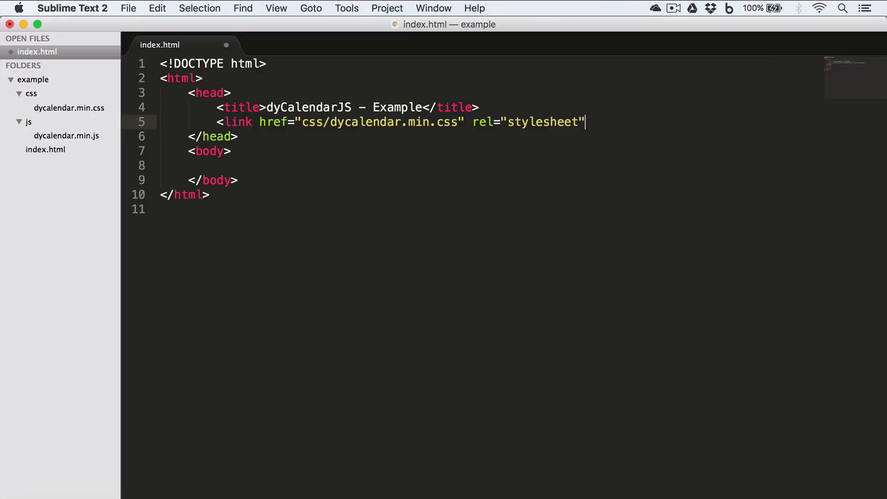
text(>)
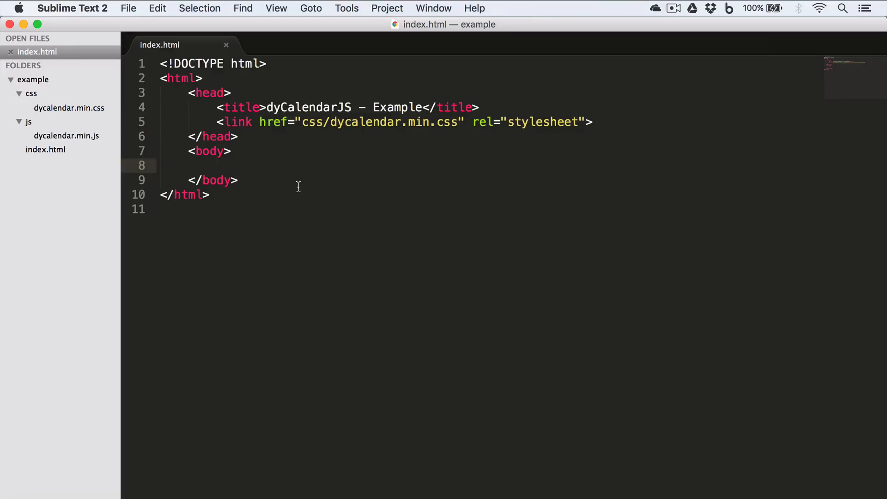
text(<!-- javascrip)
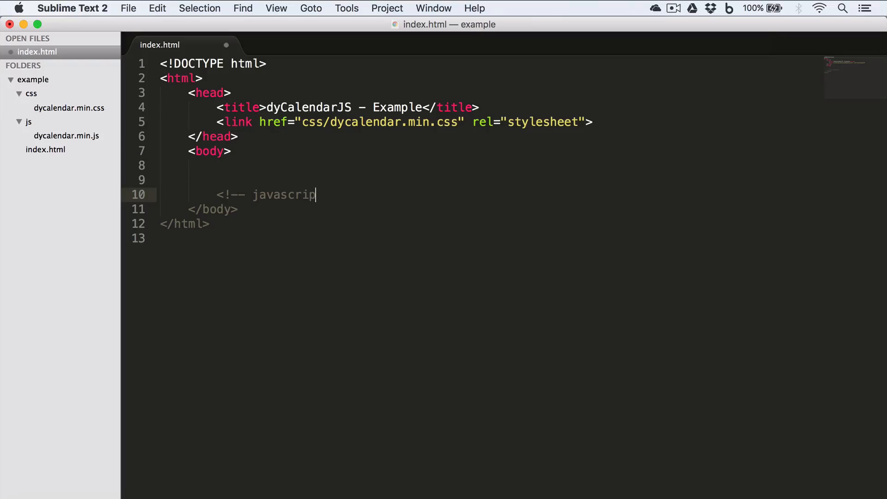
- Finish the <!-- javascript --> comment and add <script src="js/dycalendar.min.js"></script> before </body>
text(t -->)
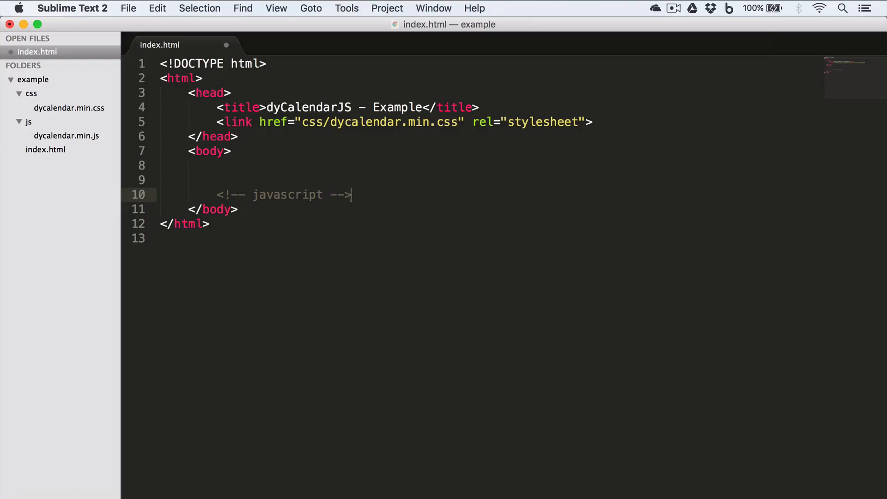
text(<)
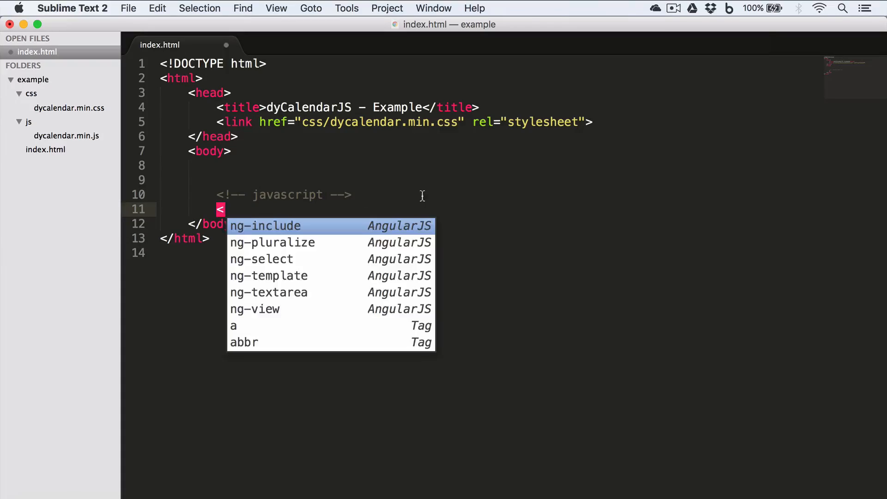
mouse_move(88, 144)
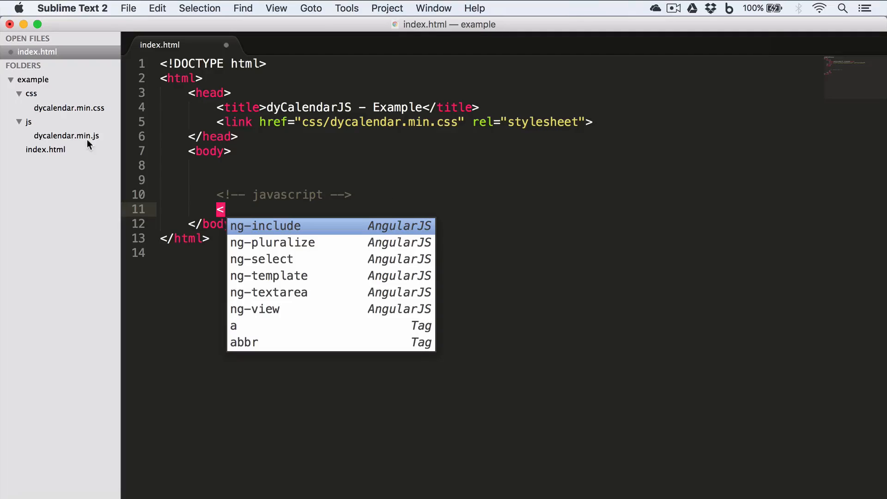
text(sr)
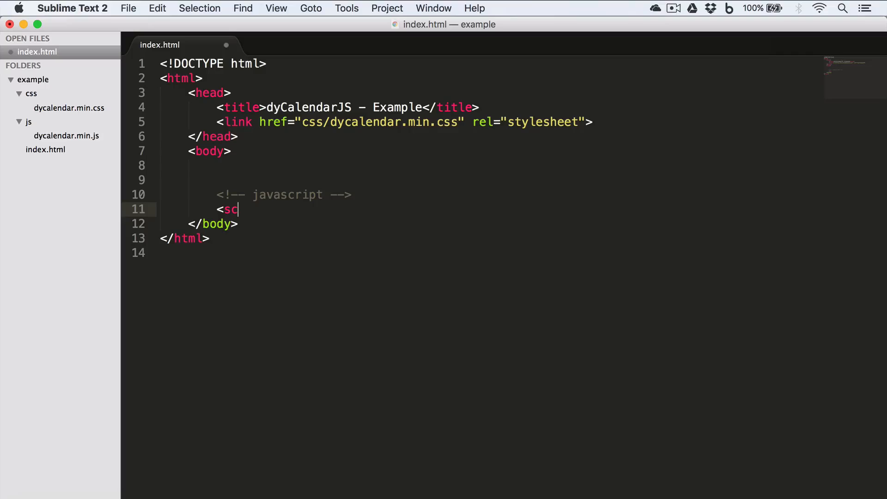
text(ript)
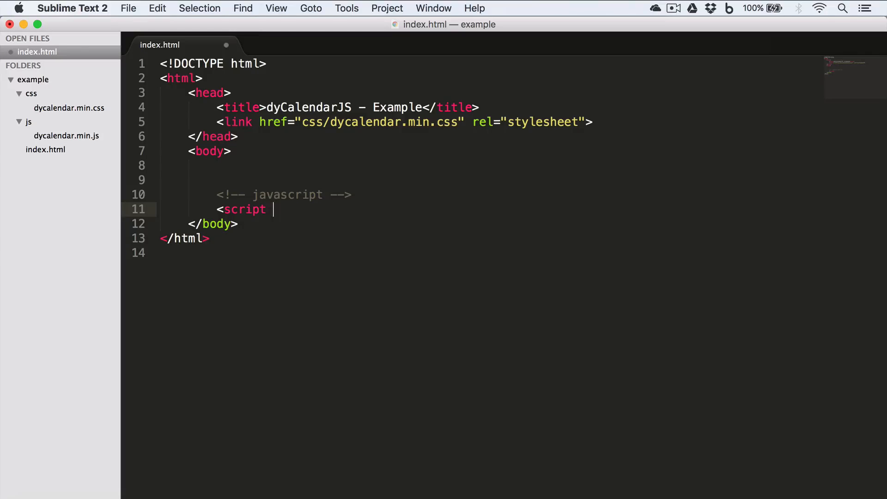
text(src="")
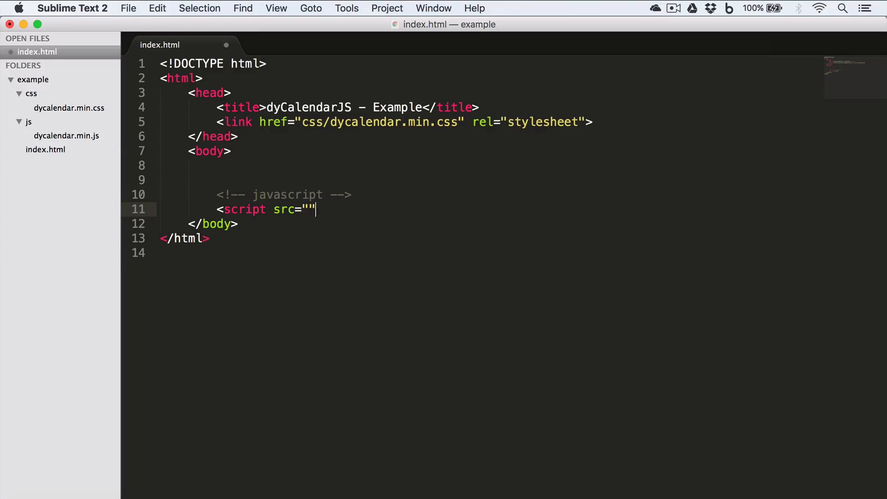
text(js)
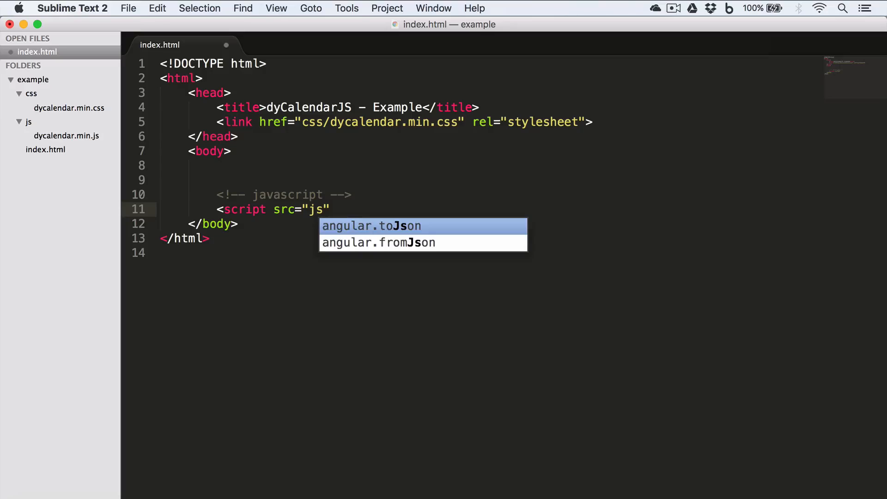
text(/dy)
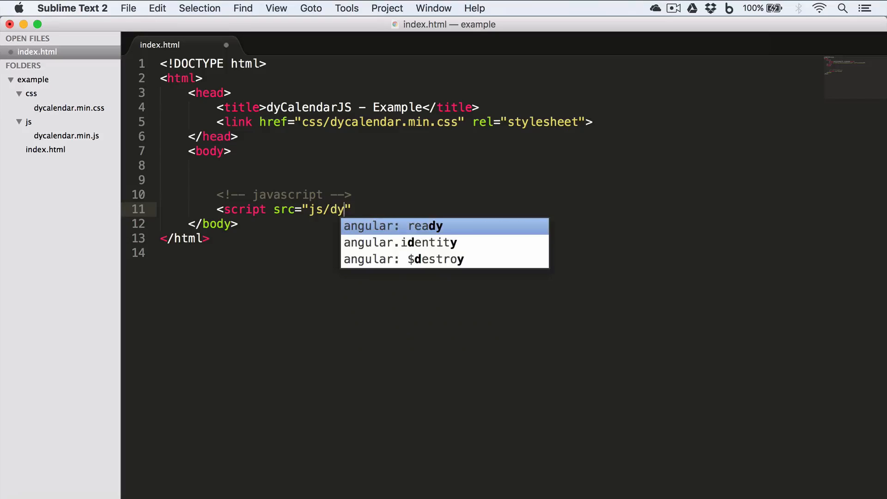
text(cal)
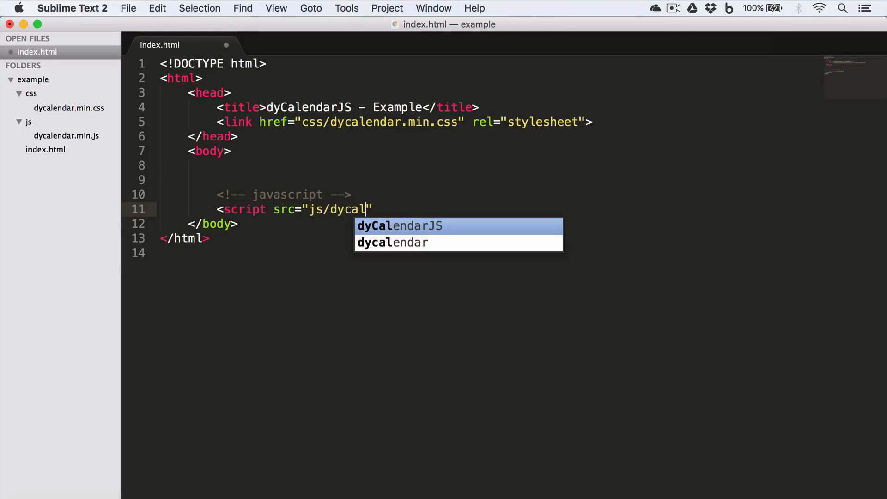
text(endar.min.j)
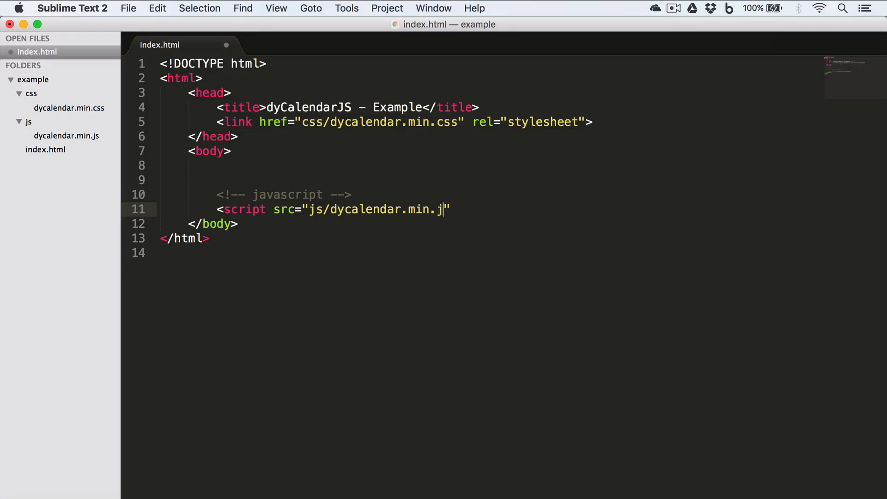
text(s"></)
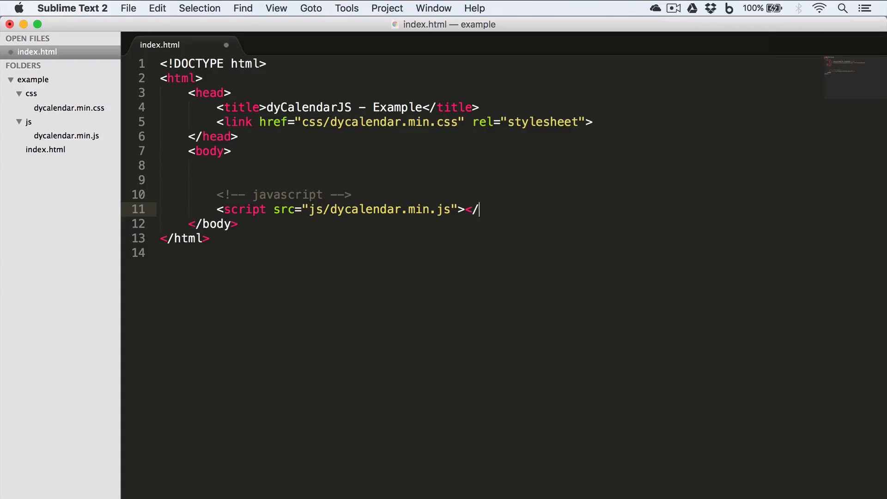
text(script>)
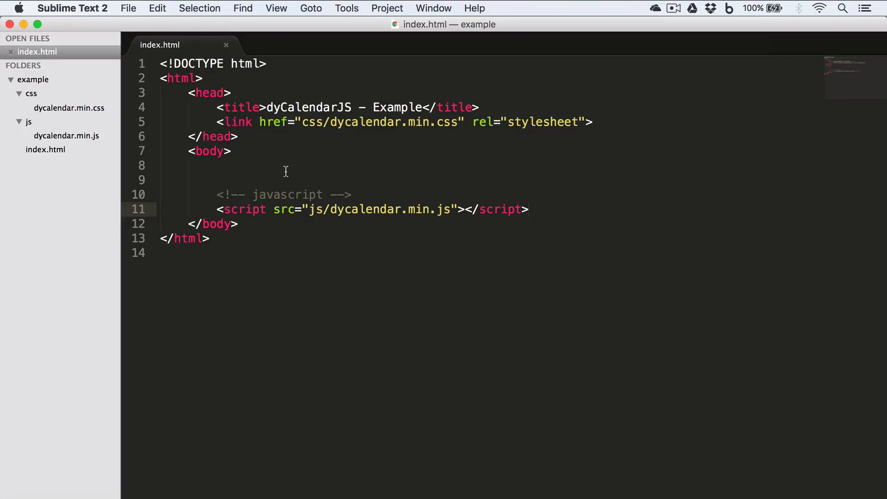
- Add an h1 heading reading dyCalendarJS Example at the top of the body
click(216, 165)
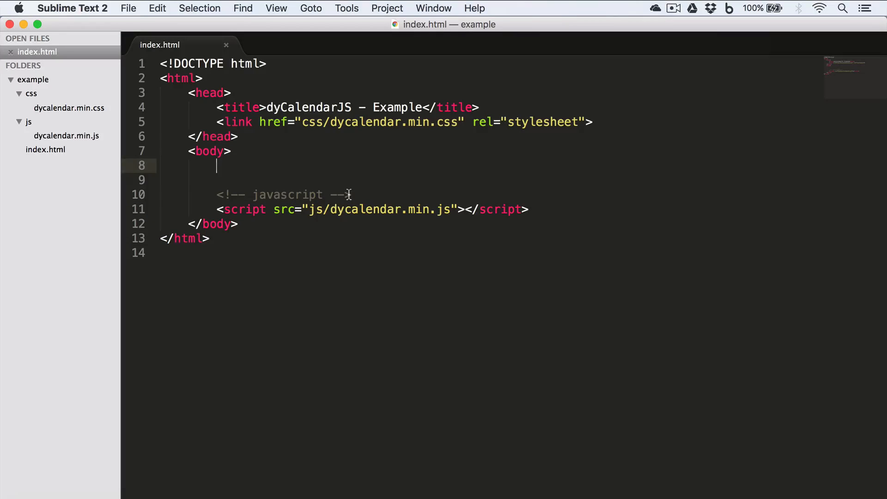
mouse_move(389, 372)
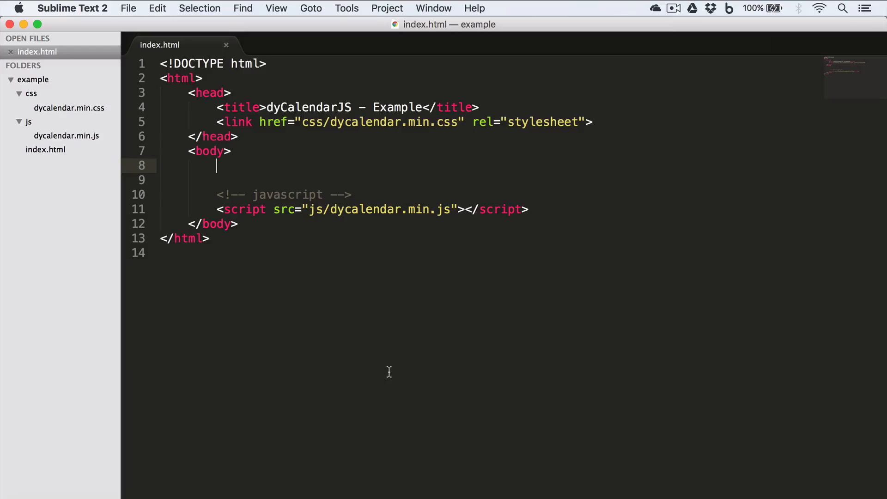
mouse_move(268, 167)
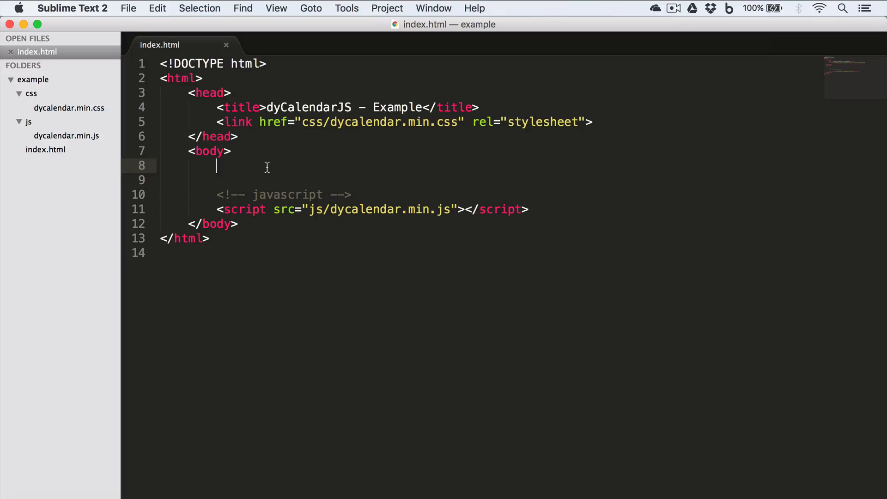
text(<h1>)
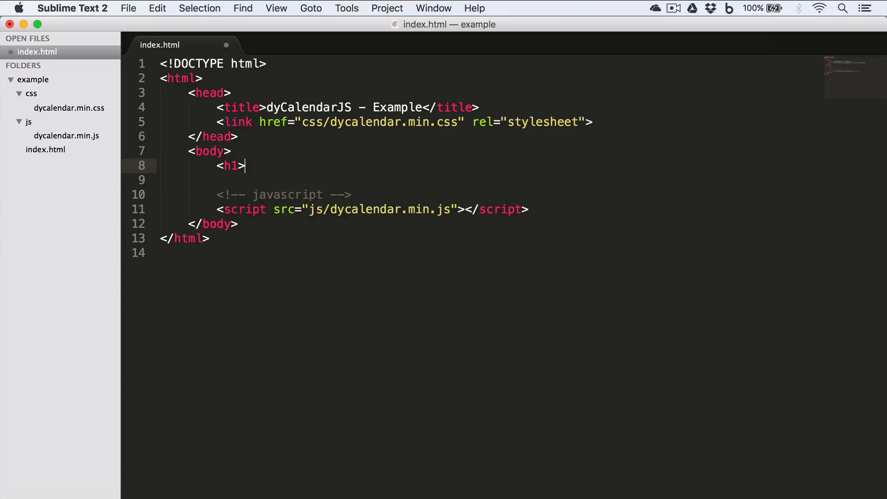
text(dyCalendarJS Example)
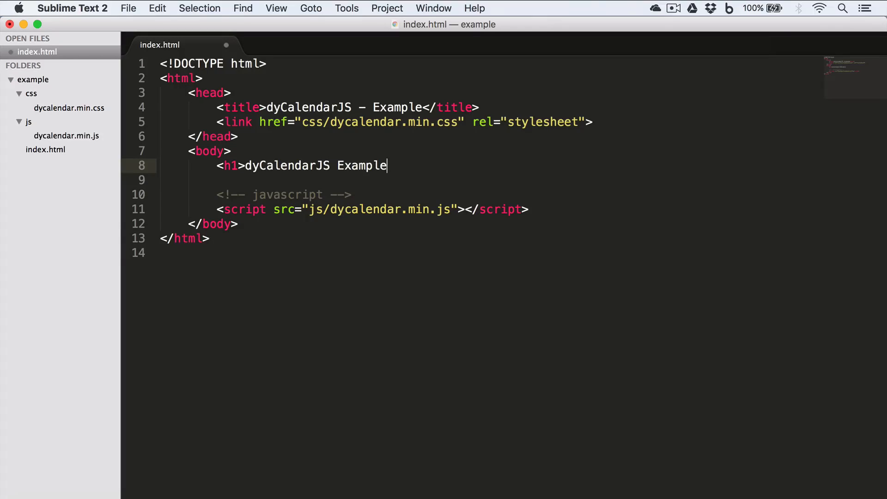
text(</h1>)
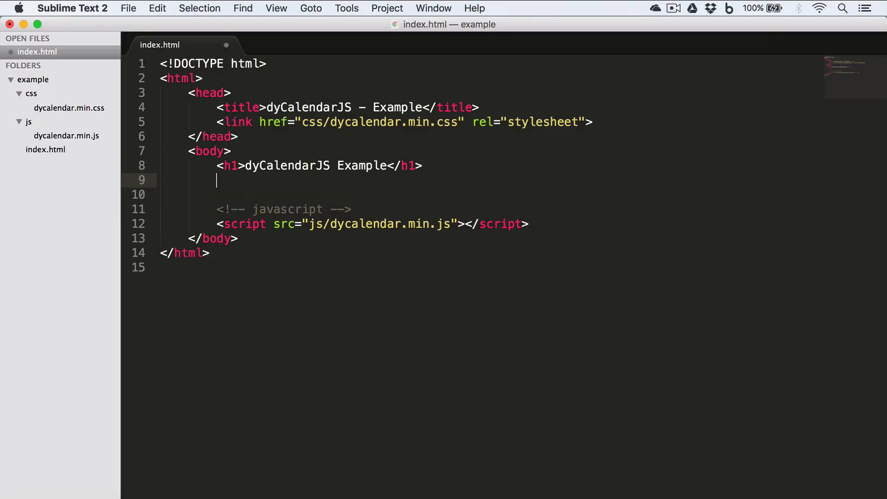
- Add a paragraph: I am creating a calendar for my blog and website..
text(<p></)
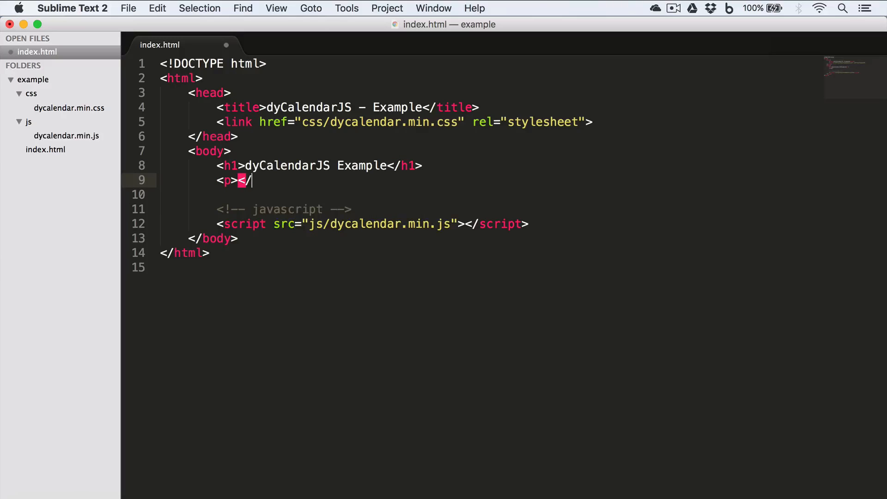
text(p>)
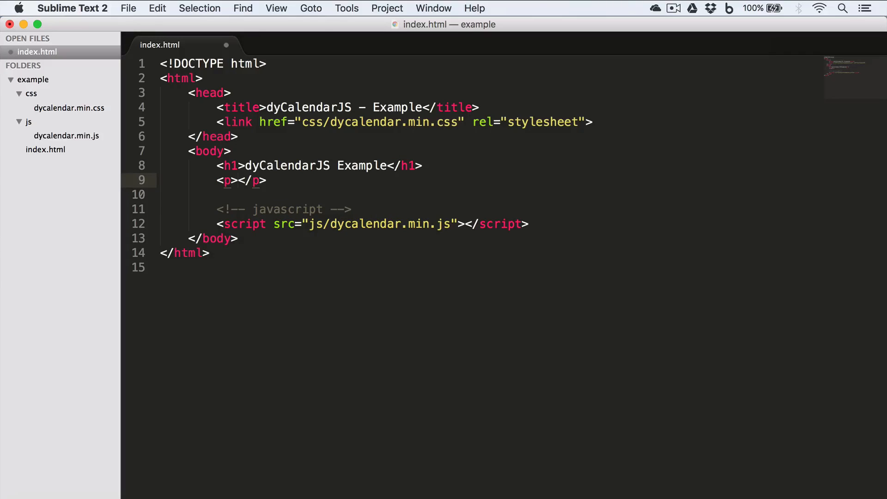
text(I am crea)
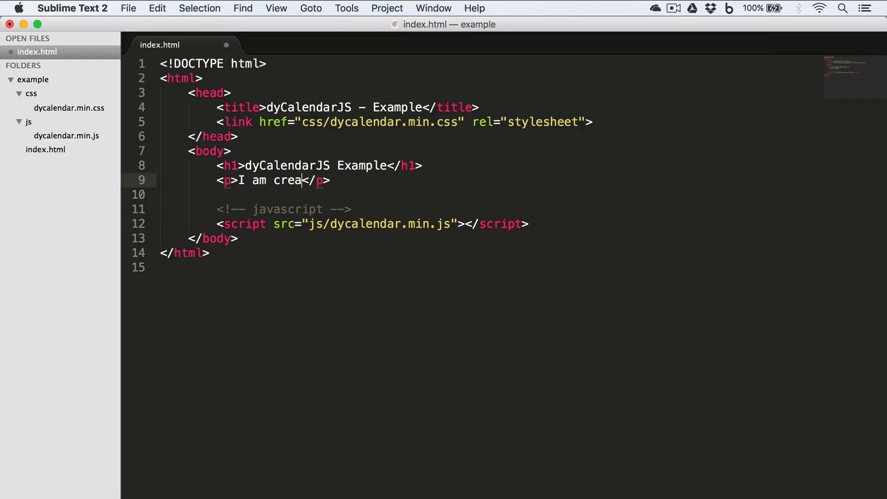
text(ting)
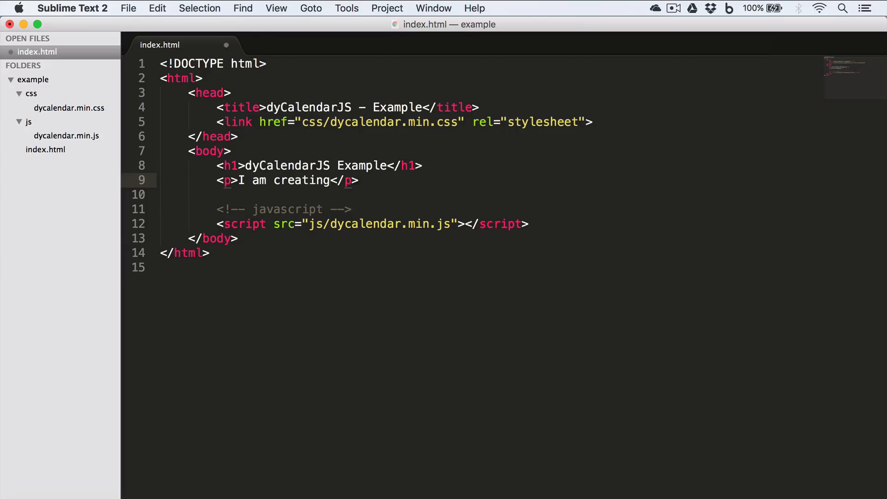
text(a cale)
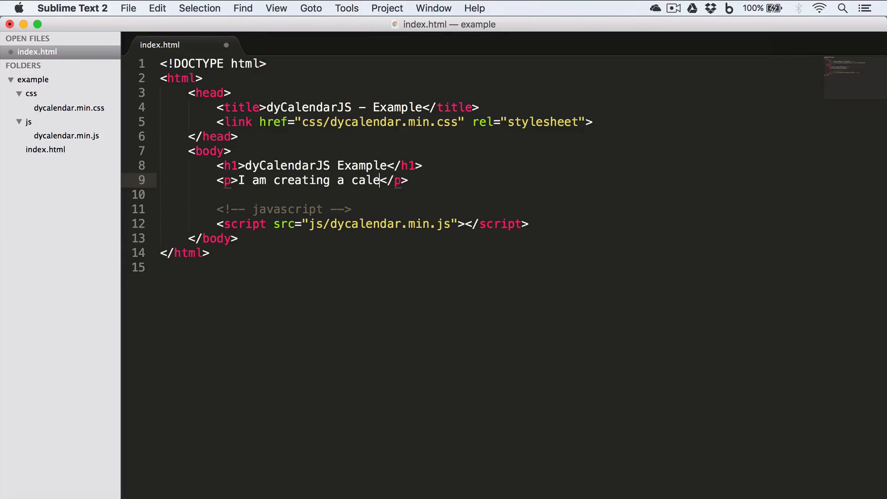
text(ndar for my)
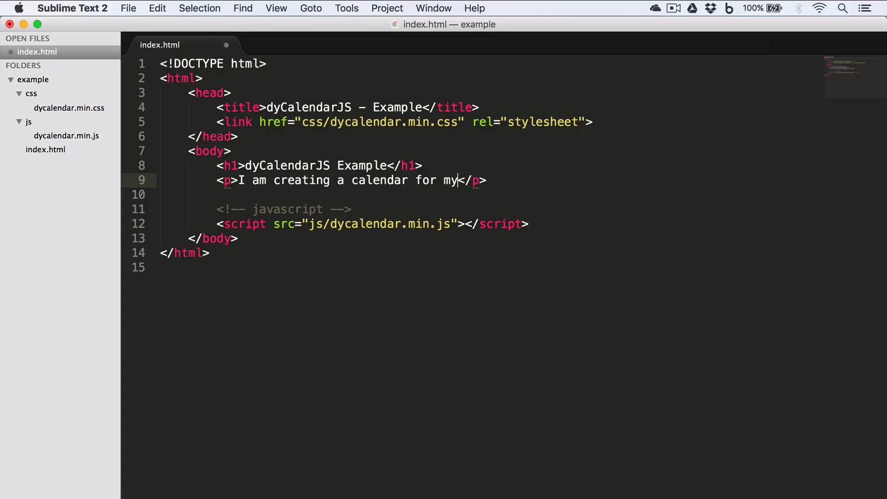
text(blog and we)
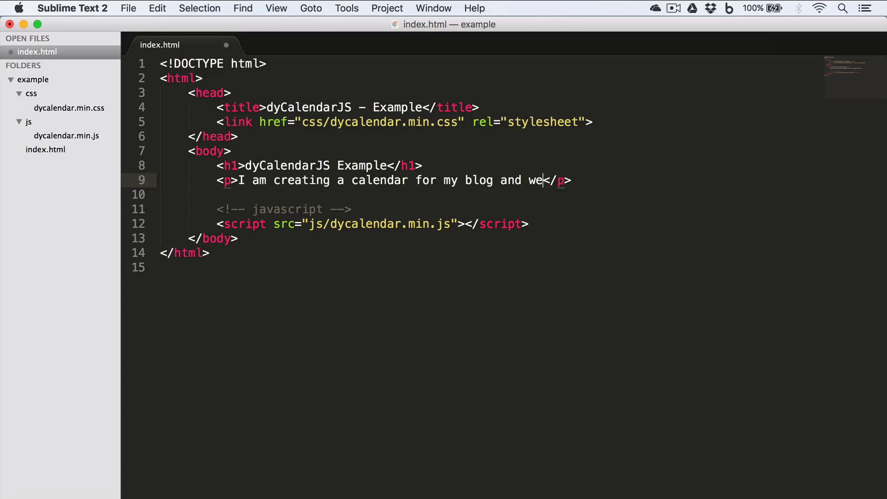
text(bsite...)
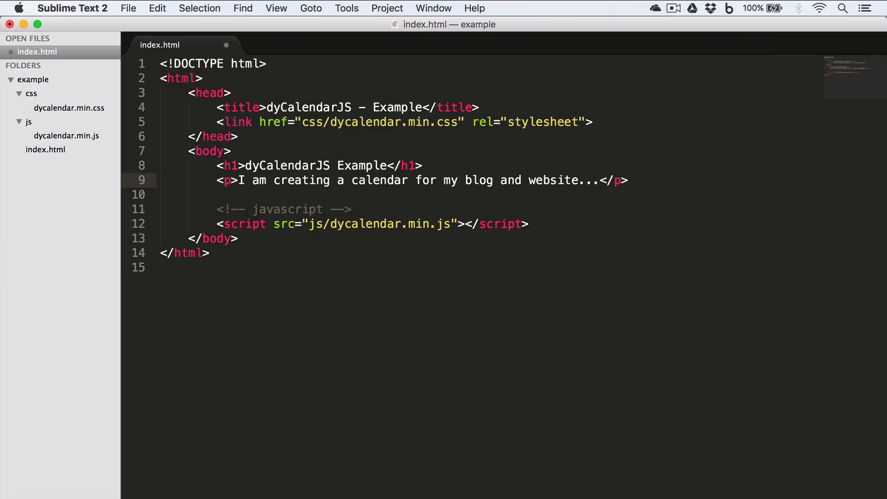
- Add a wrapper div with class some-class after the paragraph
text(<)
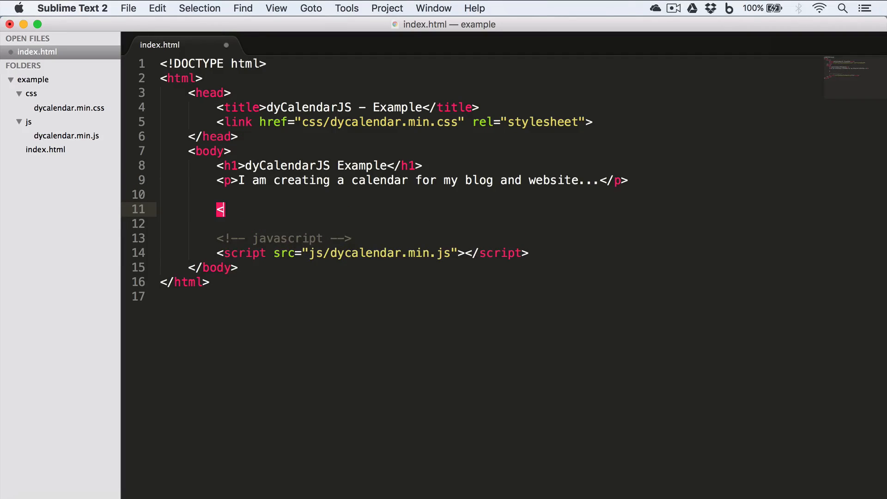
text(div clas=)
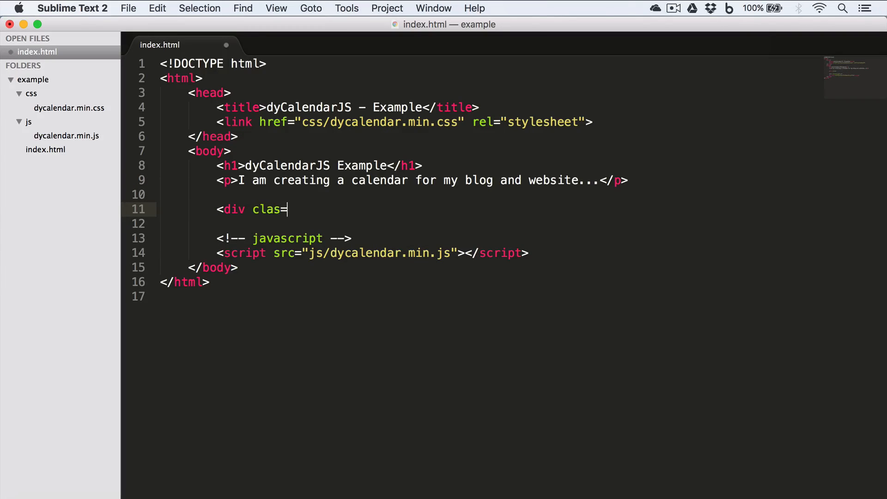
text(s="")
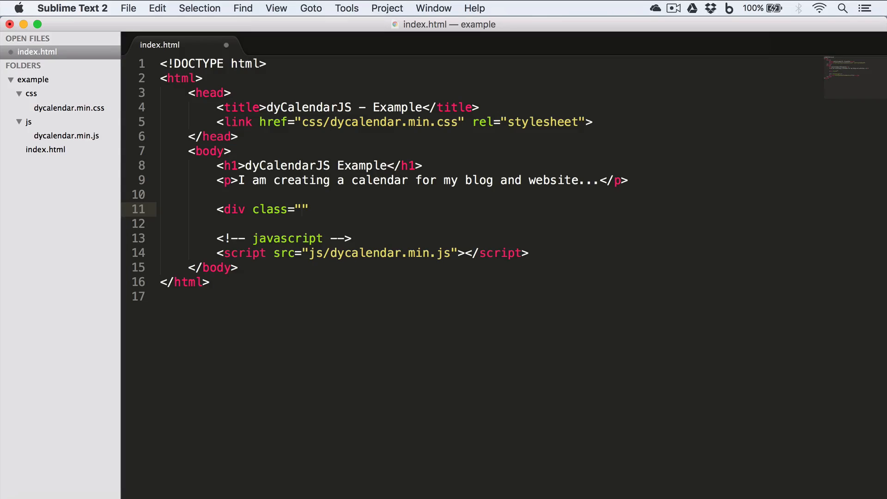
text(some-class)
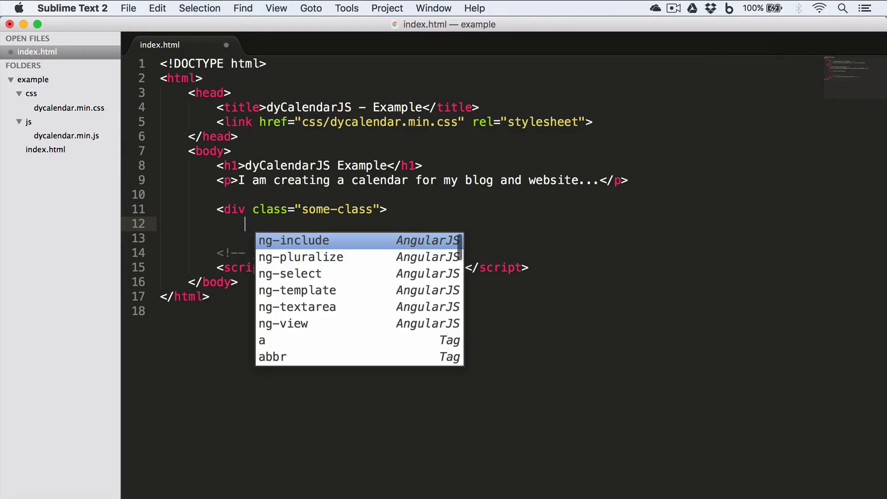
text(</div>)
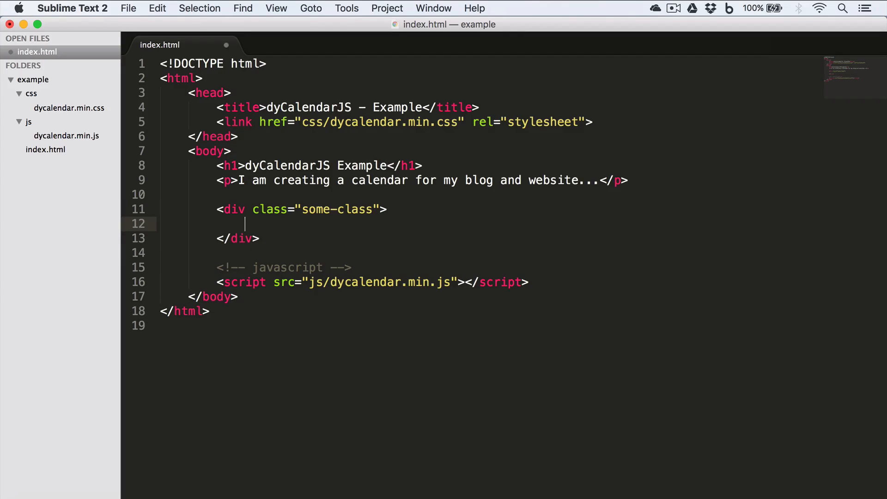
- Nest an empty div with id calendar and class dycalendar-container inside the wrapper
text(<div)
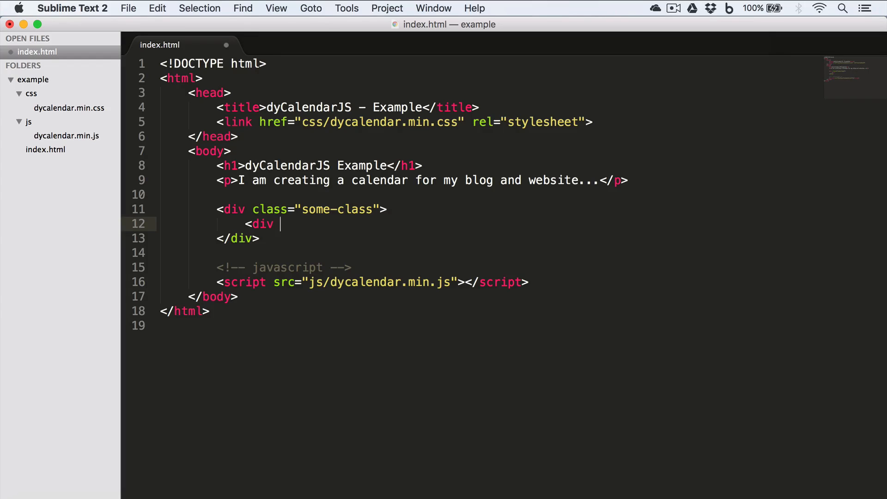
text(id="")
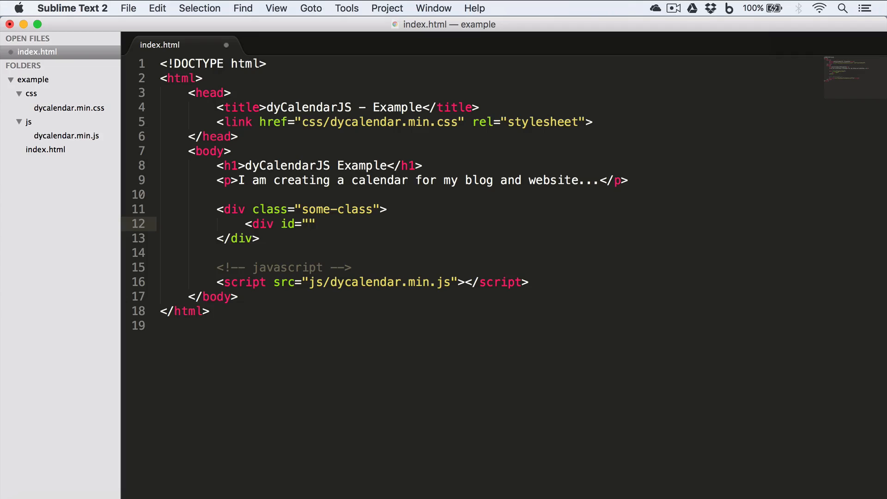
text(calendar)
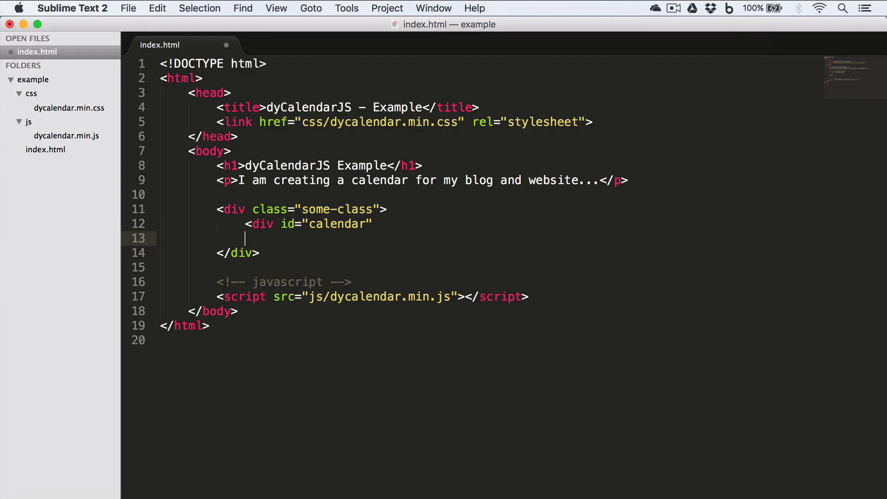
text(class="dy)
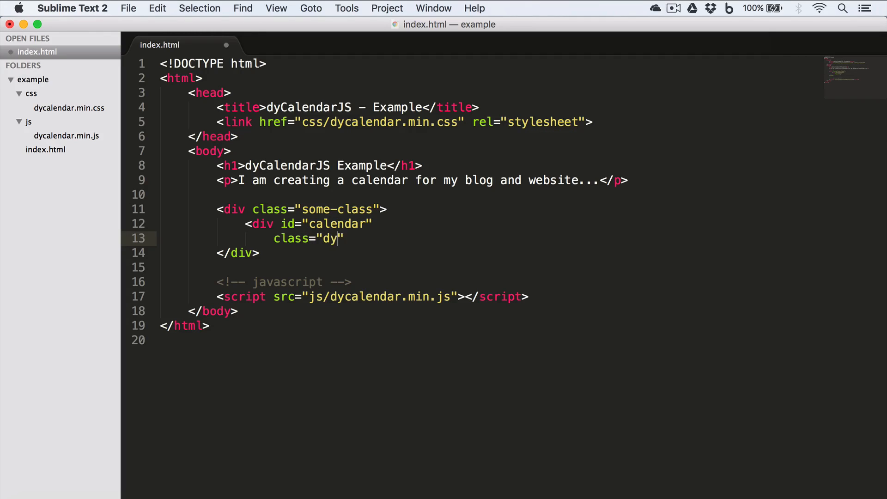
text(calendar)
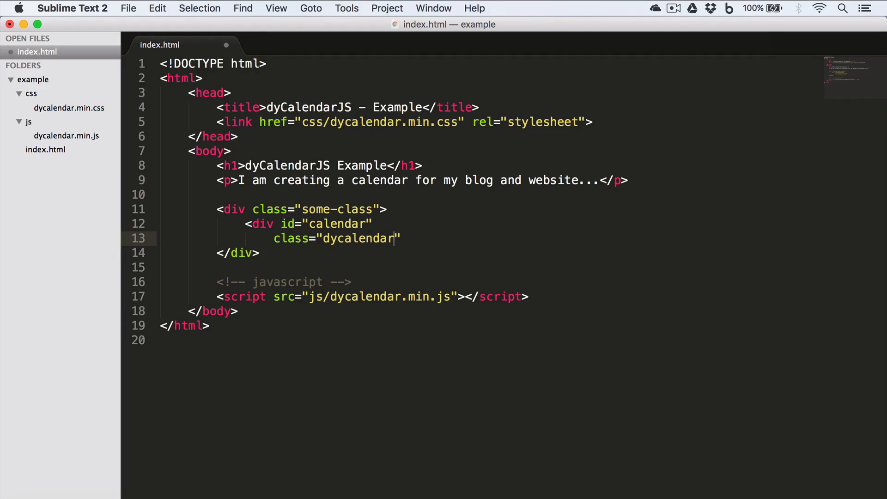
text(-contai)
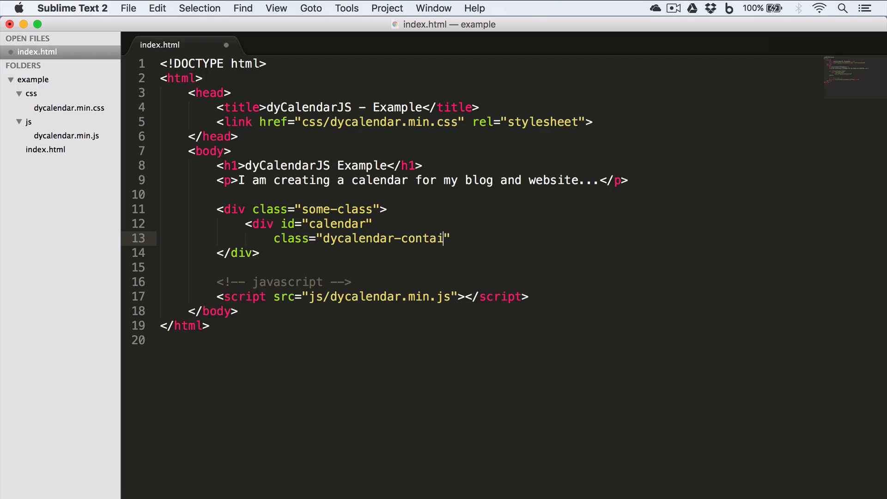
text(ner)
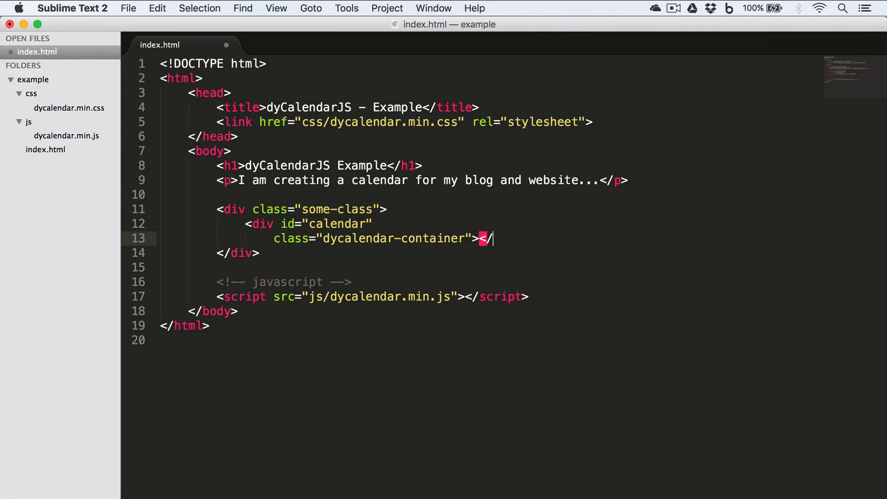
text(div>)
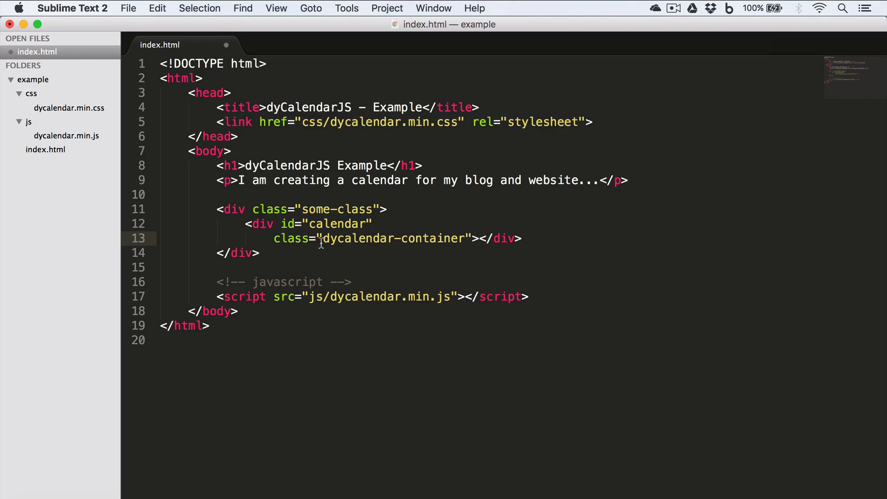
mouse_move(352, 235)
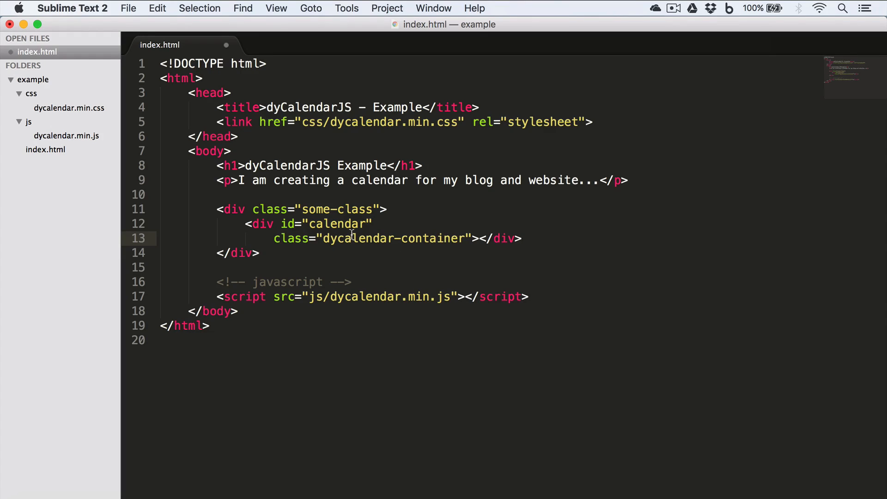
mouse_move(364, 254)
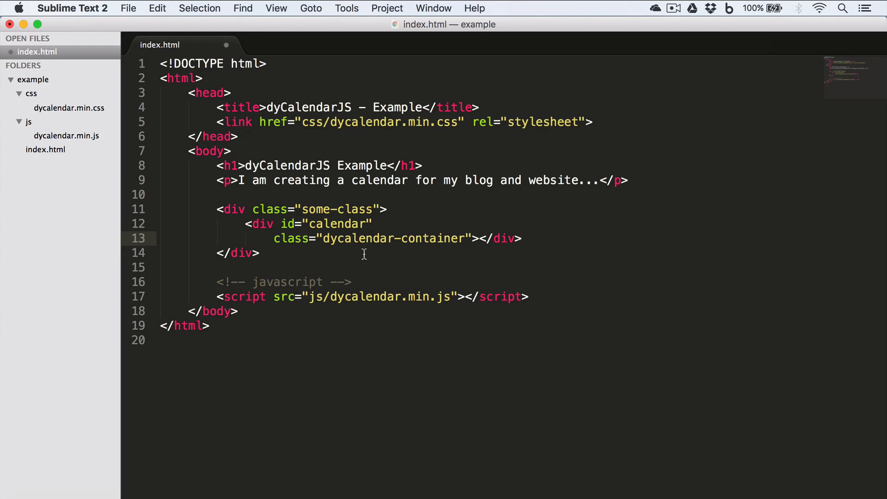
mouse_move(481, 233)
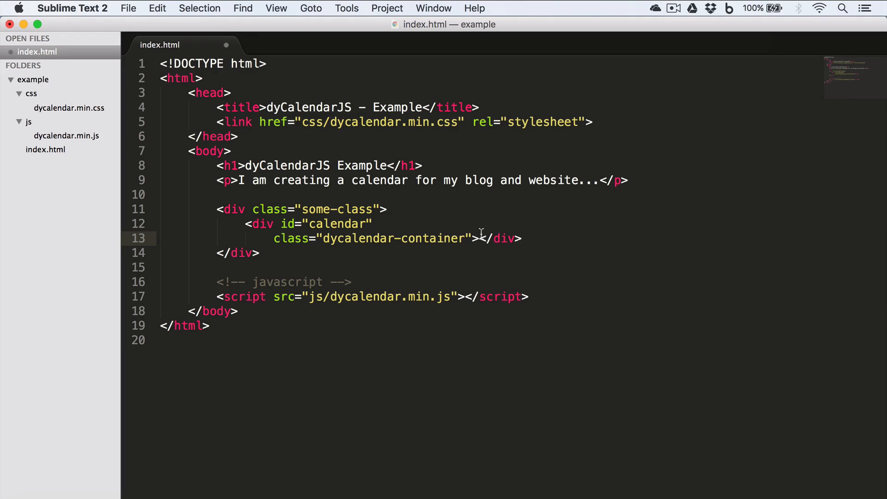
- Save index.html and open the example project folder from the desktop
click(520, 238)
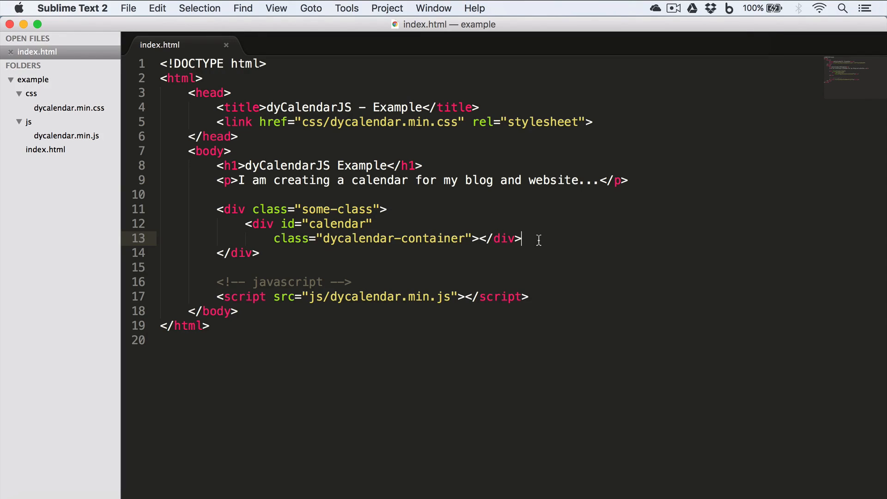
mouse_move(451, 165)
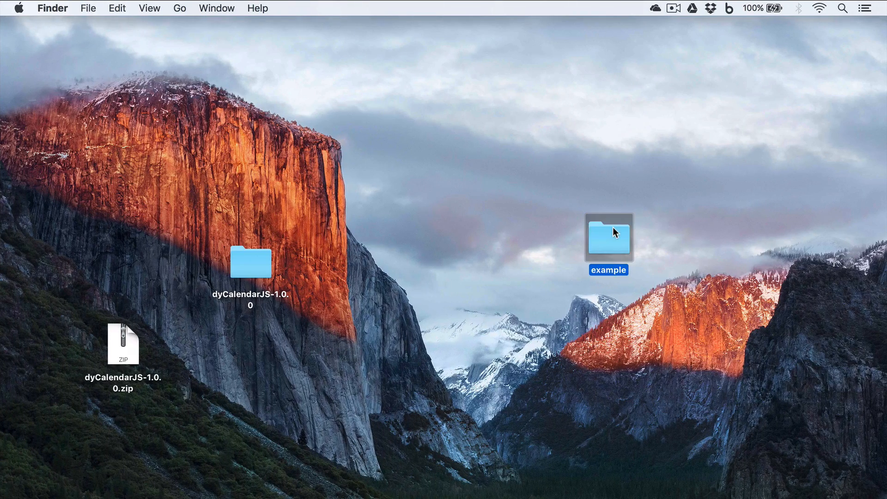
double_click(609, 238)
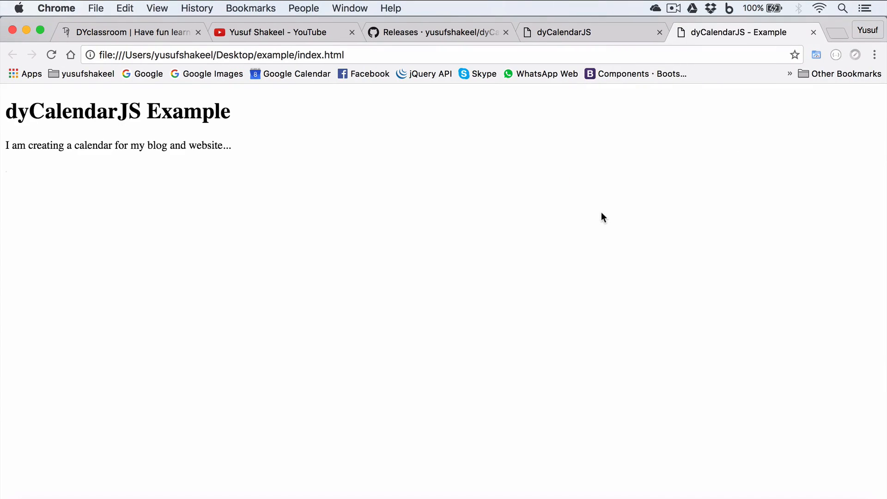
mouse_move(232, 149)
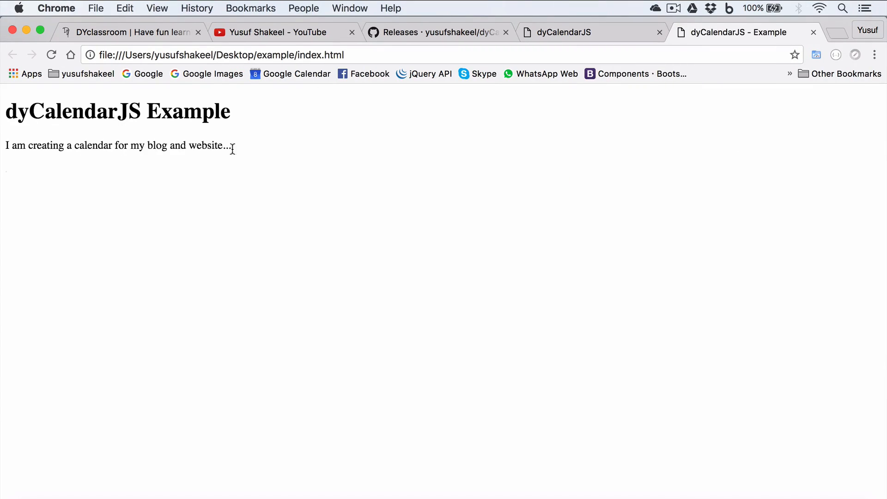
mouse_move(704, 174)
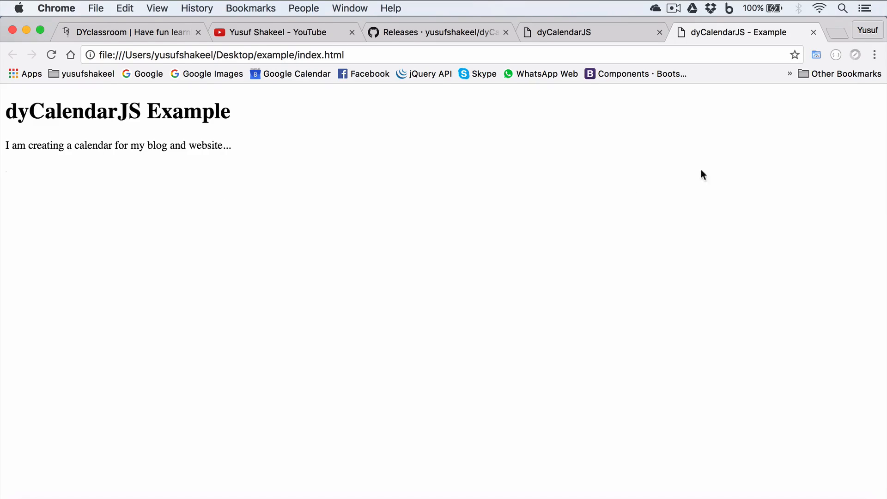
- Show the page's empty developer console in Chrome, then return to index.html in the editor
click(874, 55)
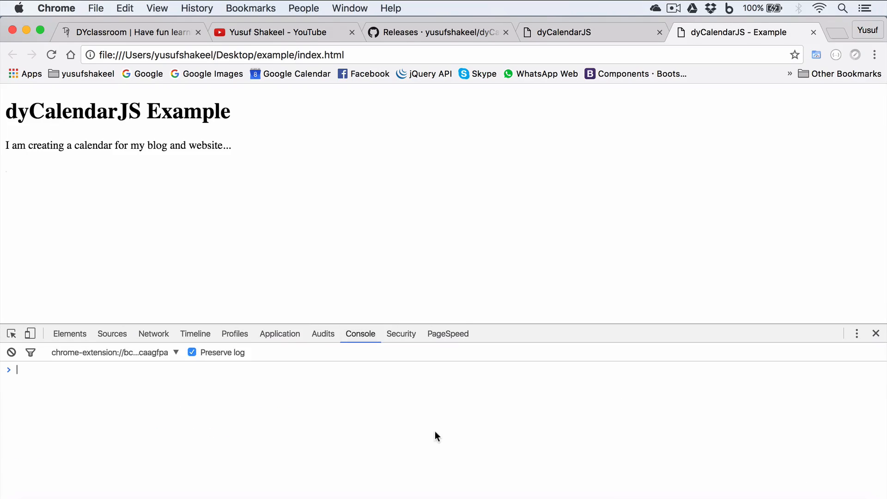
mouse_move(235, 400)
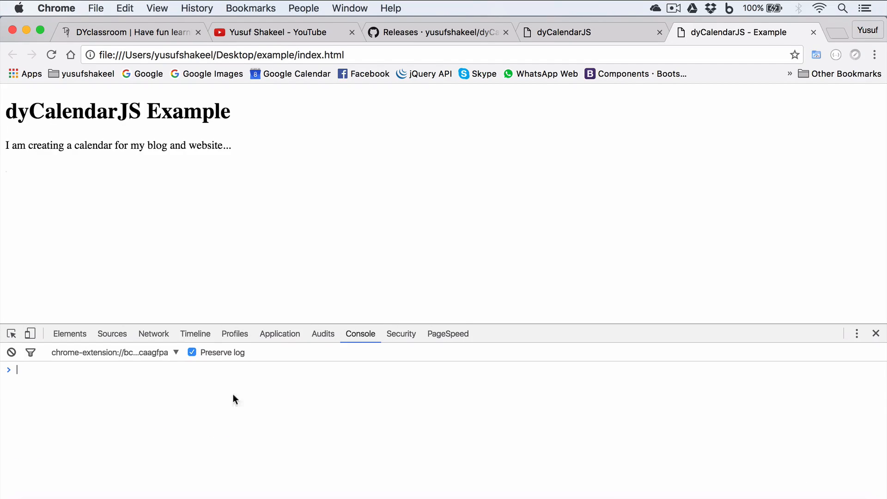
mouse_move(119, 395)
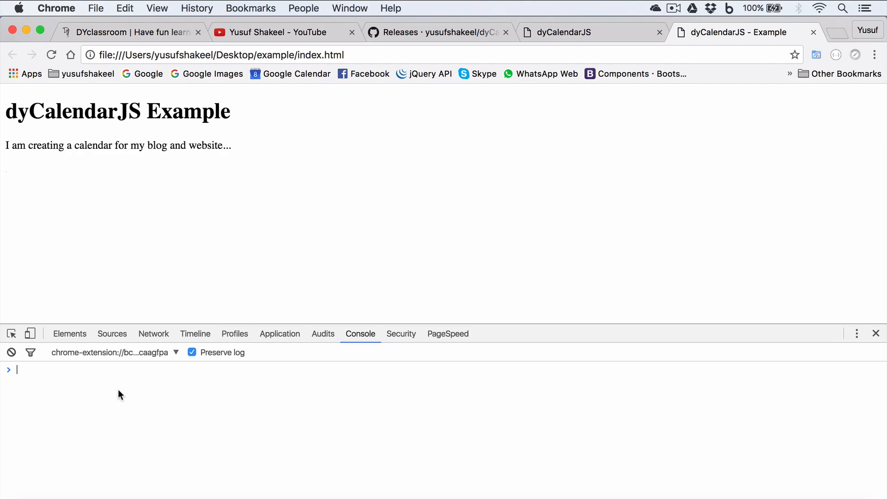
click(112, 352)
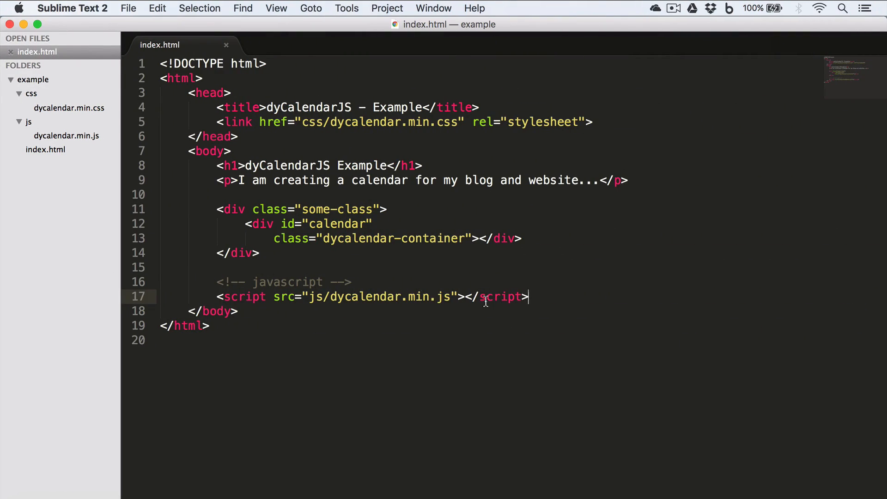
mouse_move(588, 302)
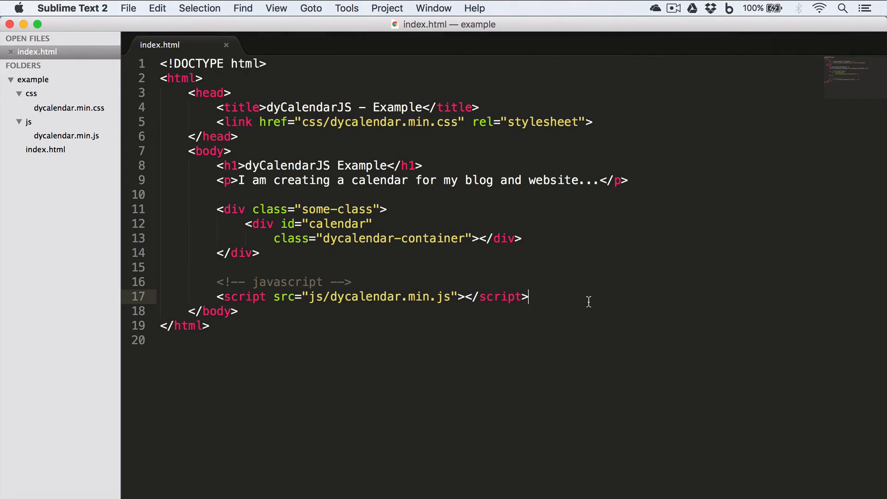
- Add a script block calling dycalendar.draw with an empty options object
text(<)
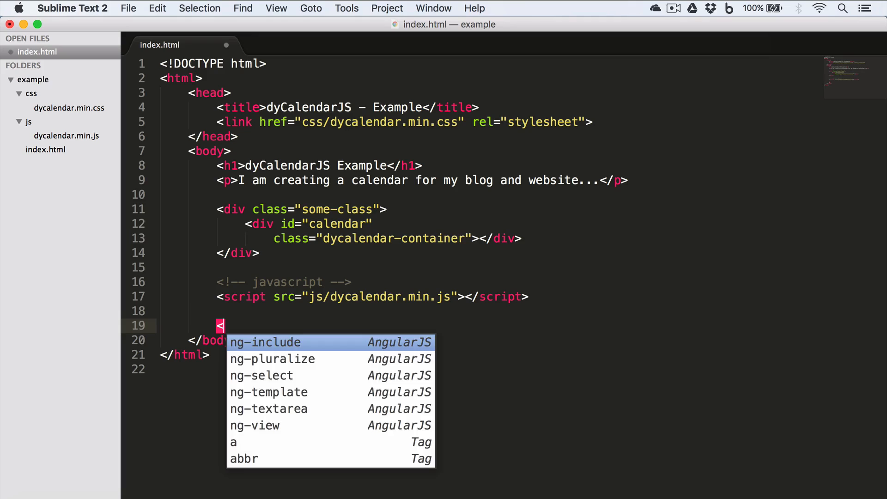
text(script>)
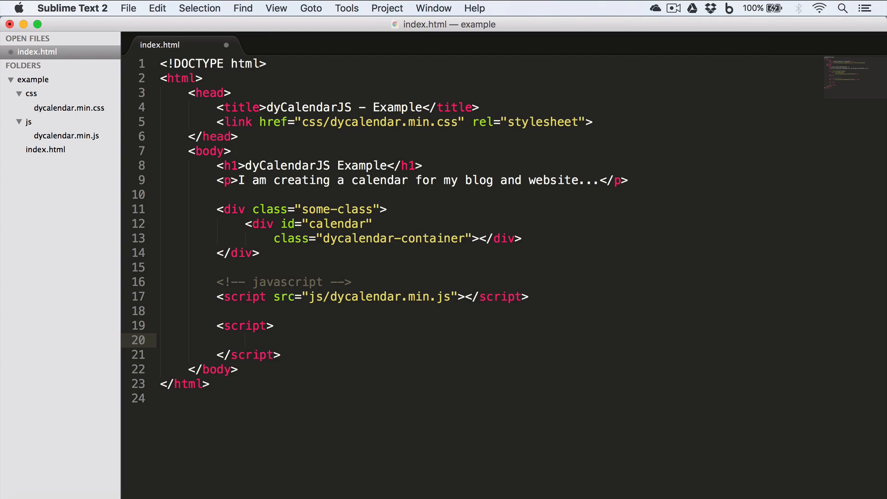
text(dycalendar)
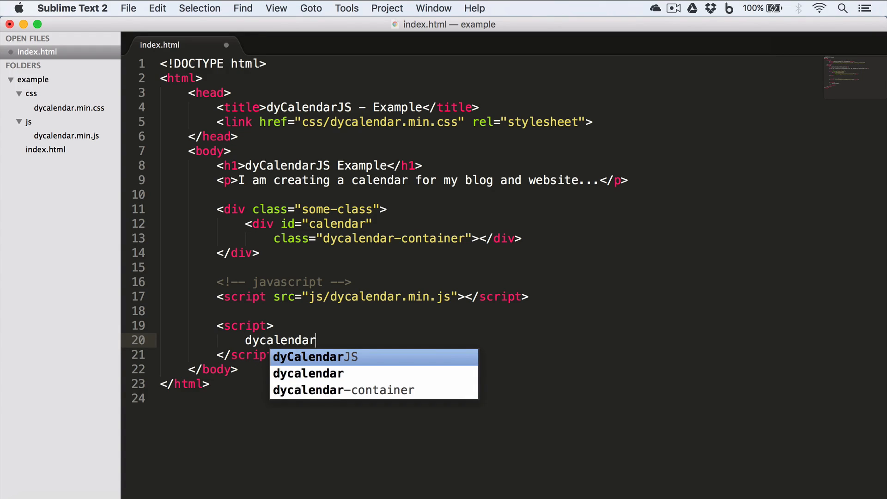
text(.d)
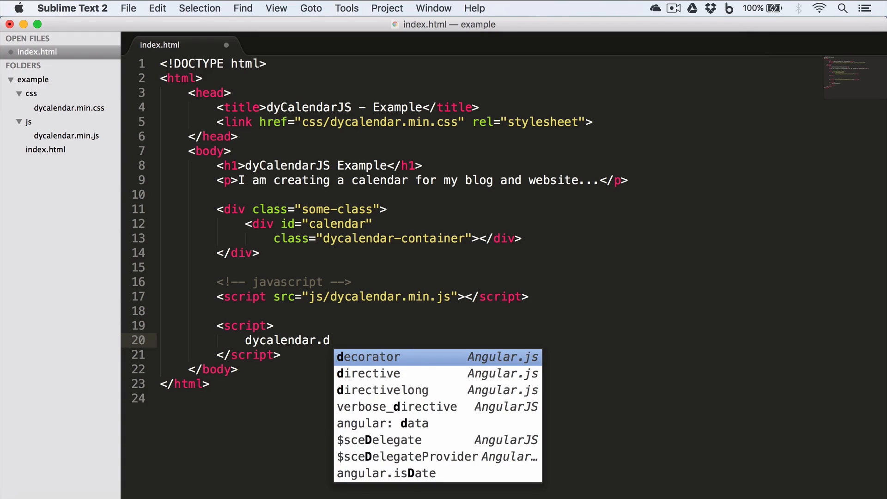
text(raw();)
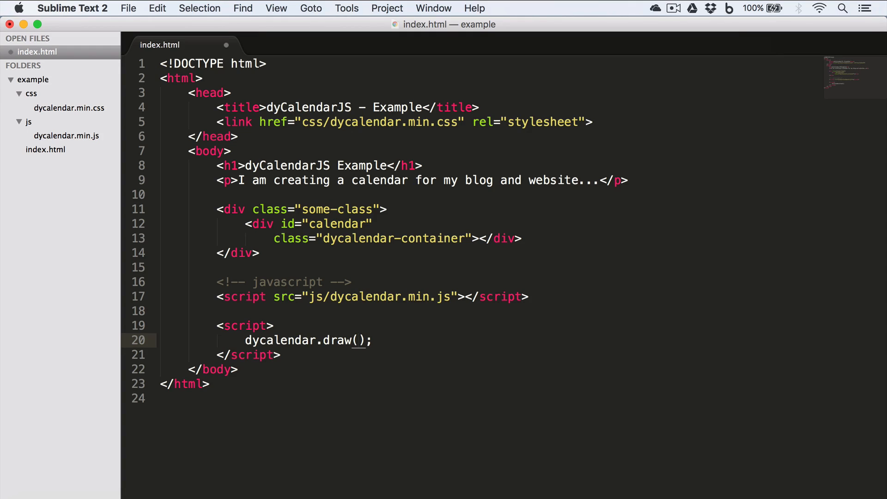
text({})
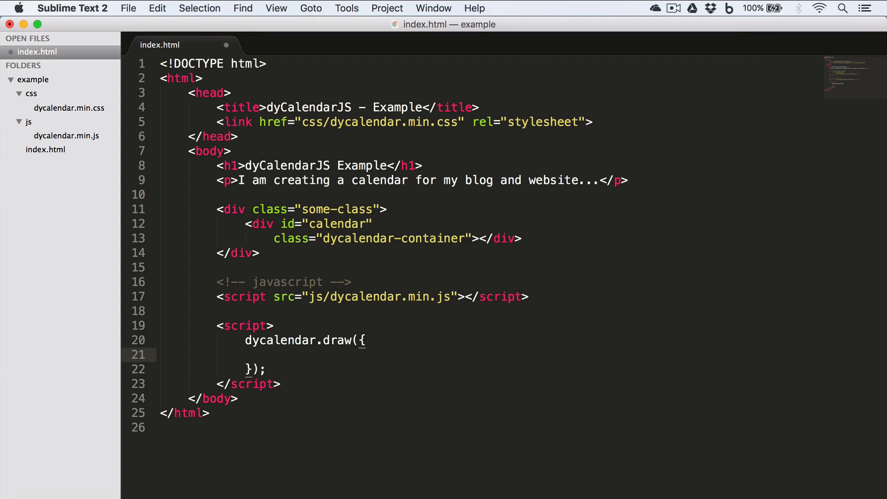
- Set the draw call's target option to "#calendar", matching the div id
text(targ)
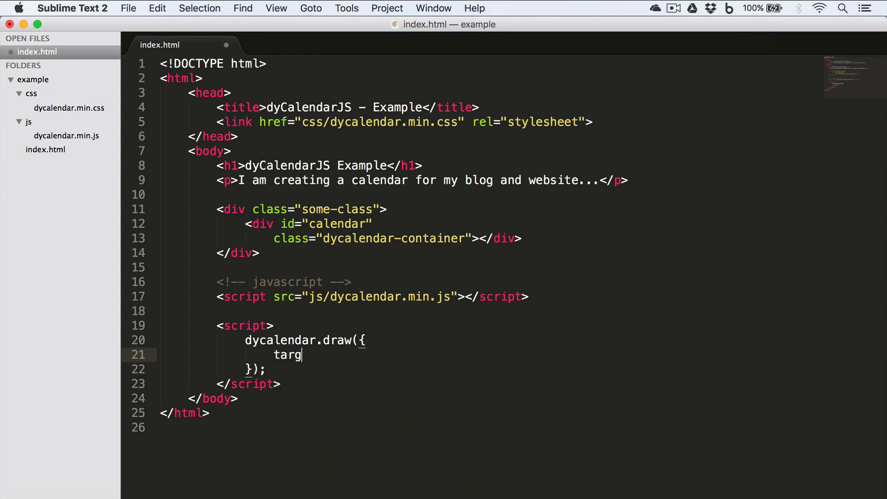
text(et : "")
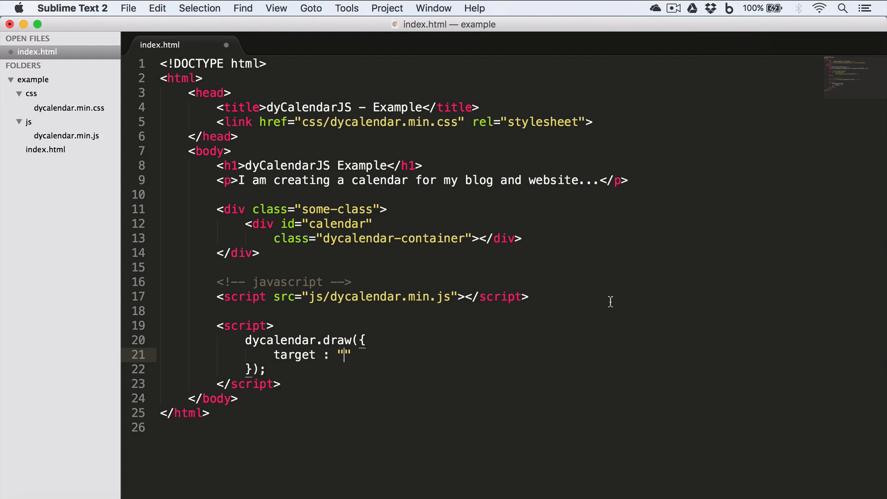
mouse_move(261, 221)
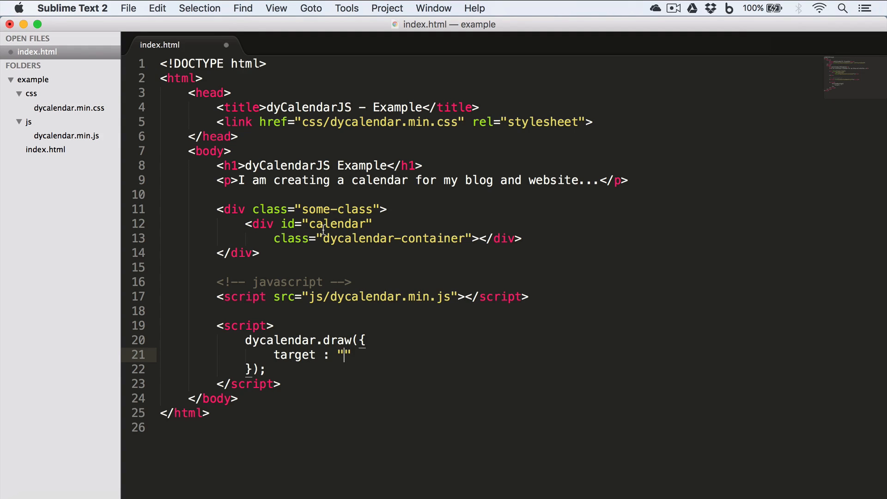
mouse_move(477, 243)
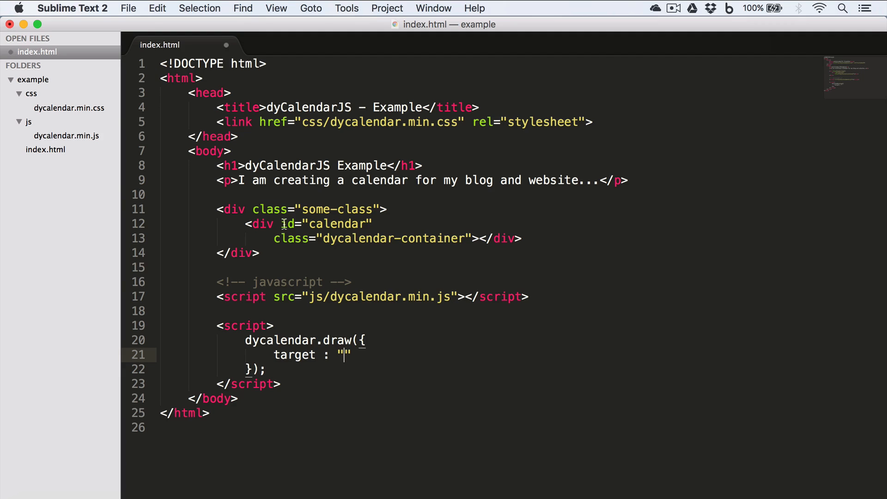
text(#)
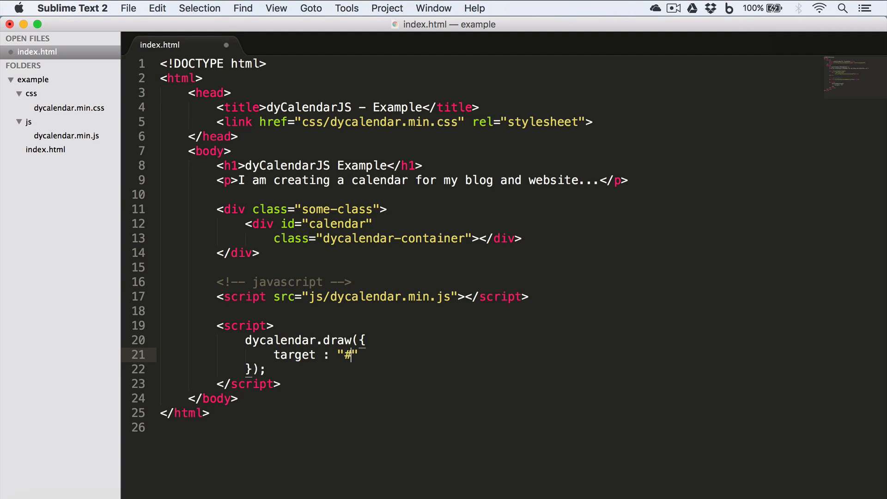
double_click(335, 224)
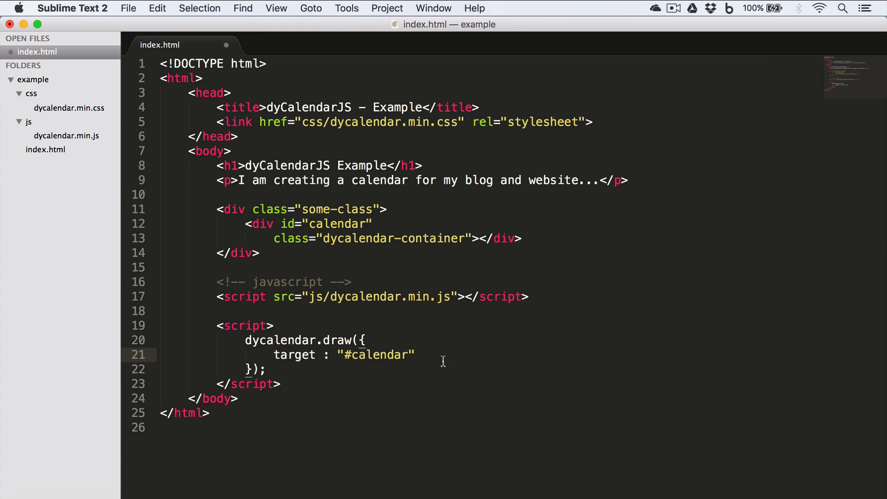
mouse_move(437, 357)
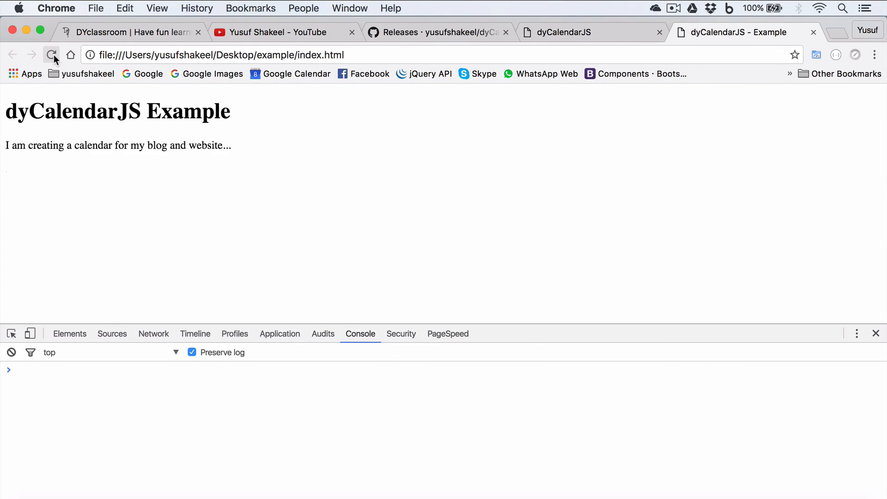
- Reload the page so it renders the Wednesday 7 September 2016 day calendar
click(50, 54)
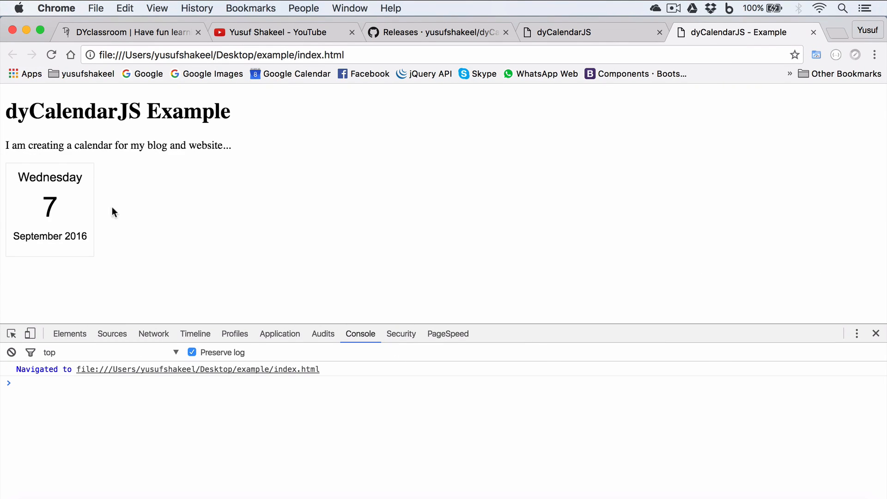
mouse_move(282, 206)
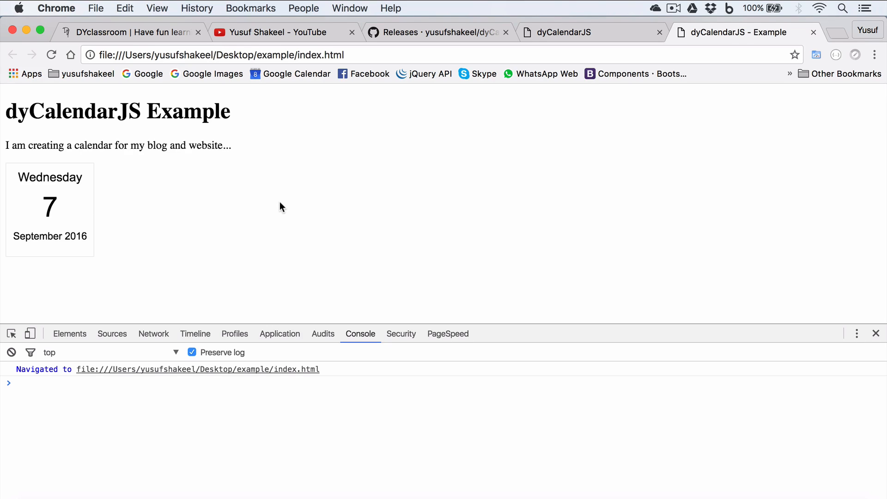
mouse_move(271, 441)
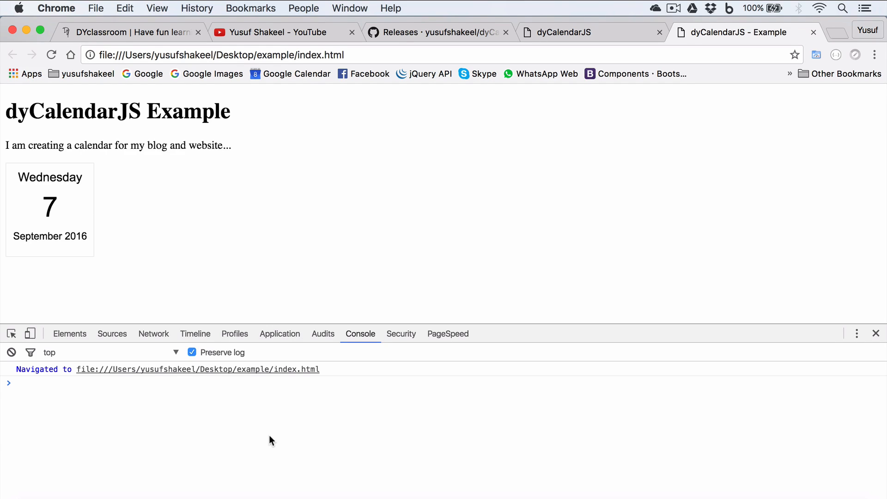
mouse_move(209, 385)
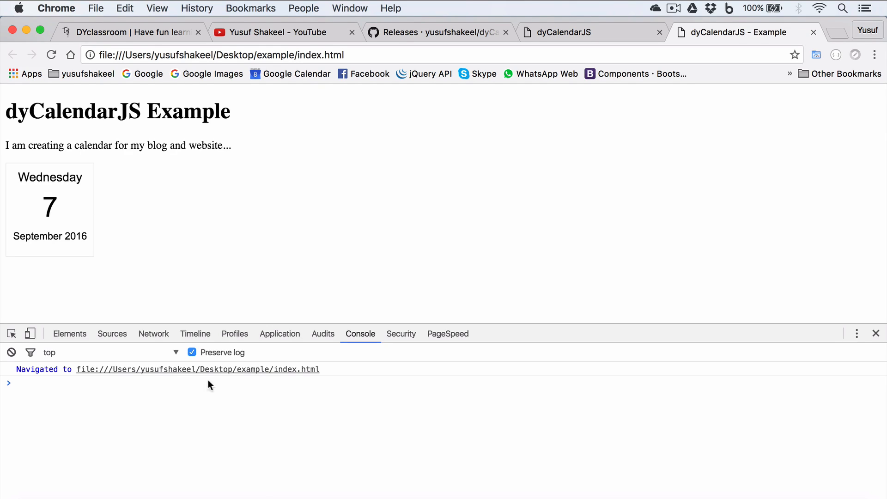
mouse_move(90, 234)
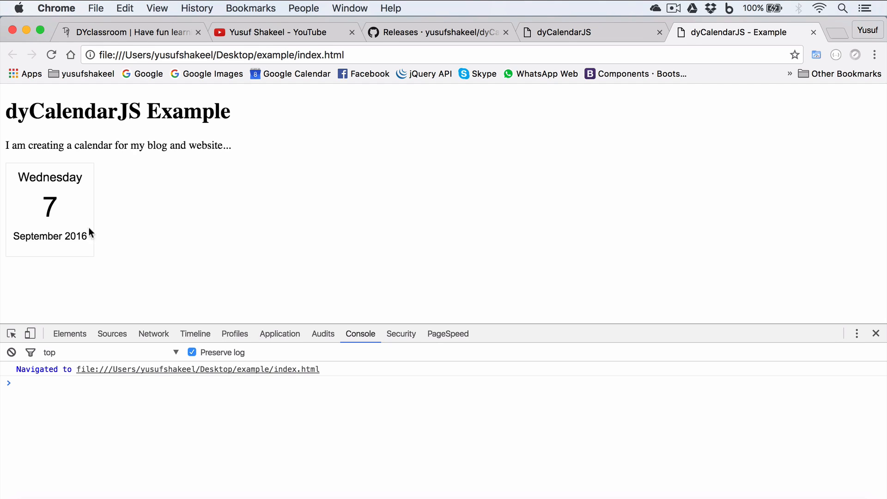
mouse_move(281, 250)
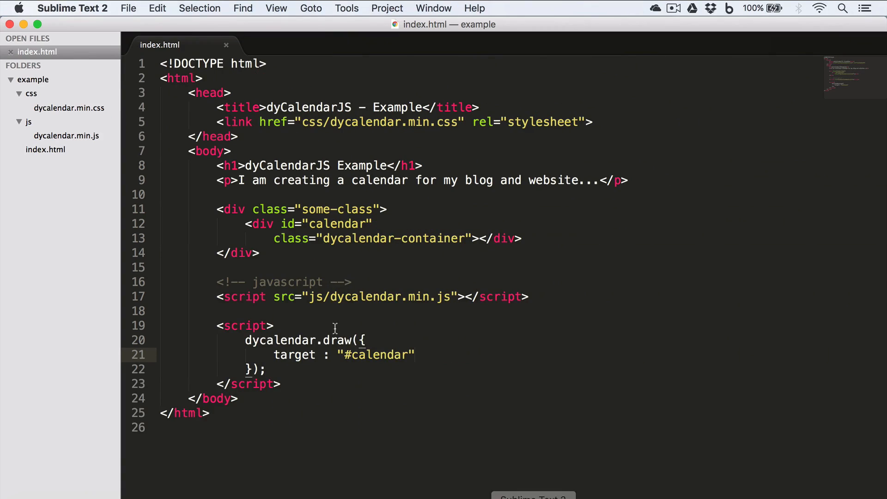
- Add type : "month" after the target option to render the September 2016 grid
text(,)
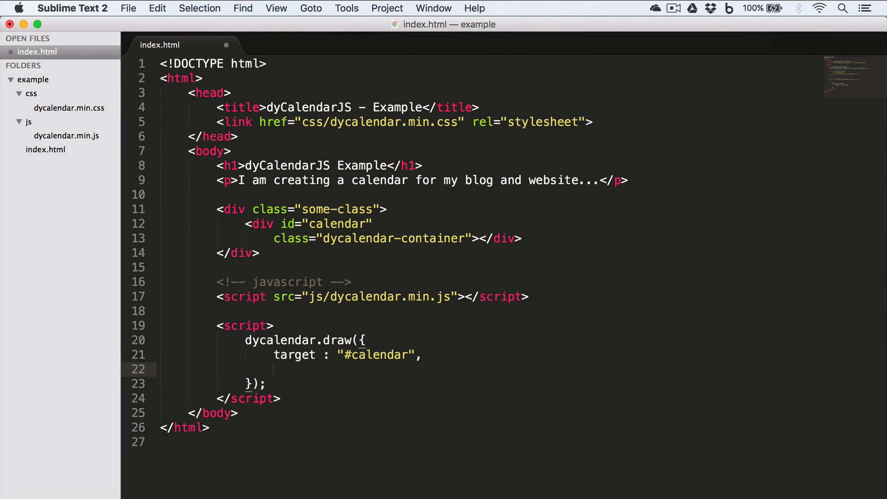
text(type : "mo)
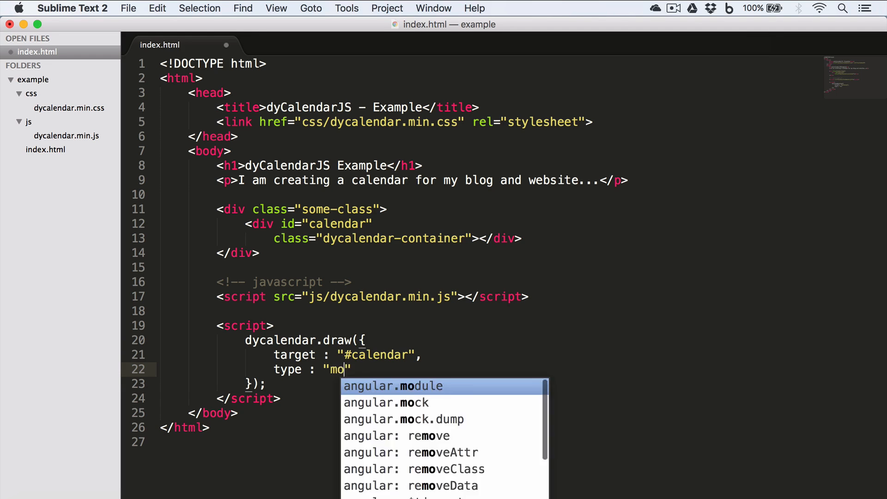
text(nth)
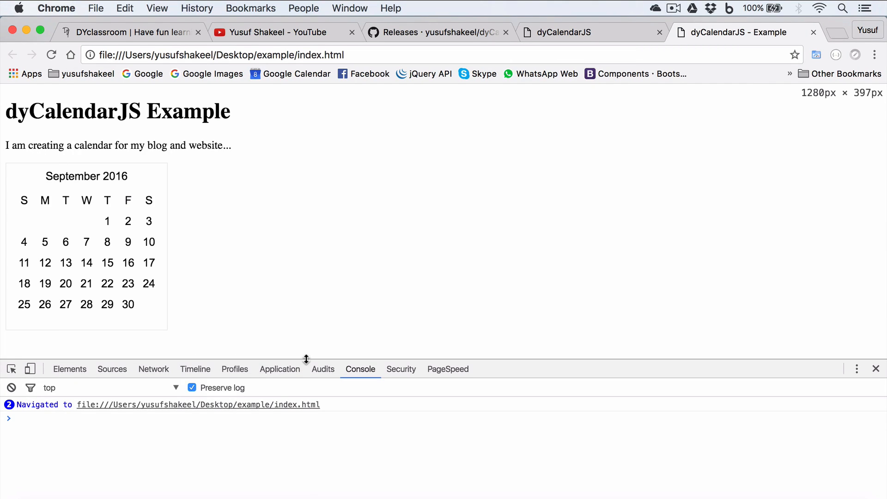
mouse_move(357, 212)
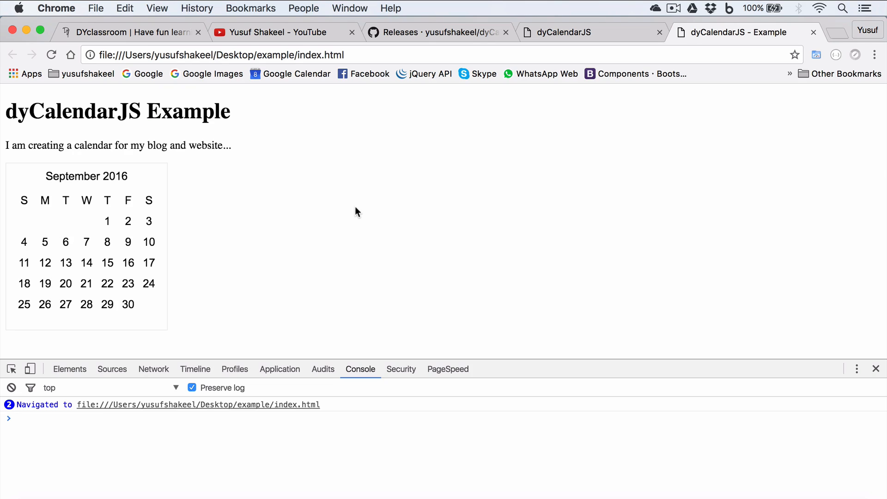
mouse_move(84, 255)
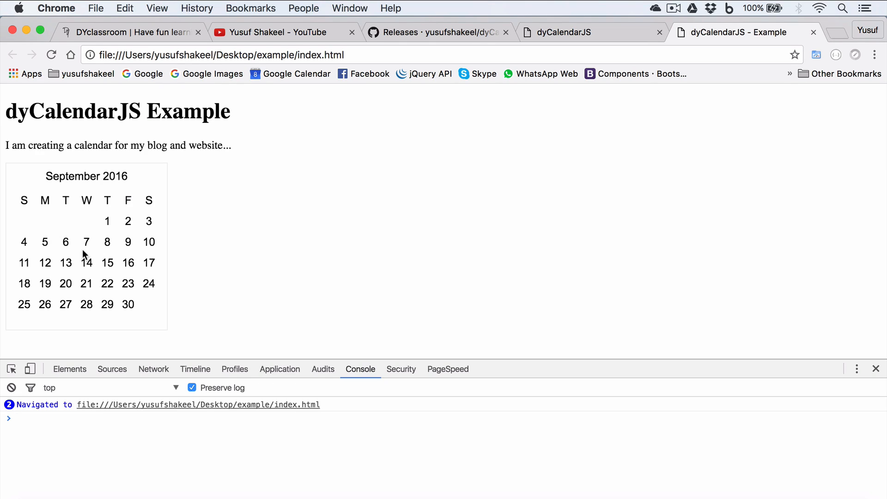
mouse_move(251, 208)
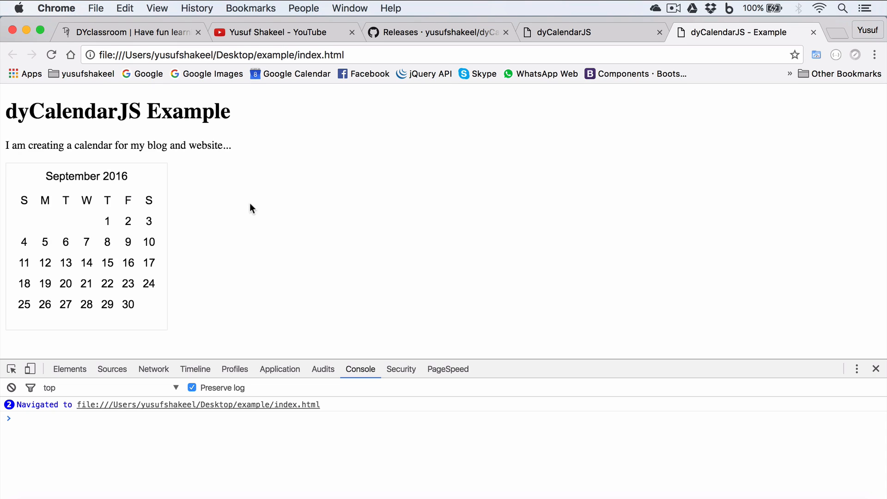
mouse_move(265, 208)
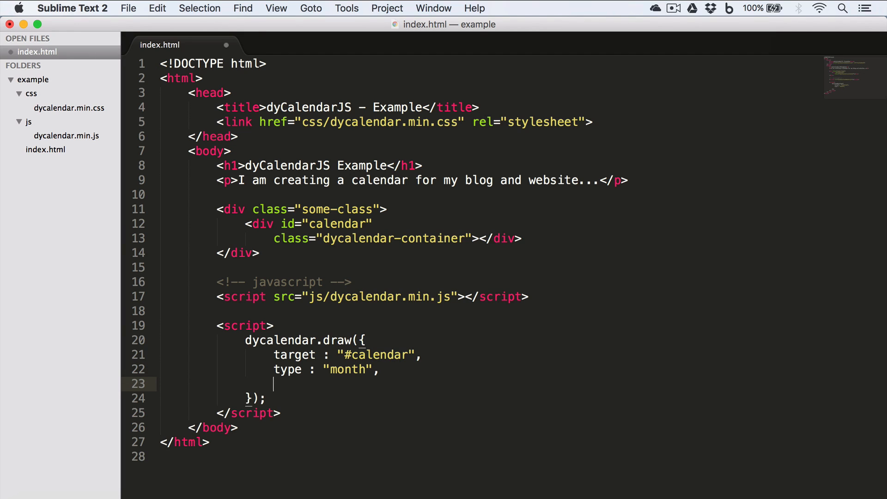
- Add highlighttoday : true and reload so day 7 is marked in the month view
text(highligh)
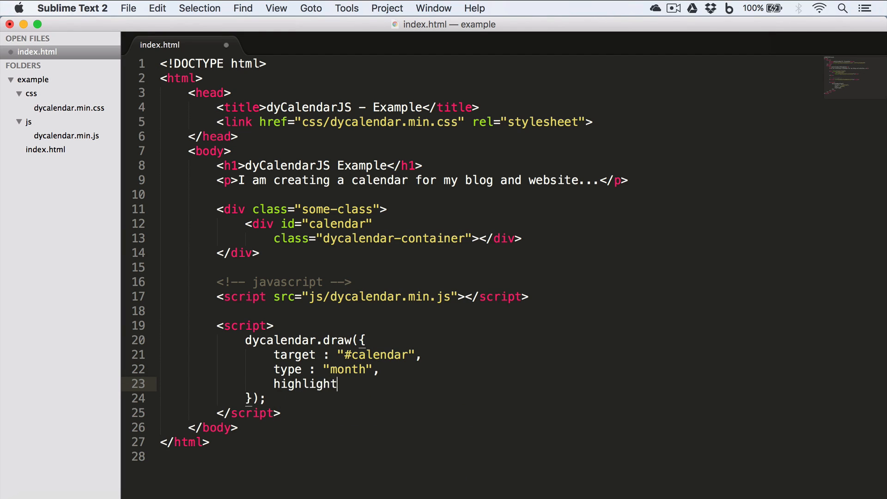
text(today)
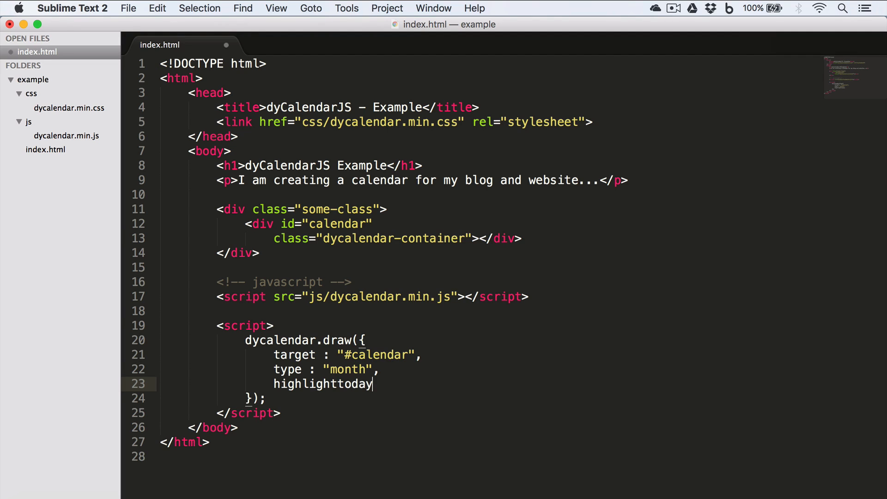
text(: t)
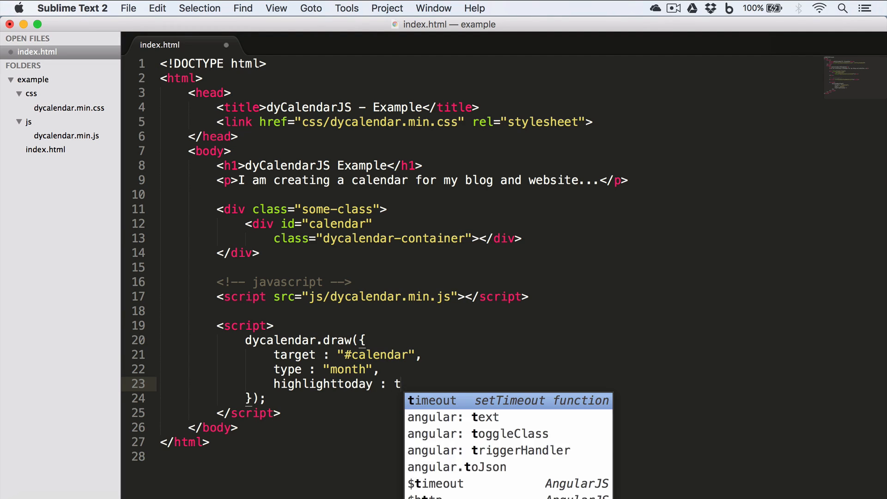
text(rue)
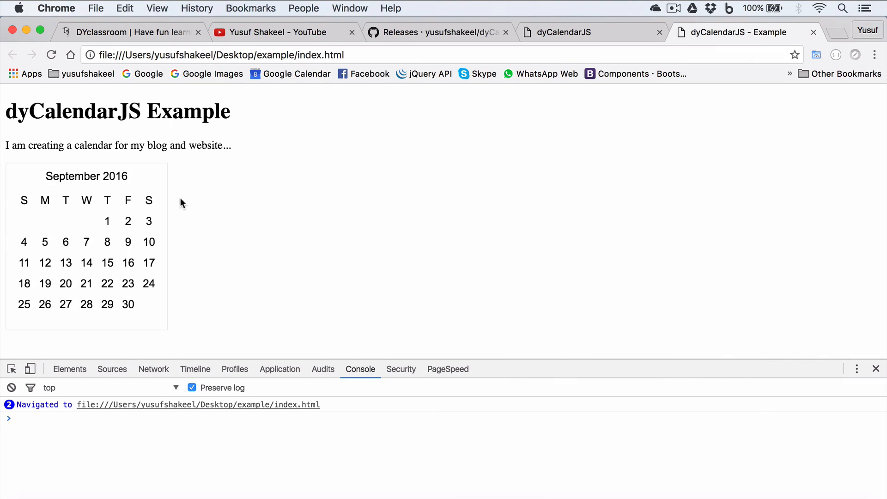
click(86, 241)
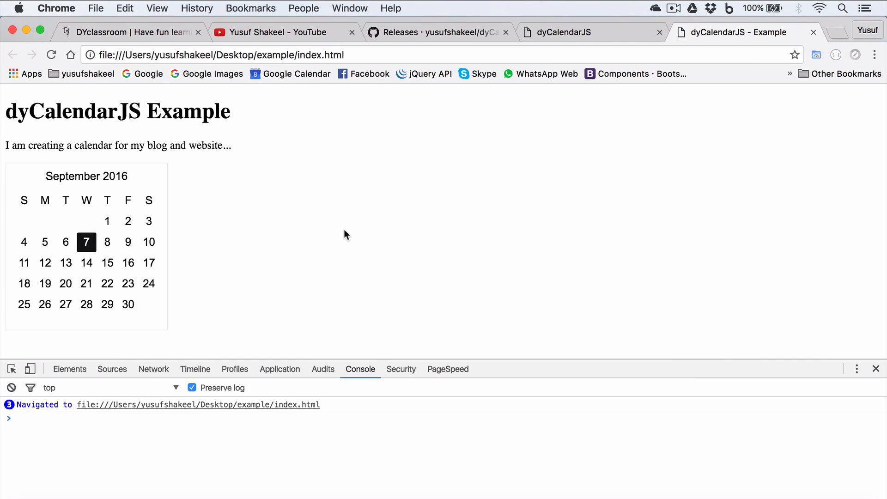
mouse_move(262, 333)
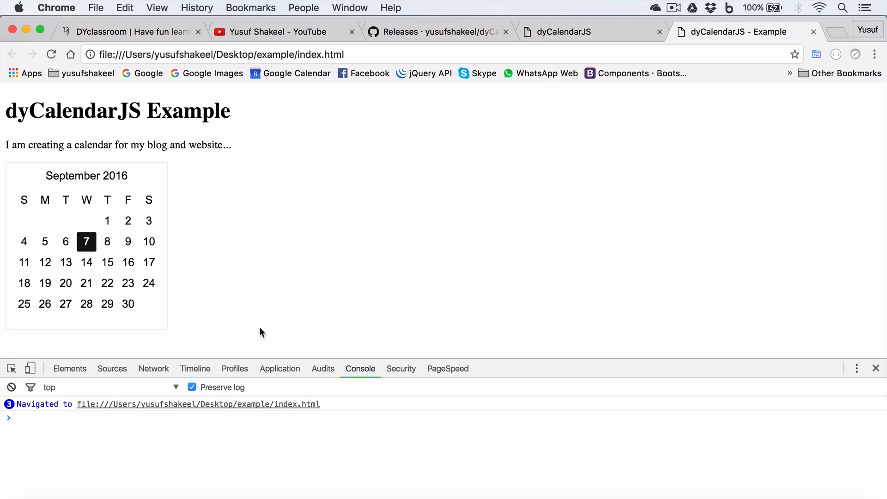
mouse_move(238, 276)
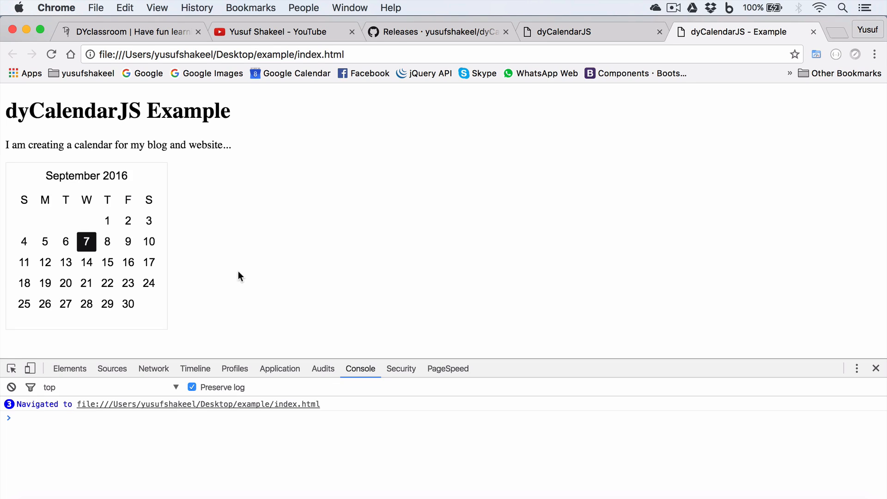
mouse_move(403, 257)
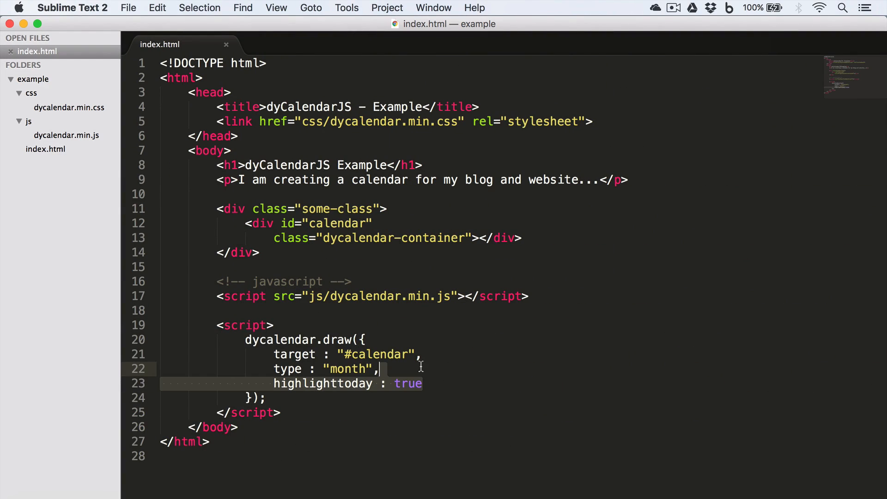
- Add year : 2017 and month : 0 so the calendar shows January 2017
text(yea)
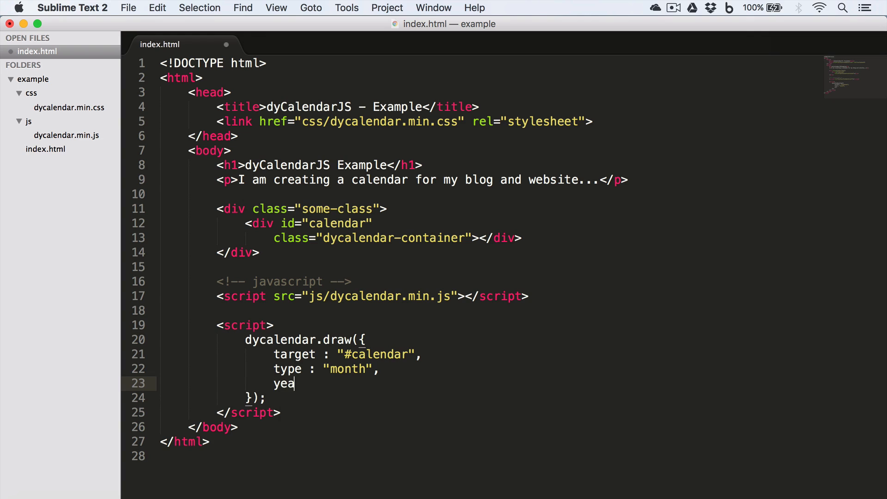
text(r : 201)
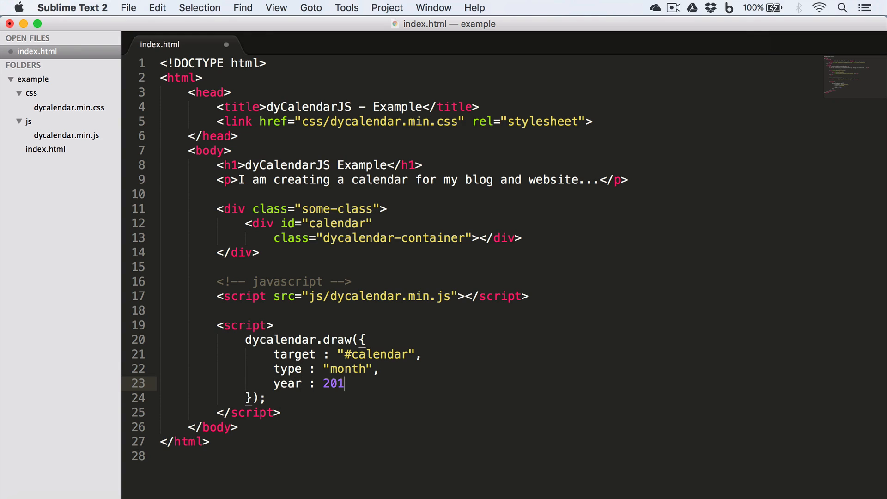
text(7)
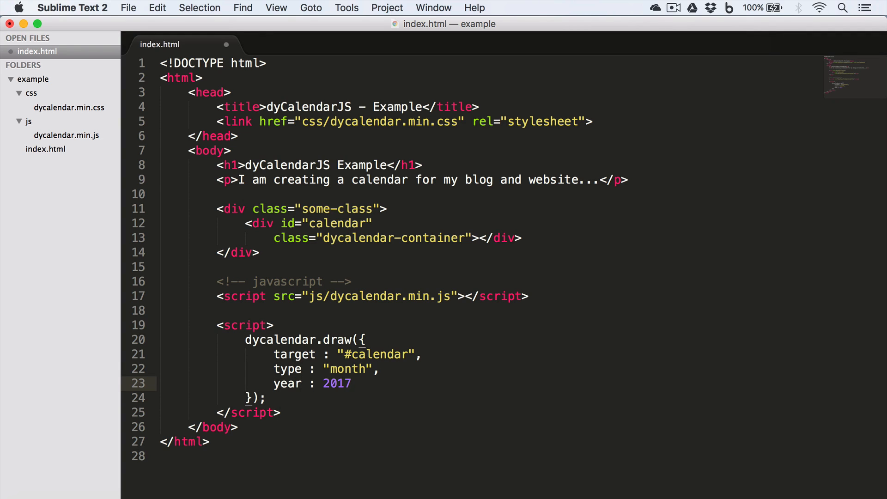
text(month)
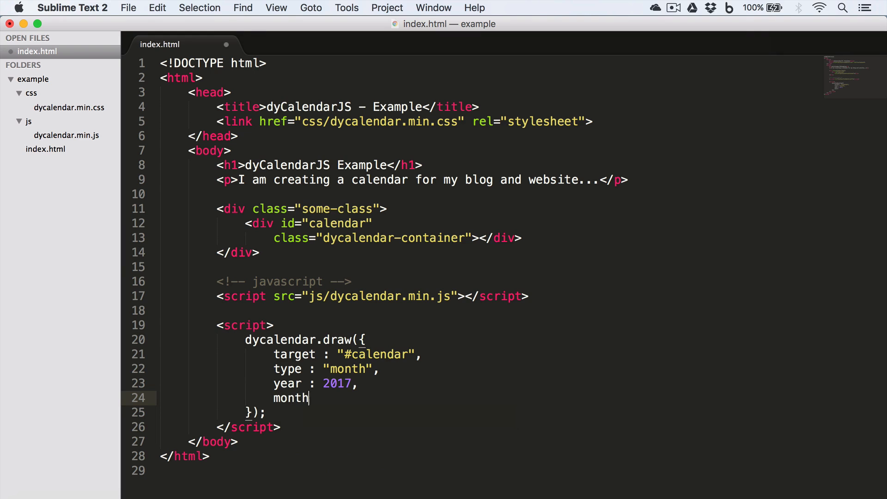
text(: 0)
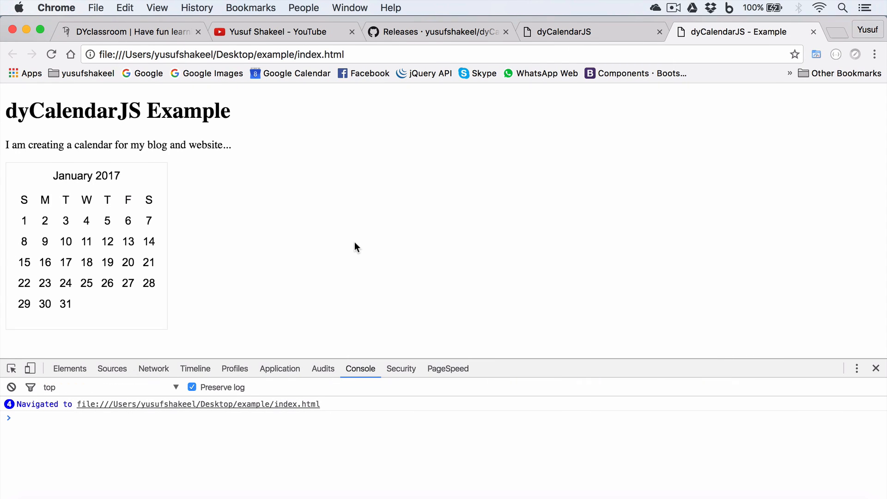
mouse_move(125, 226)
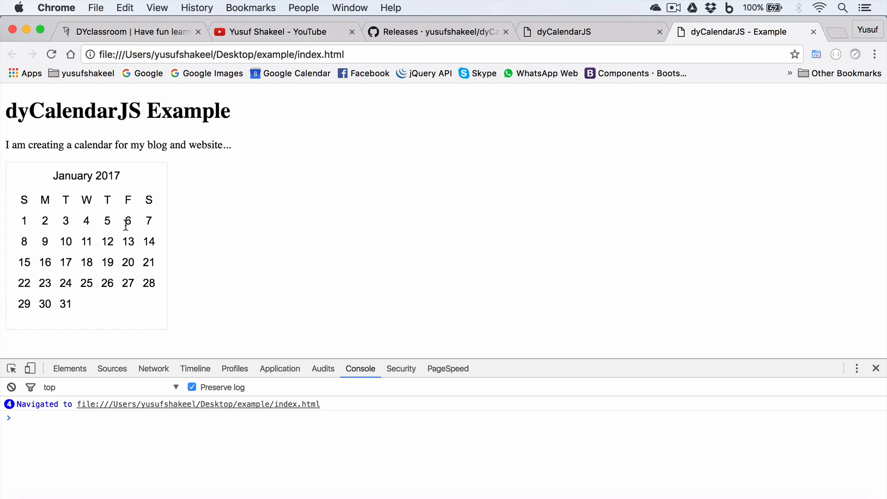
mouse_move(138, 185)
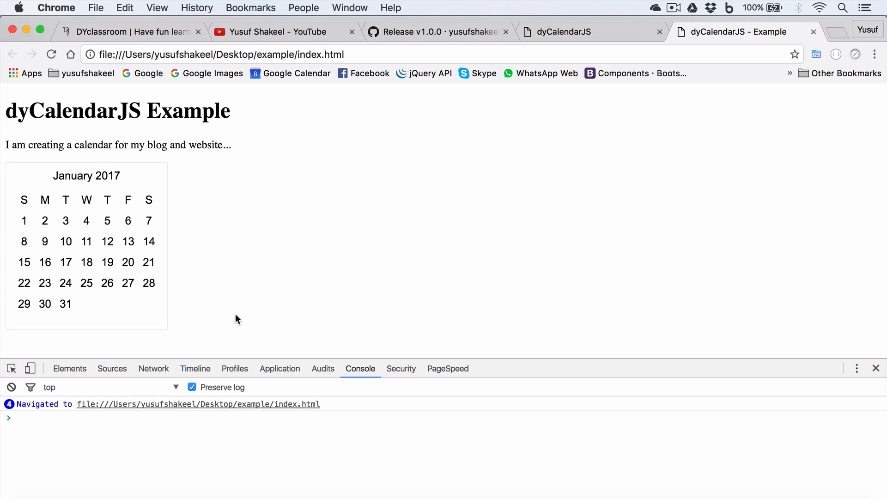
mouse_move(24, 221)
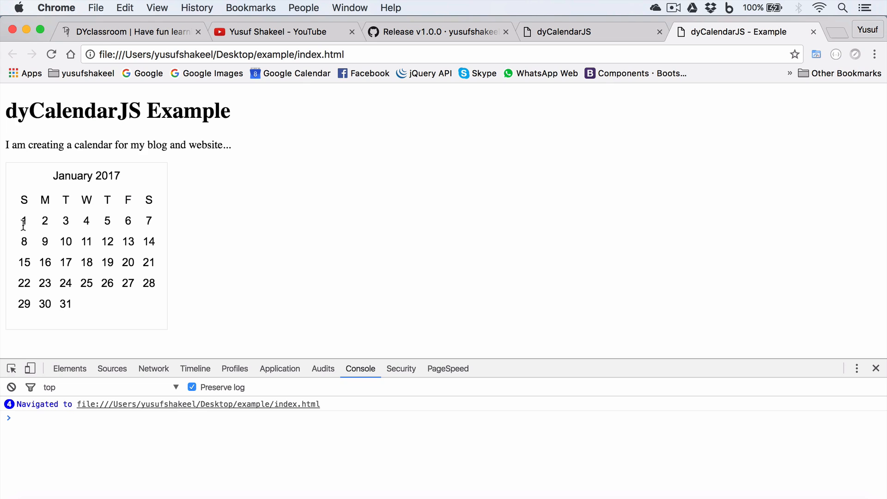
mouse_move(542, 432)
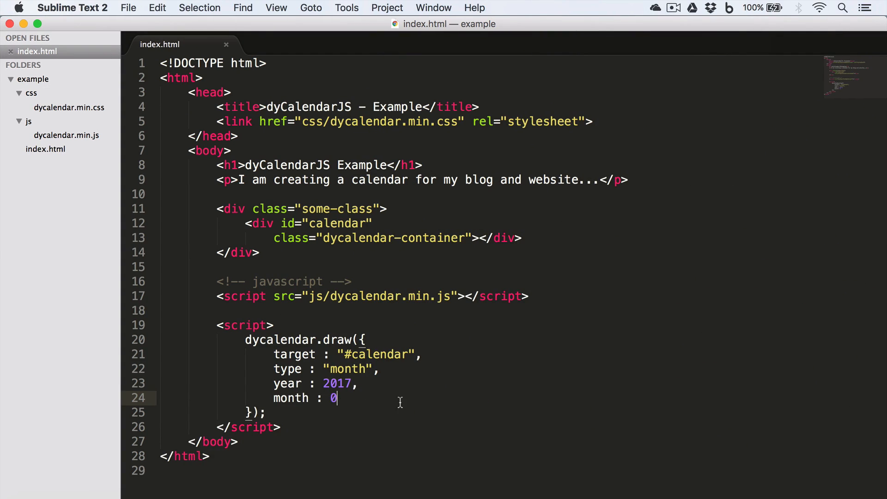
- Add date : 1 and highlighttargetdate : true, then reload so January 1 is marked
text(,)
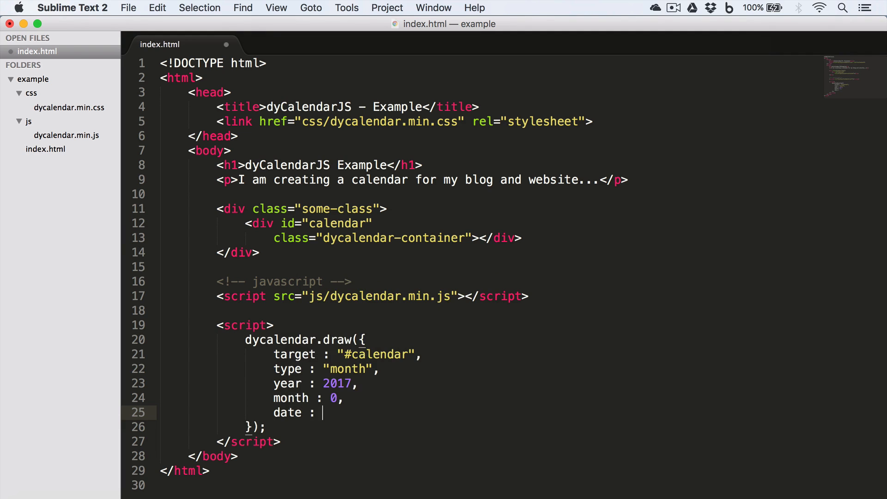
text(1,)
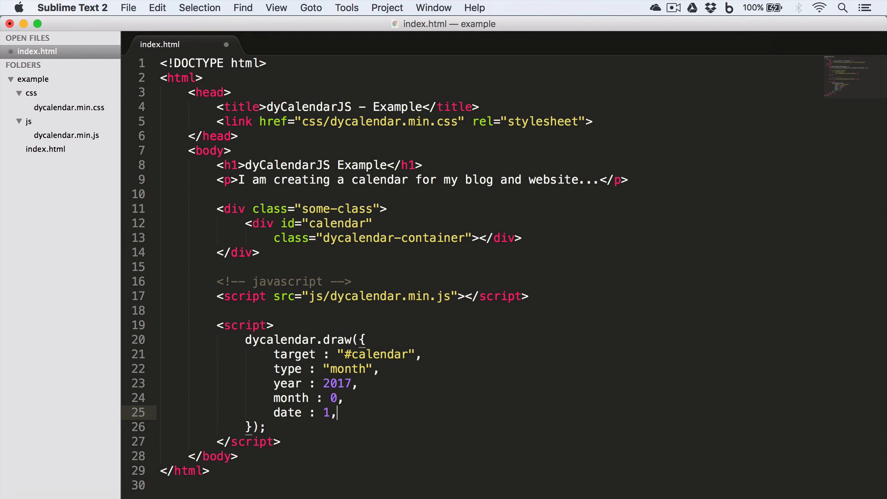
text(hight)
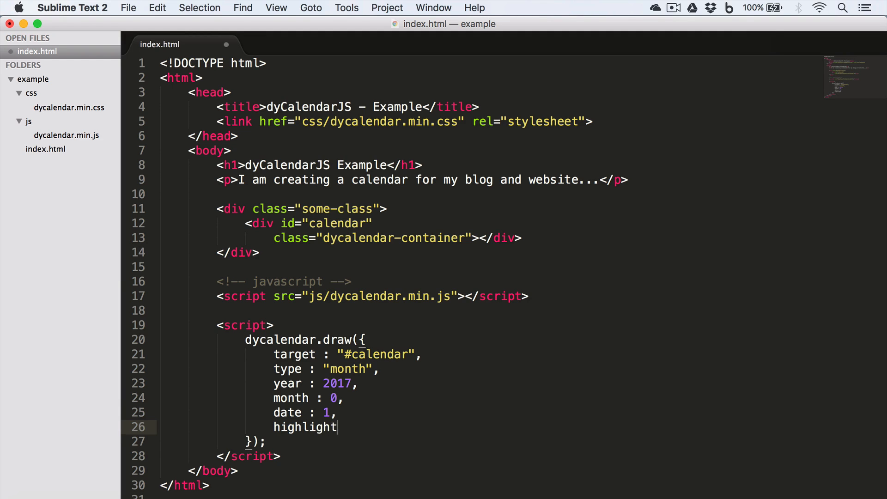
text(target)
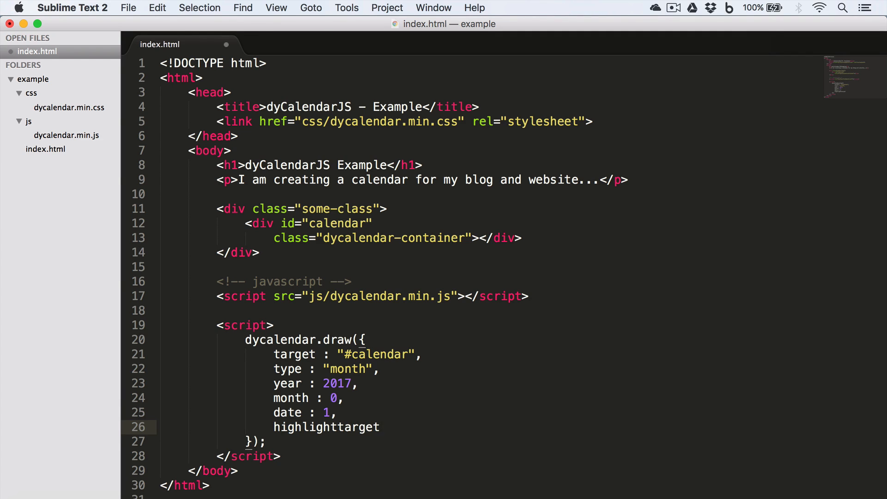
text(date : t)
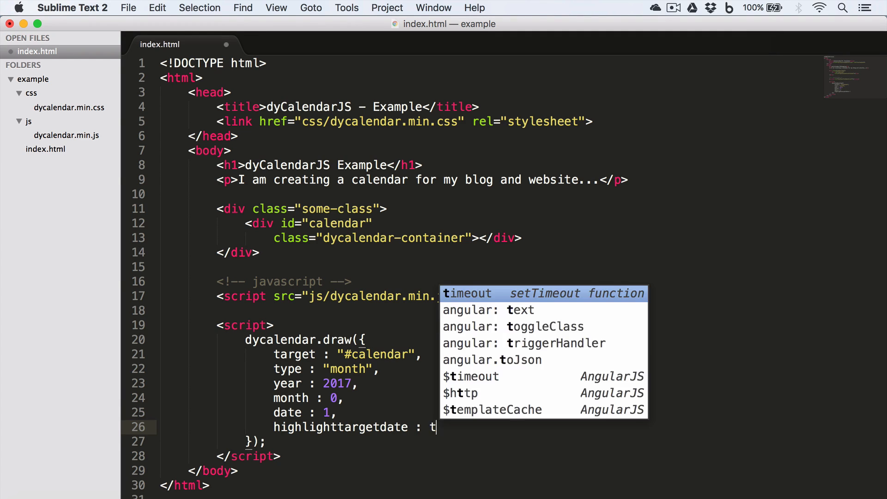
text(rue)
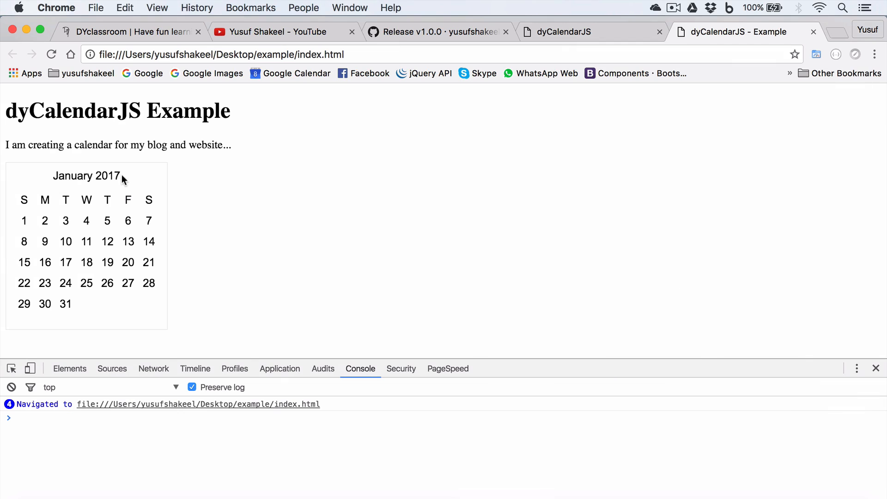
click(24, 221)
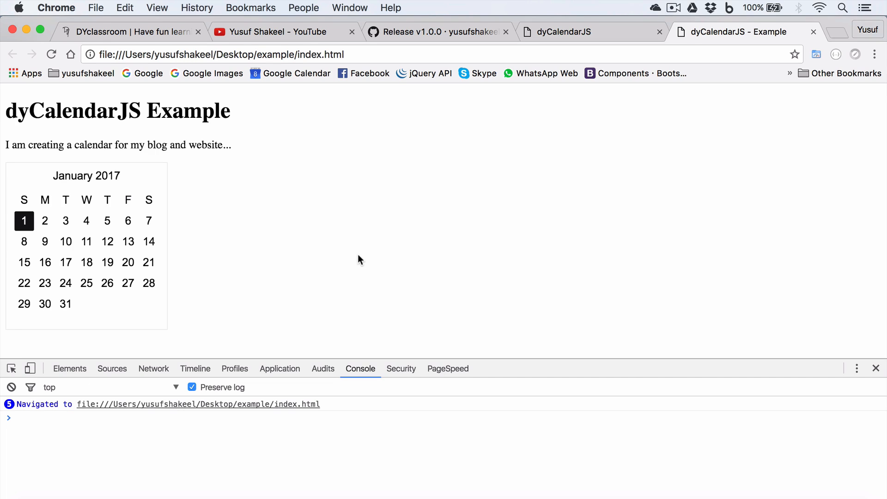
mouse_move(113, 210)
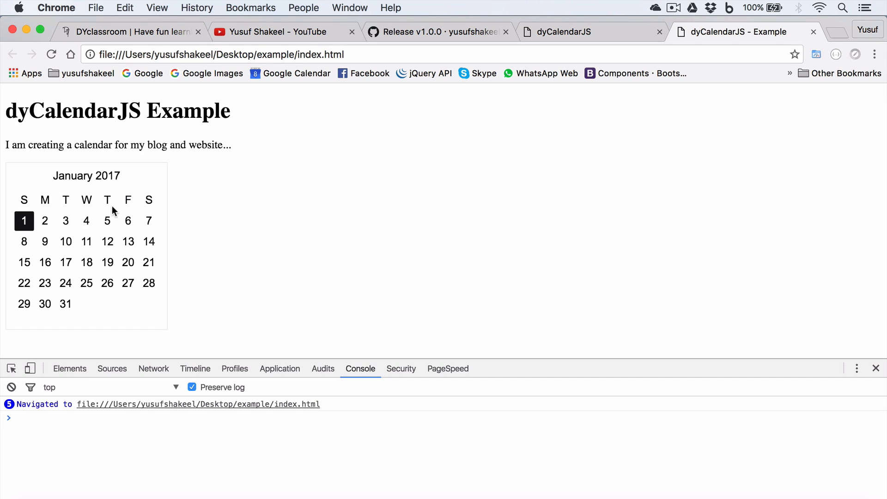
mouse_move(245, 231)
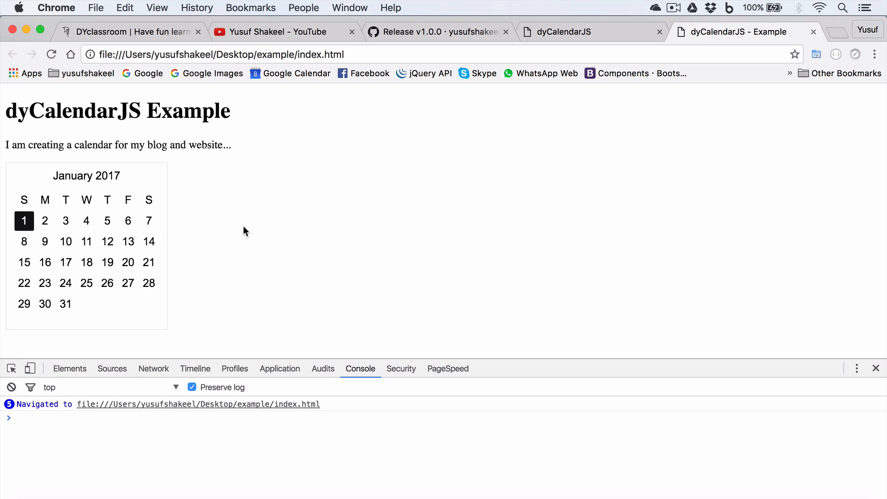
mouse_move(271, 231)
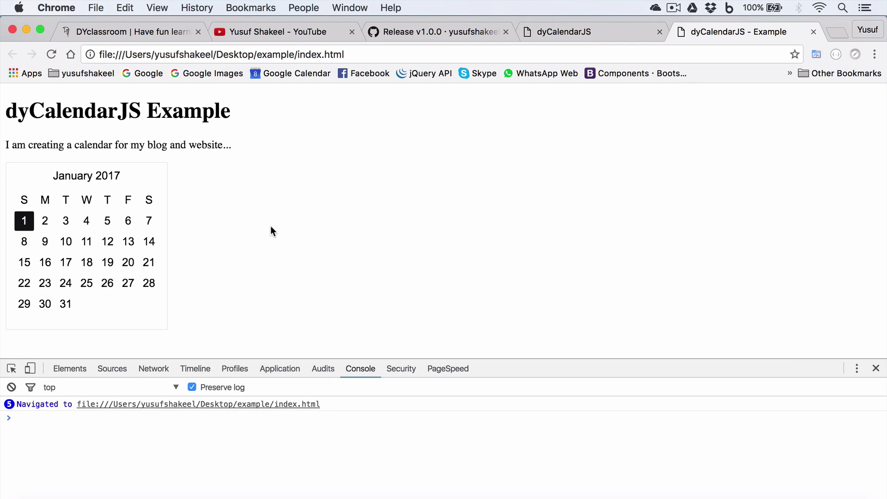
mouse_move(374, 227)
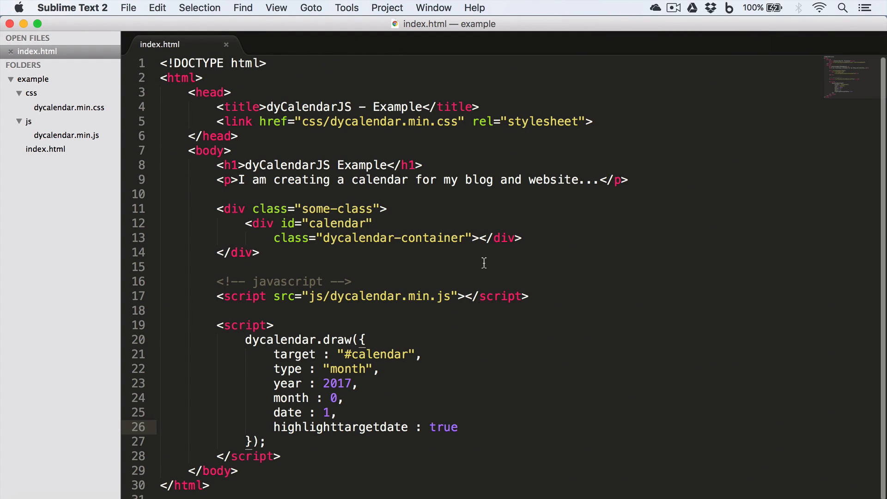
mouse_move(290, 240)
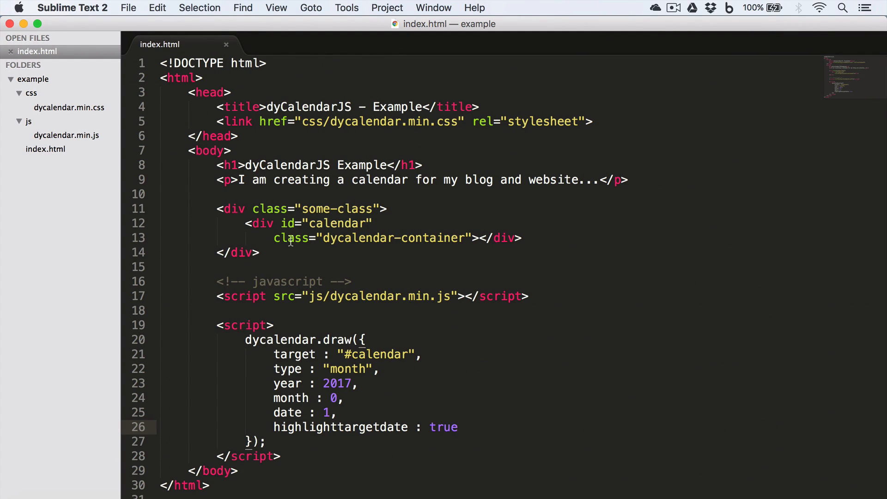
mouse_move(461, 236)
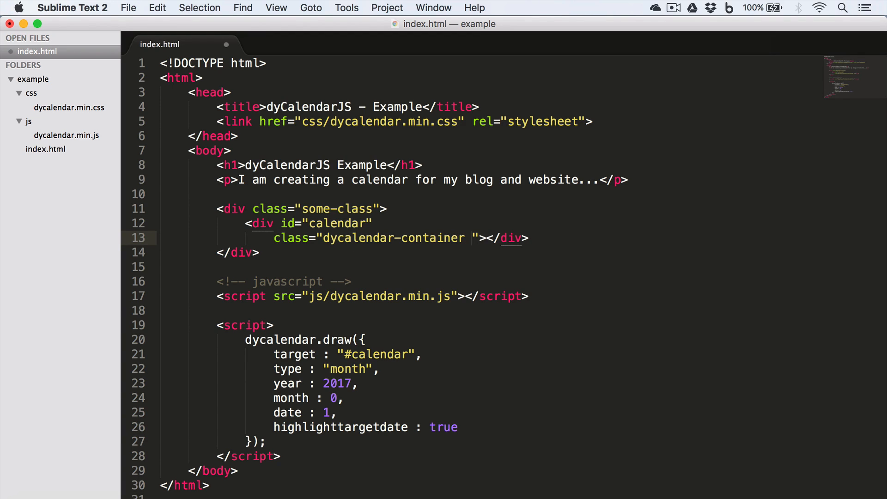
- Append skin-green to the container div's class for a green calendar skin
text(skin)
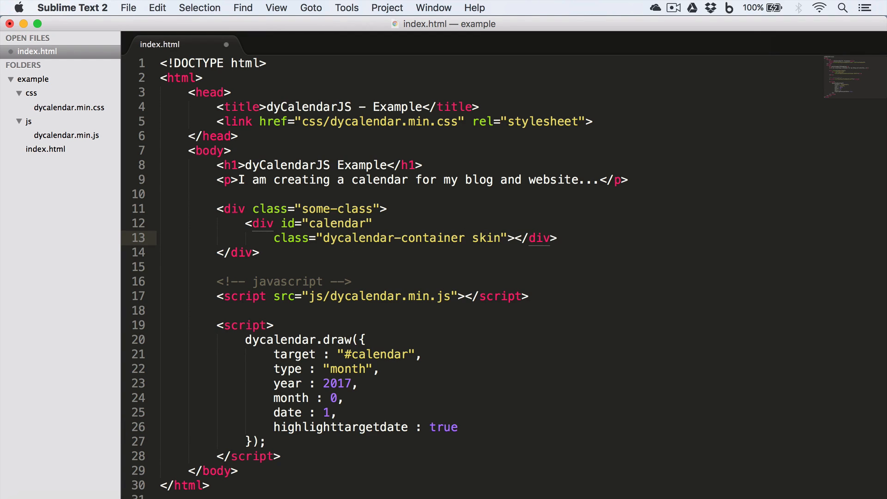
text(-)
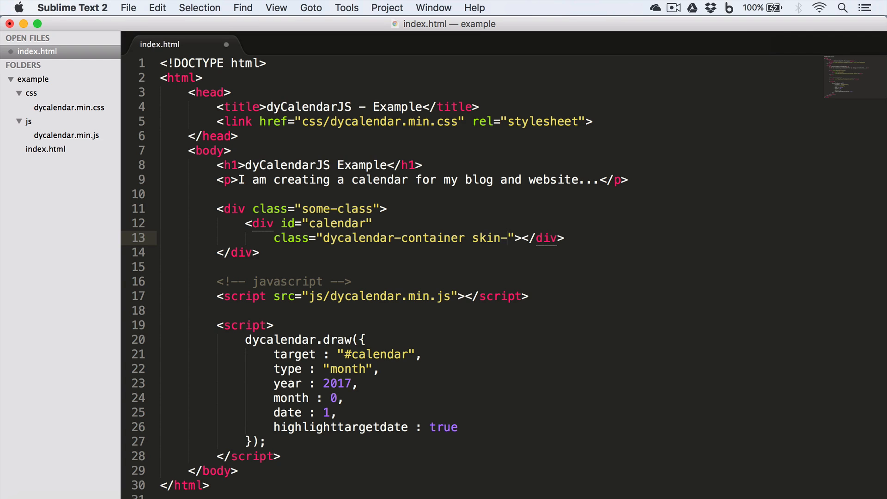
text(green)
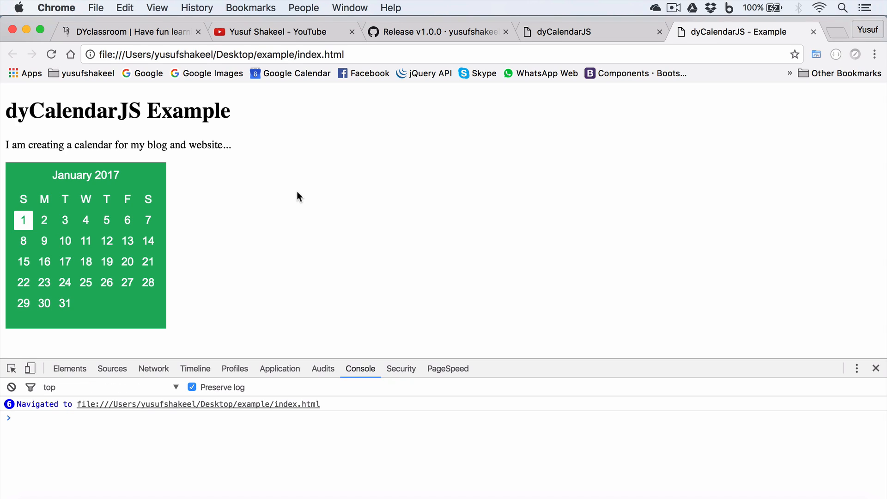
mouse_move(176, 196)
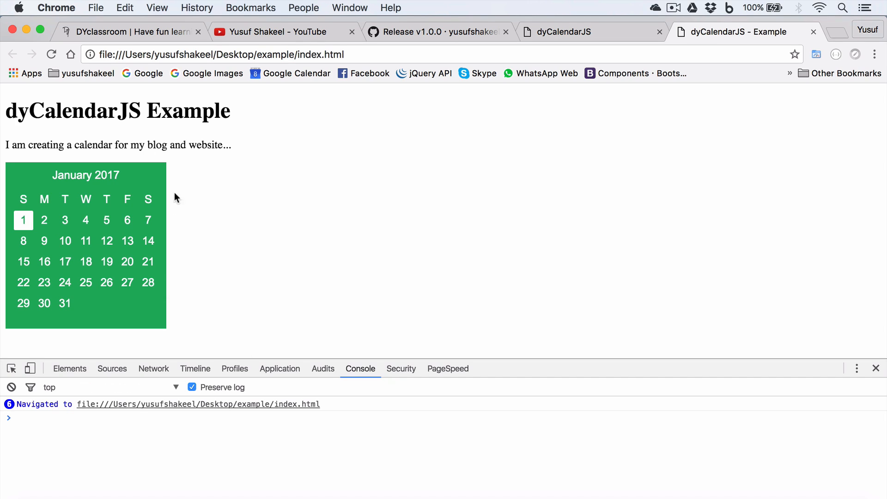
mouse_move(178, 274)
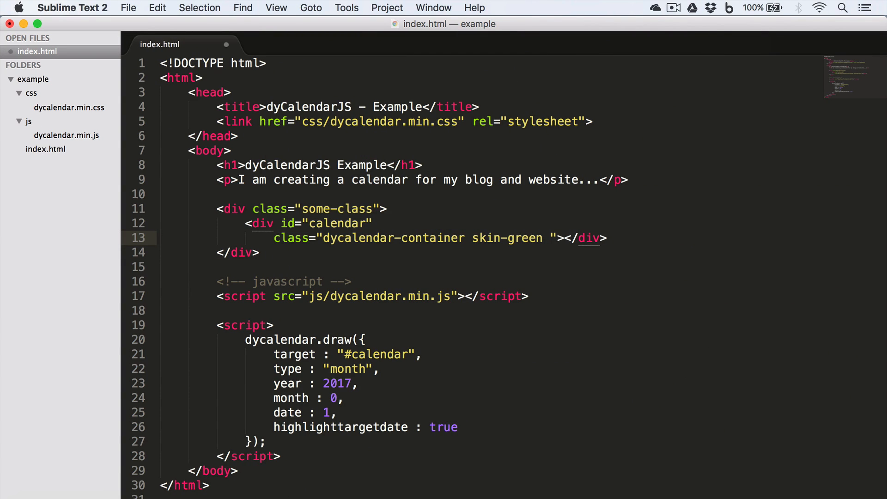
- Append the shadow class after skin-green on the container div and reload the calendar
text(sha)
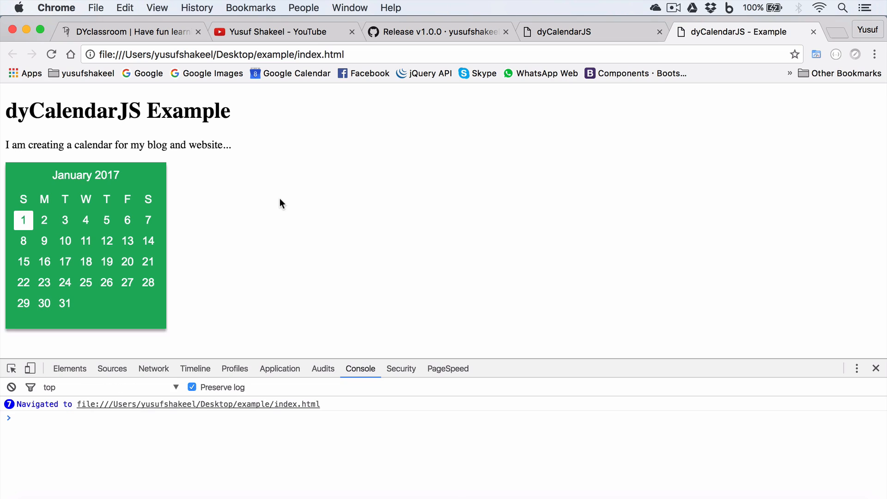
mouse_move(141, 330)
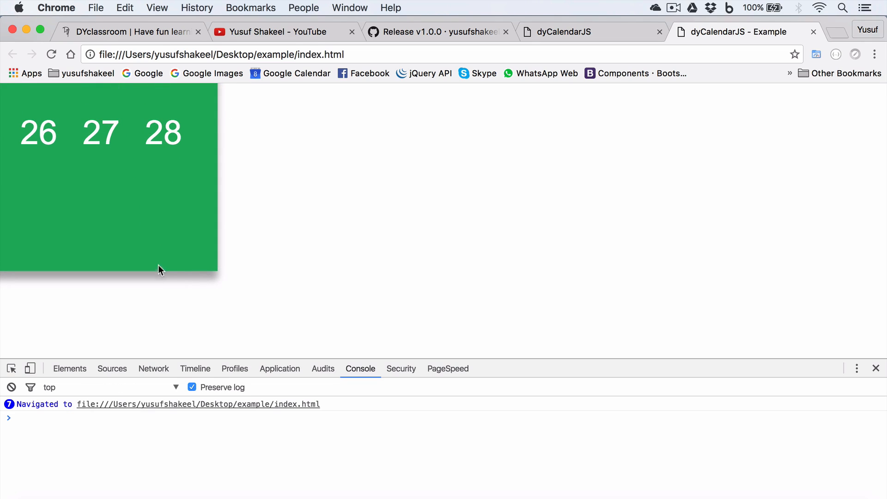
click(51, 54)
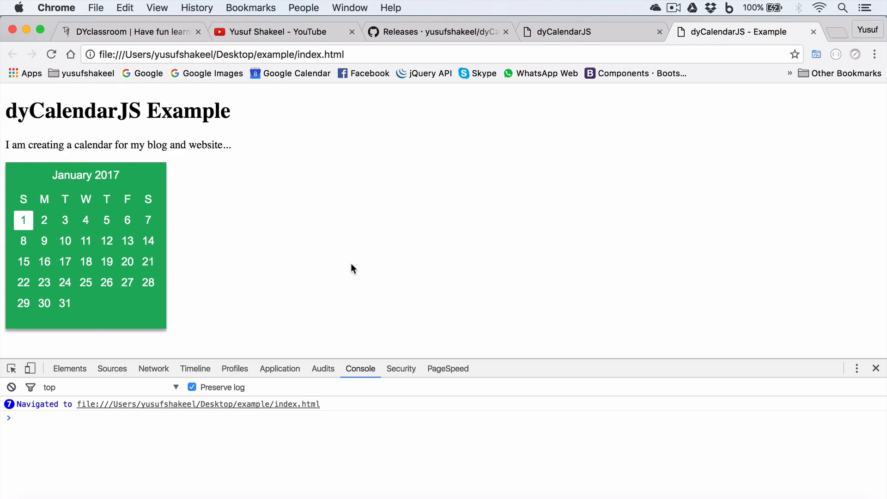
mouse_move(507, 139)
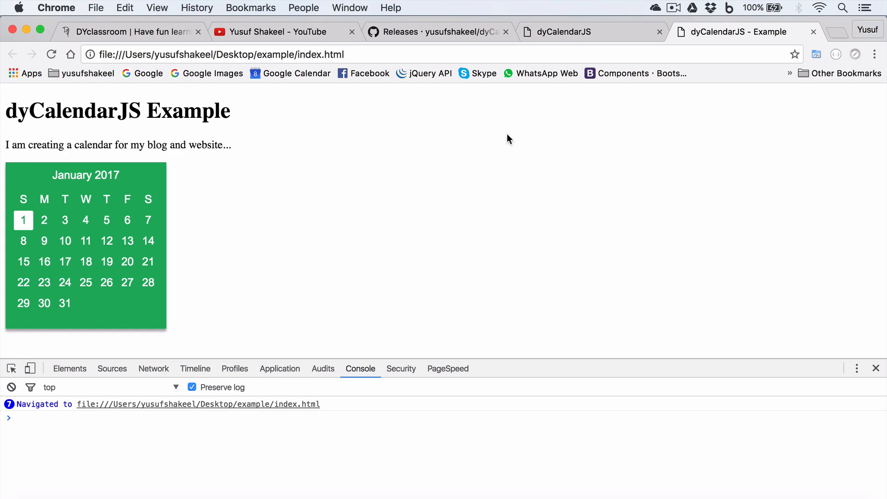
- Browse the dyCalendarJS Introduction page on dyclassroom.com from top to bottom
click(130, 31)
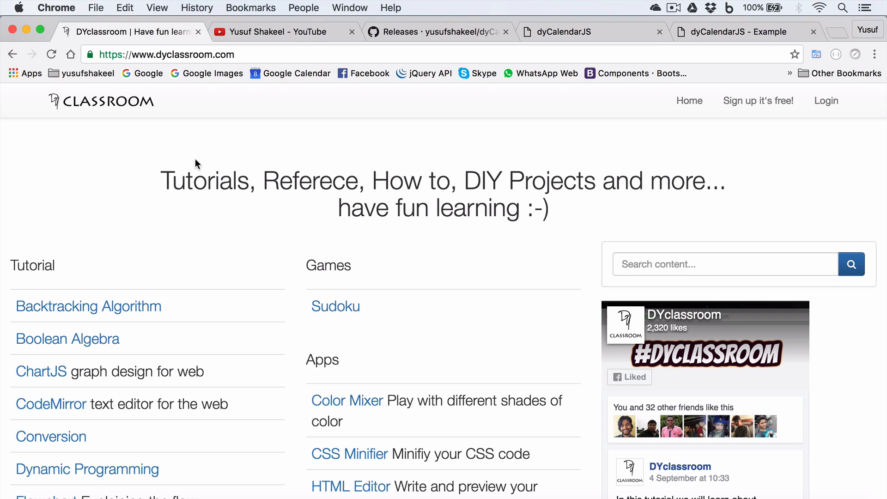
scroll(down, 3)
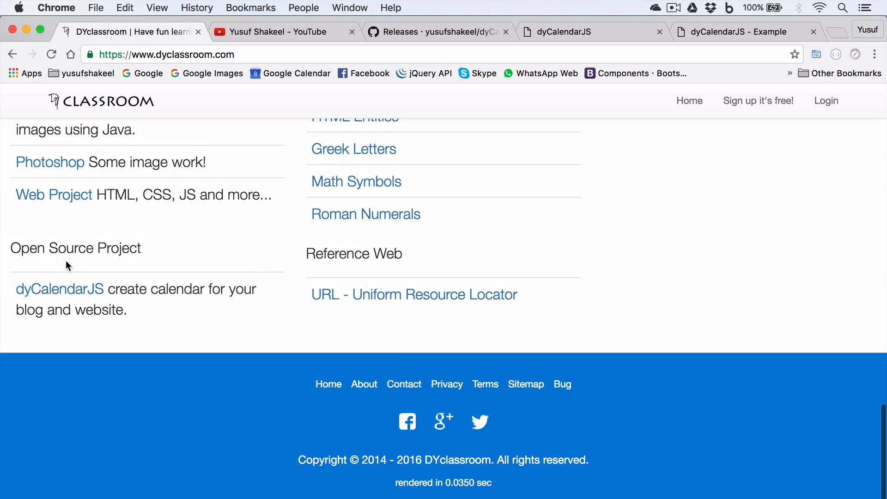
mouse_move(59, 288)
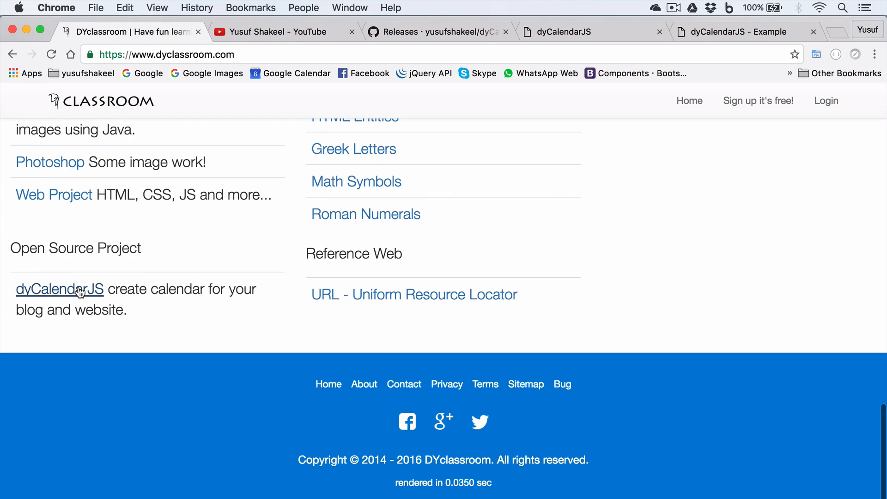
click(60, 289)
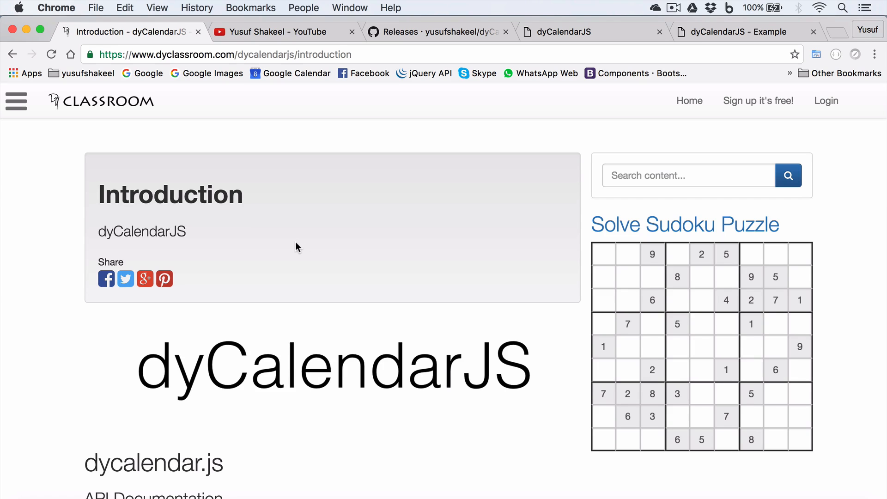
scroll(down, 3)
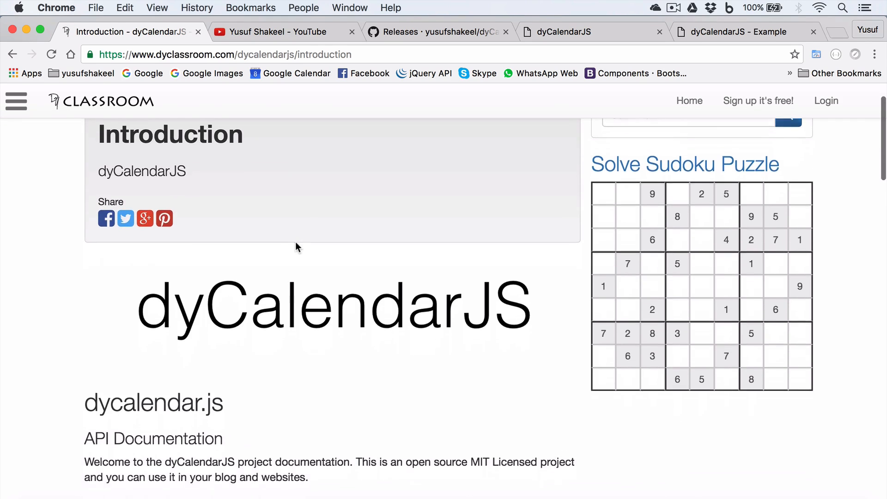
scroll(down, 3)
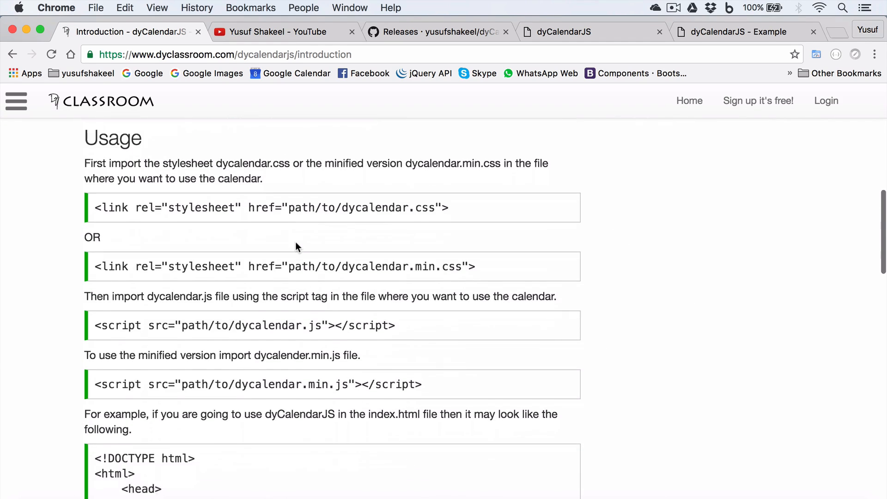
scroll(down, 3)
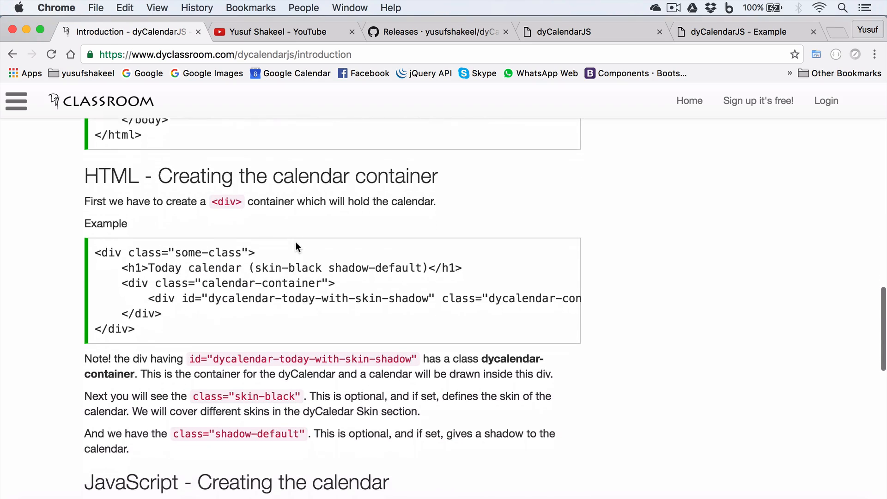
scroll(down, 3)
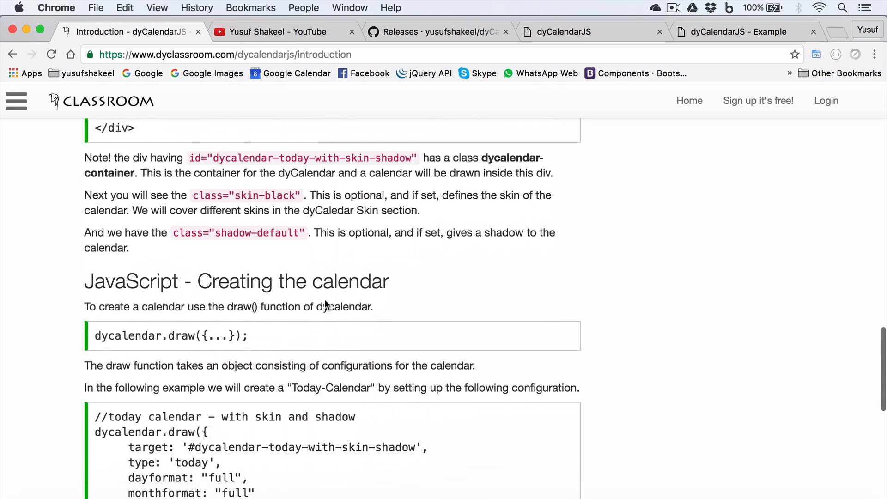
scroll(up, 3)
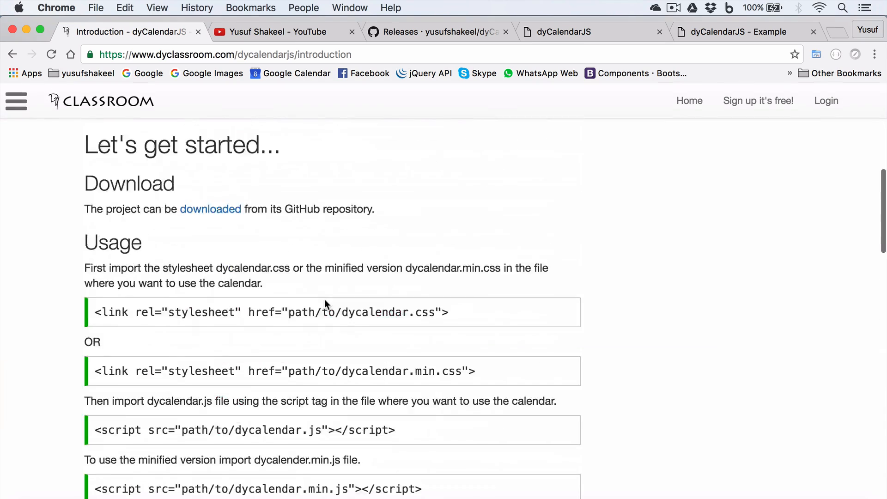
scroll(up, 3)
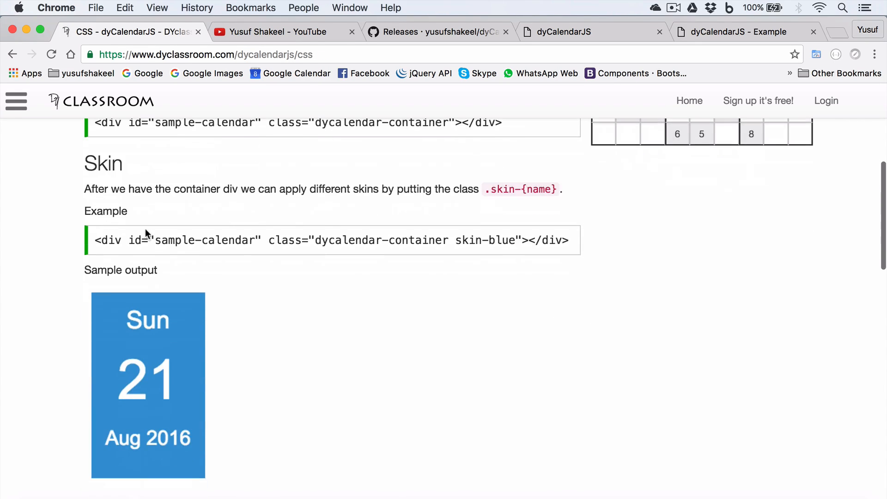
- Scroll through the CSS page's Skin options table and shadow-default class section
scroll(down, 3)
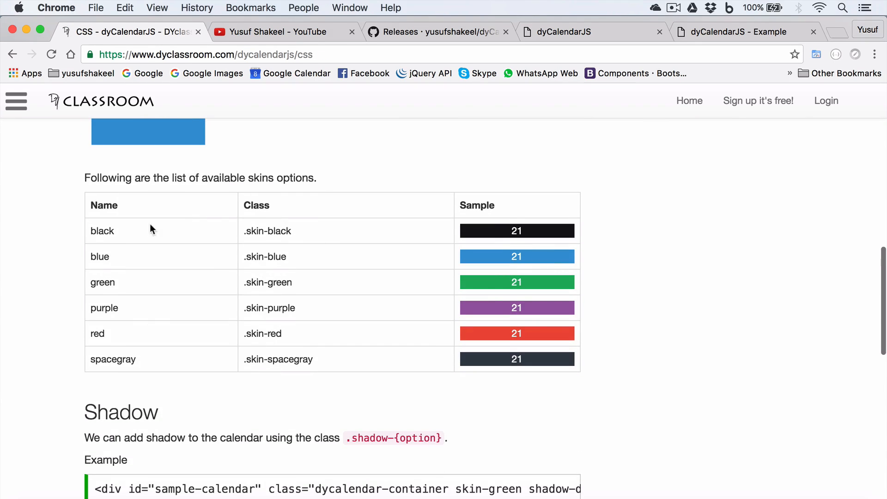
mouse_move(123, 256)
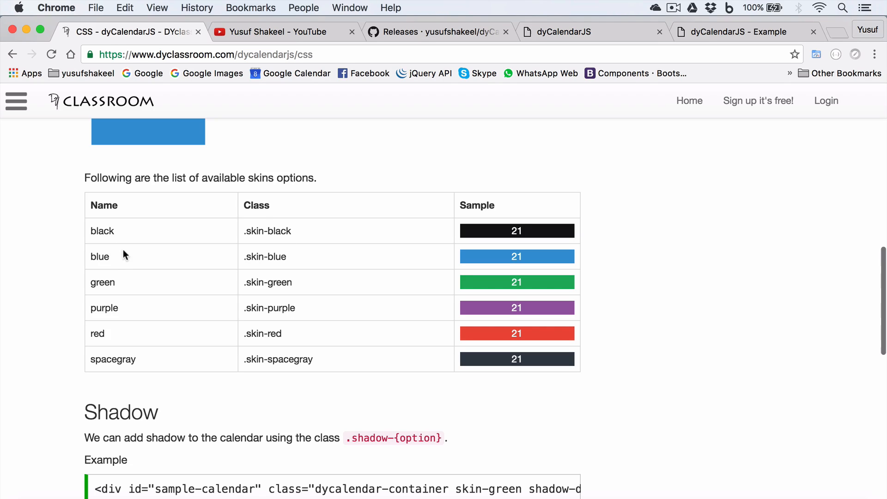
scroll(down, 3)
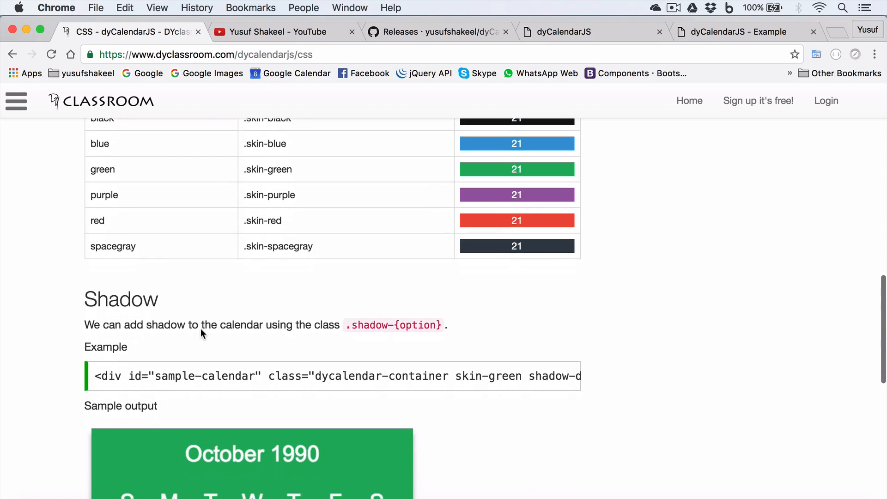
scroll(down, 3)
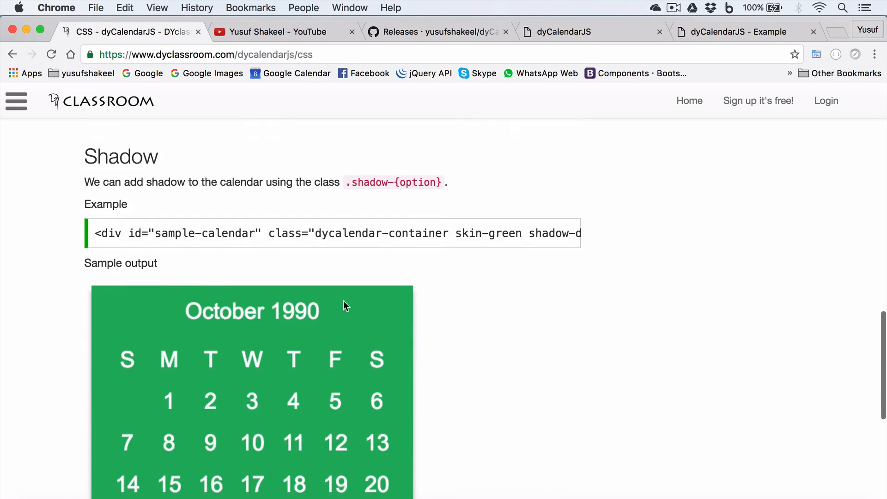
scroll(down, 3)
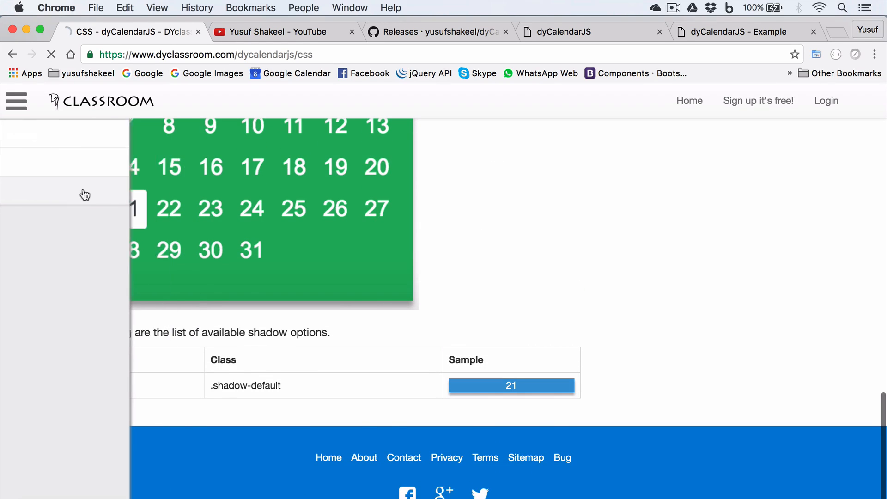
- Review the JavaScript page's draw() parameter table and the example calendars below it
click(133, 31)
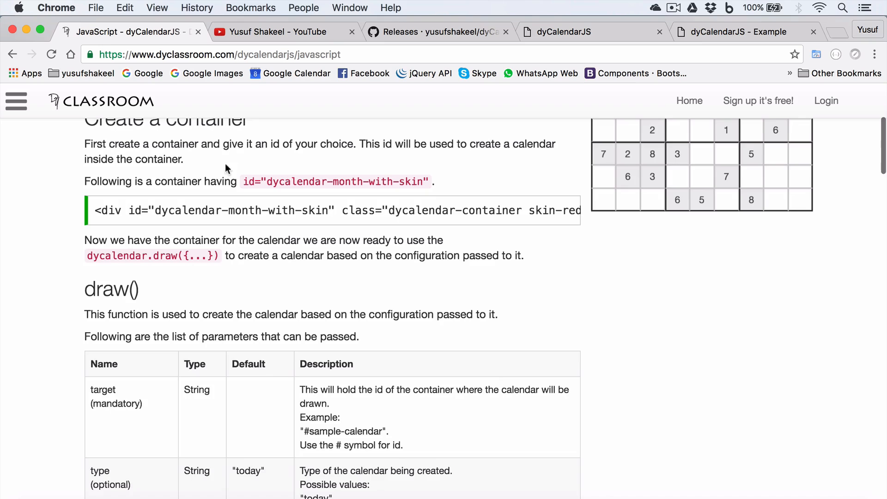
scroll(down, 3)
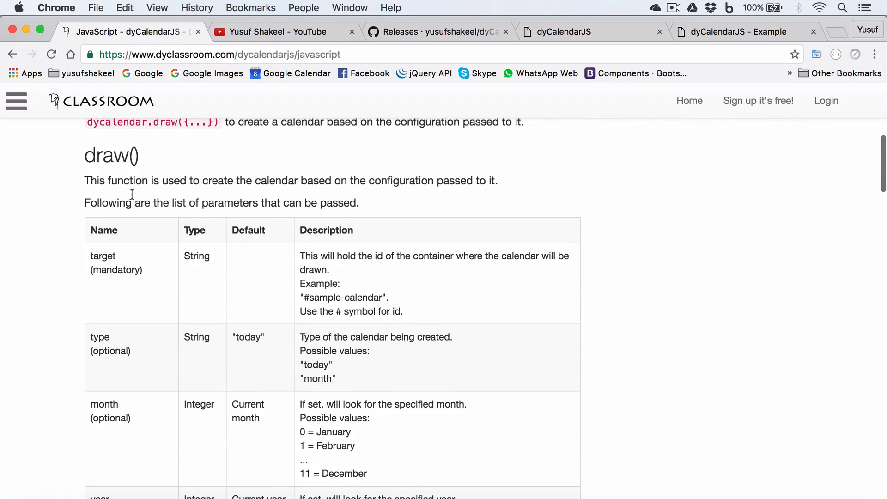
scroll(down, 3)
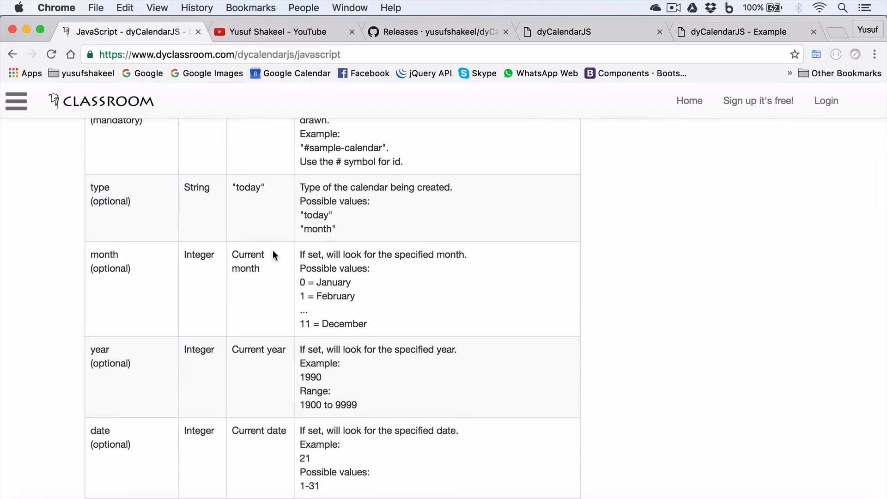
scroll(up, 3)
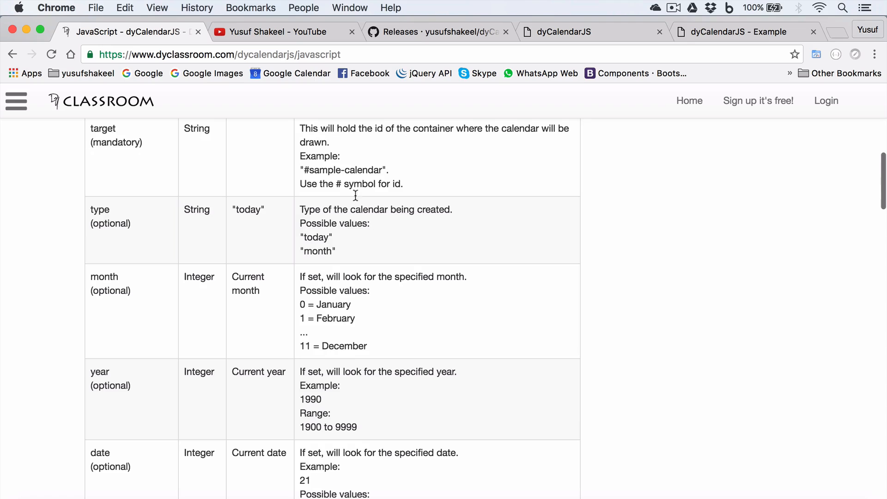
mouse_move(218, 170)
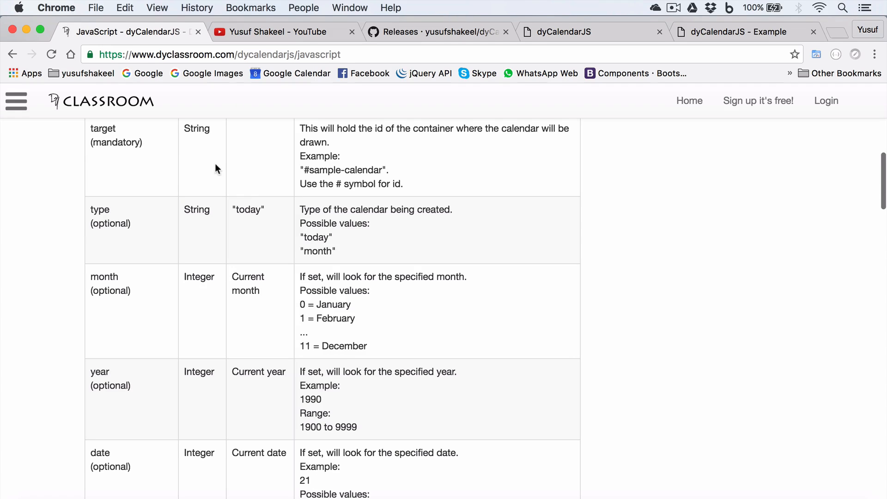
mouse_move(216, 380)
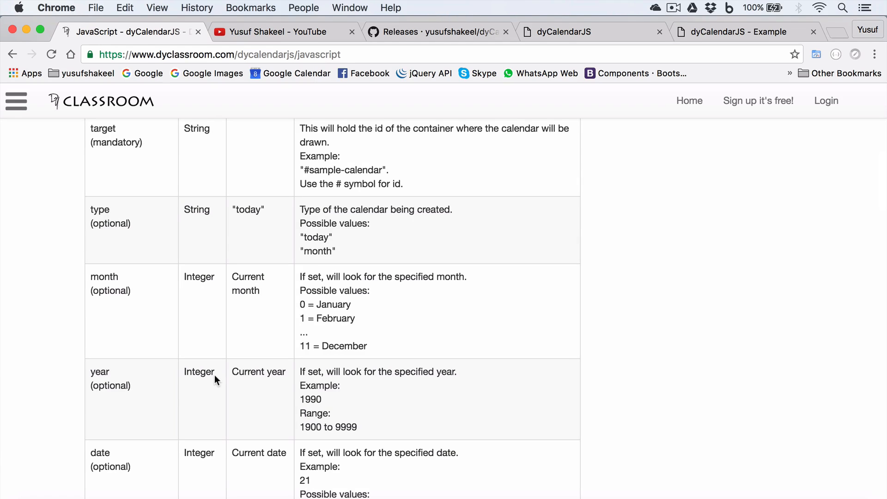
scroll(down, 3)
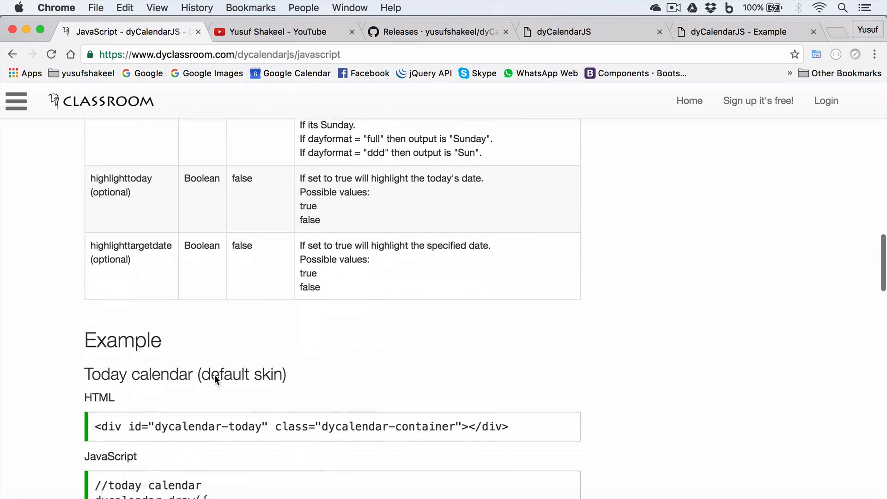
scroll(down, 3)
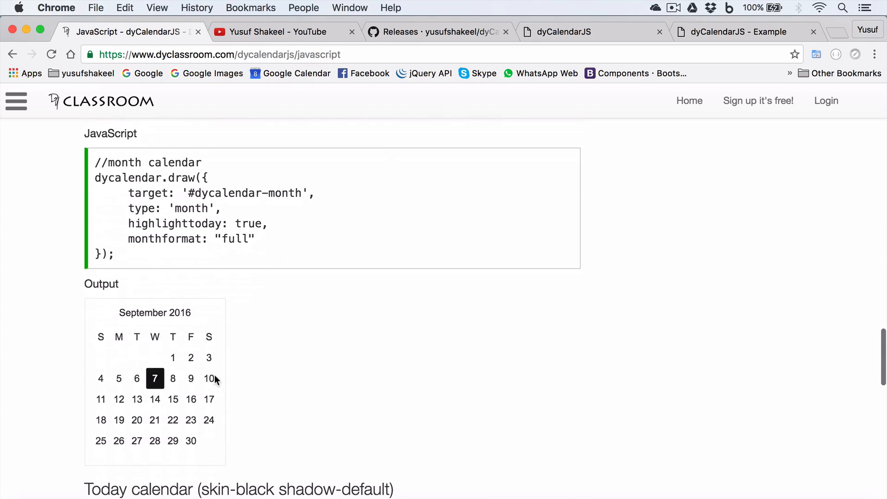
scroll(down, 3)
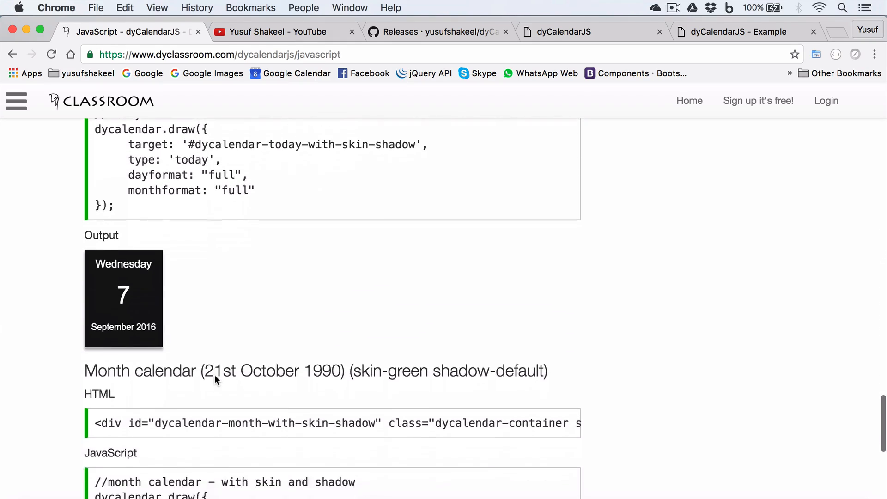
scroll(down, 3)
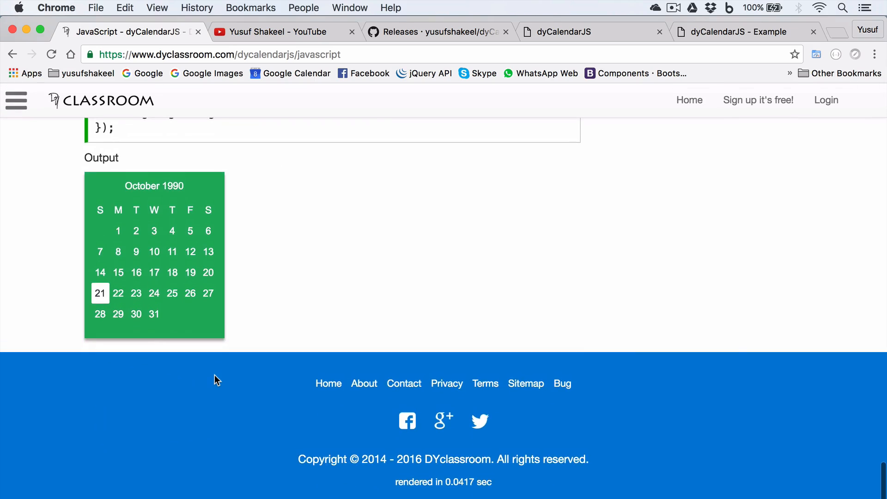
scroll(up, 3)
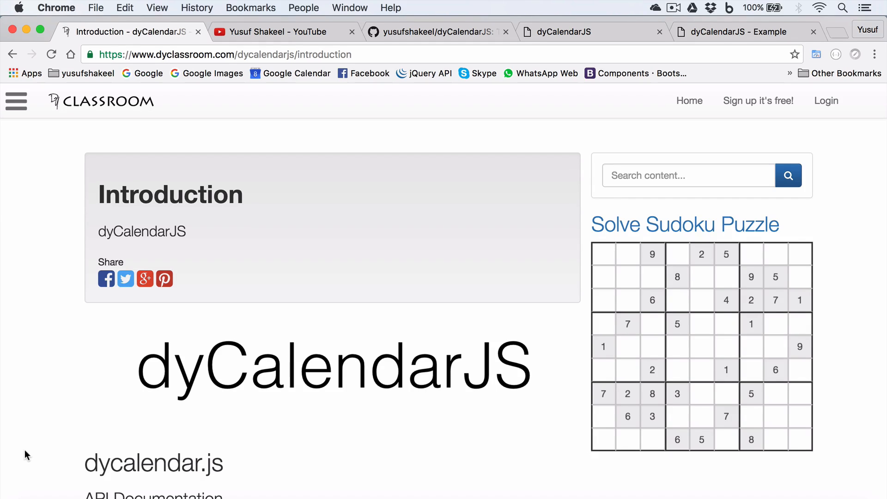
mouse_move(166, 297)
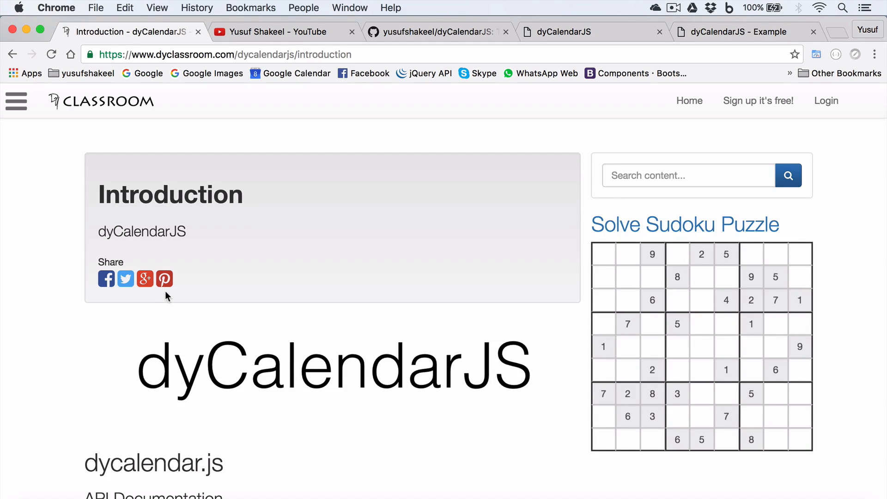
mouse_move(230, 143)
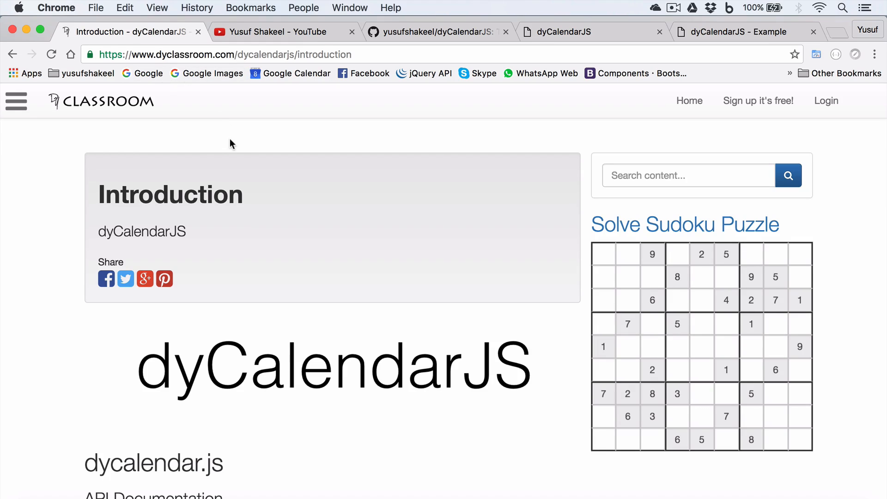
mouse_move(450, 37)
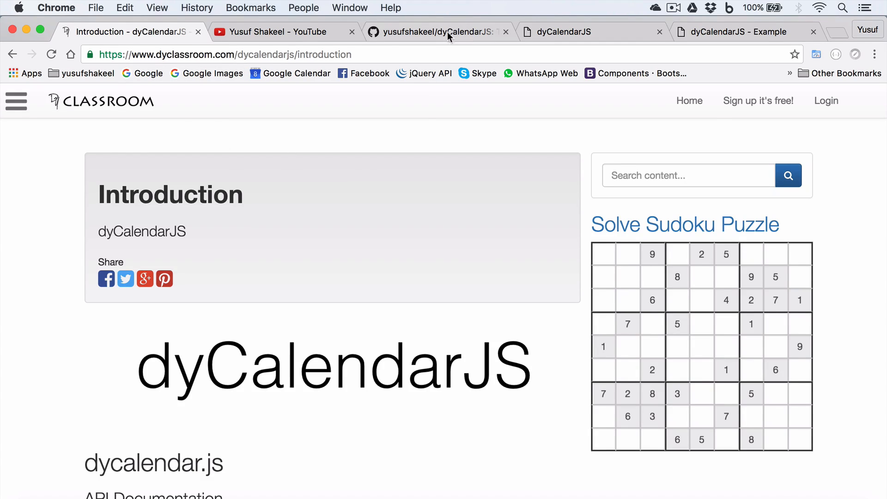
- Visit the dyCalendarJS GitHub repository tab, then the YouTube channel's playlists tab
click(438, 31)
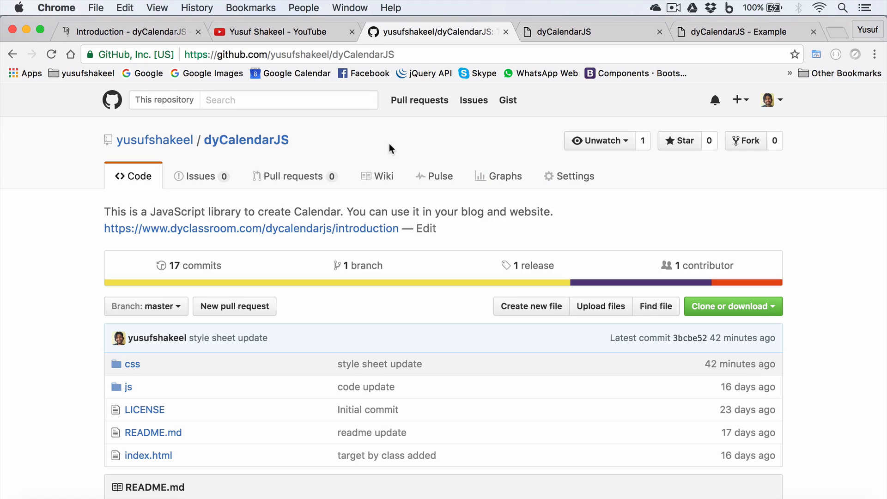
click(274, 31)
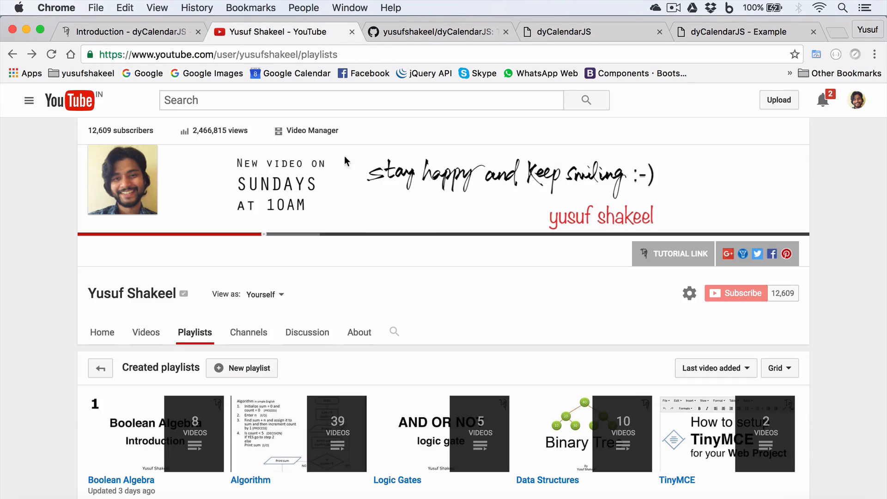
mouse_move(452, 291)
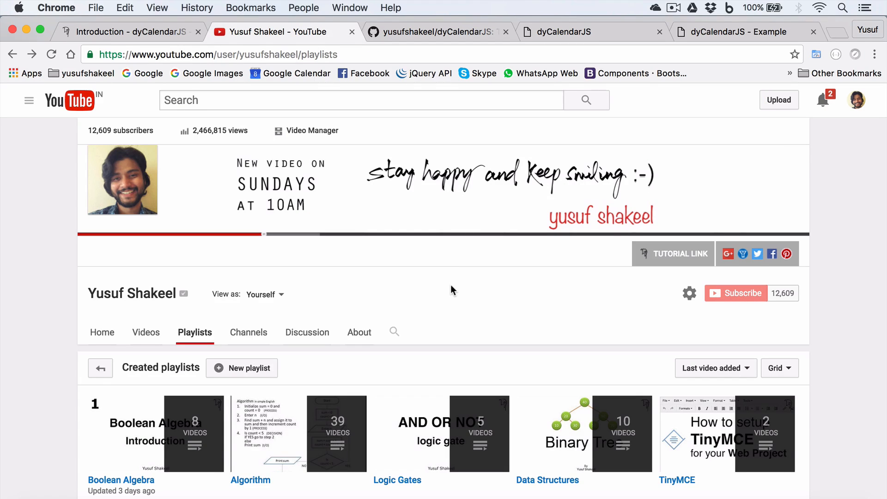